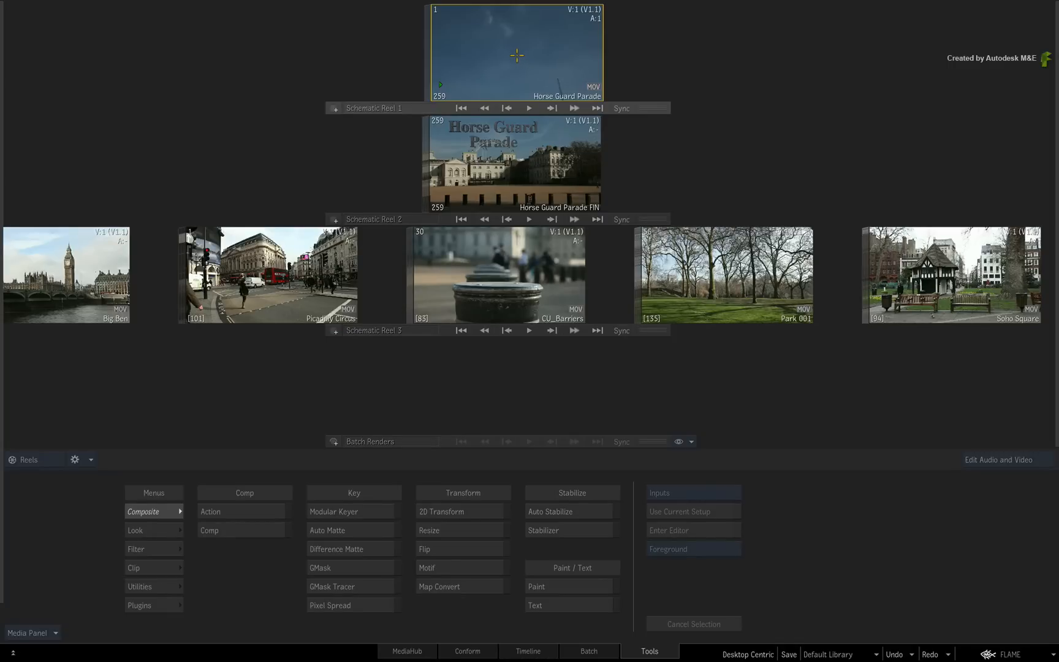
Show the Media Panel and bring up the Desktop Centric desktop's context menu.
double_click(516, 53)
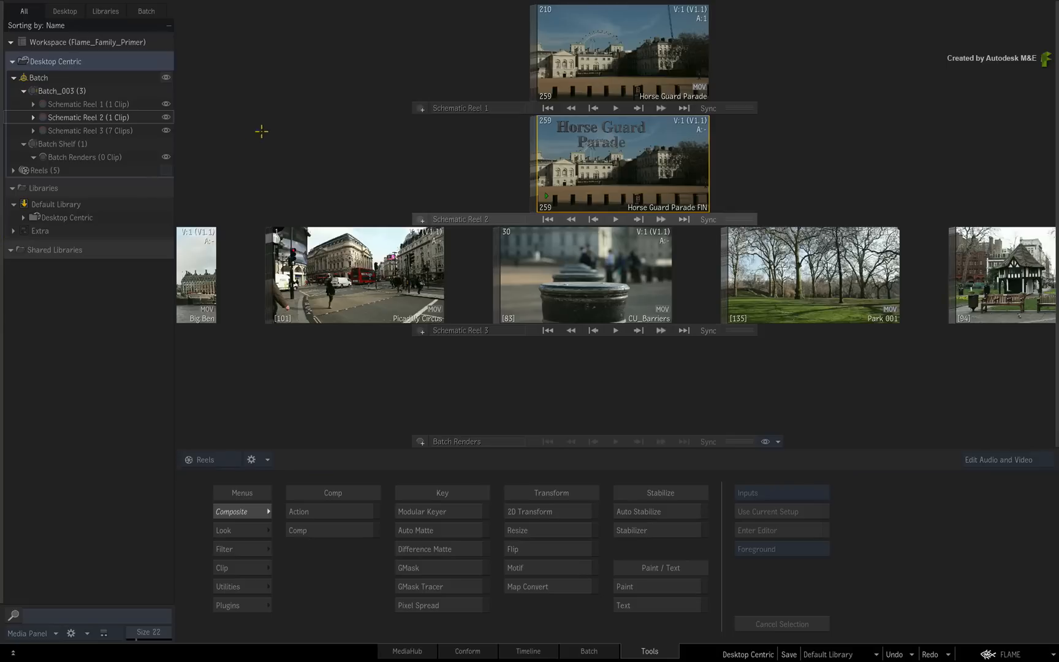
right_click(53, 62)
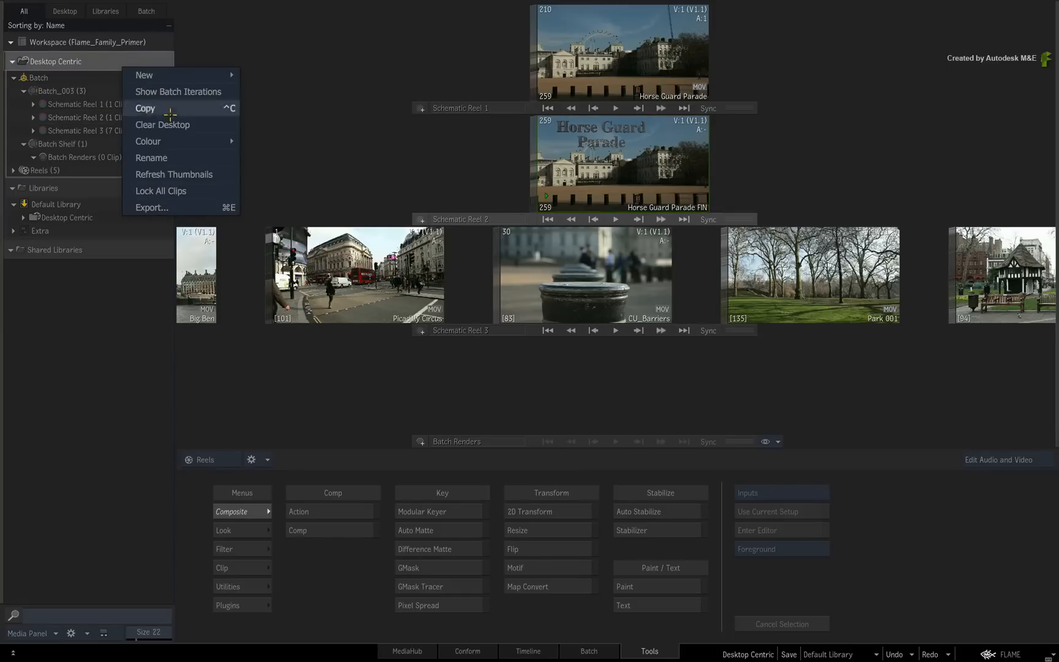
Clear the current desktop, then bring up the MediaHub file browser.
left_click(161, 125)
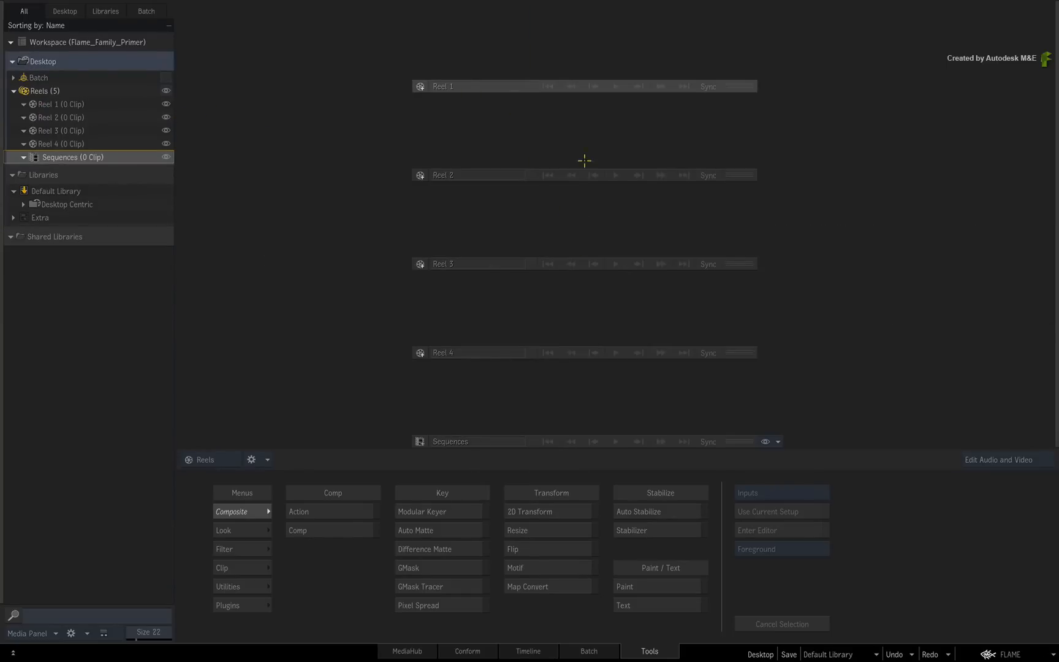
mouse_move(577, 44)
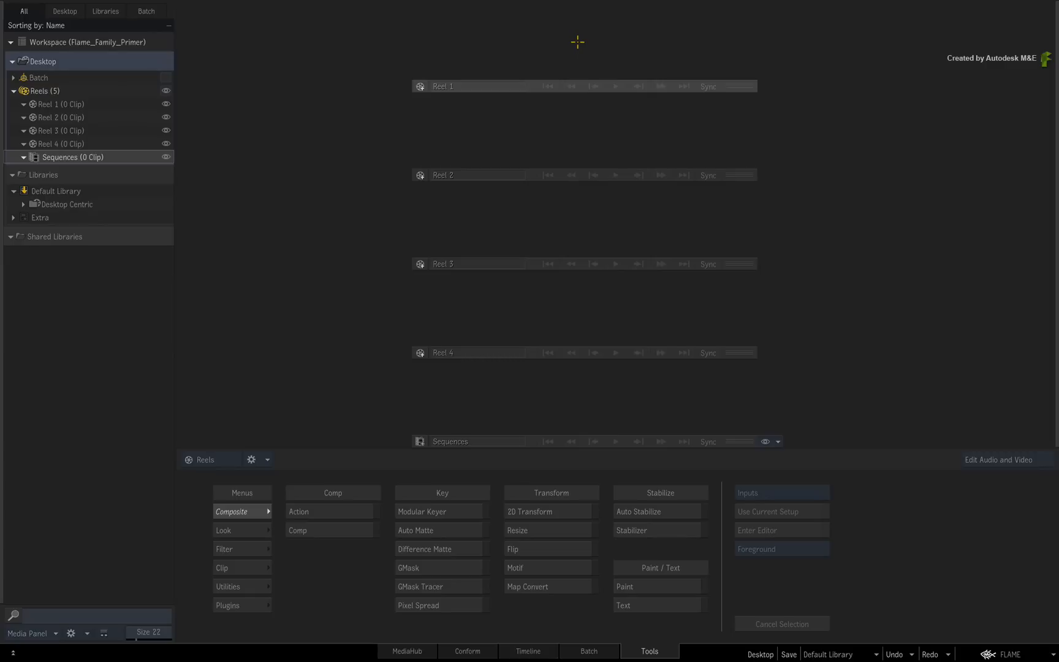
mouse_move(577, 64)
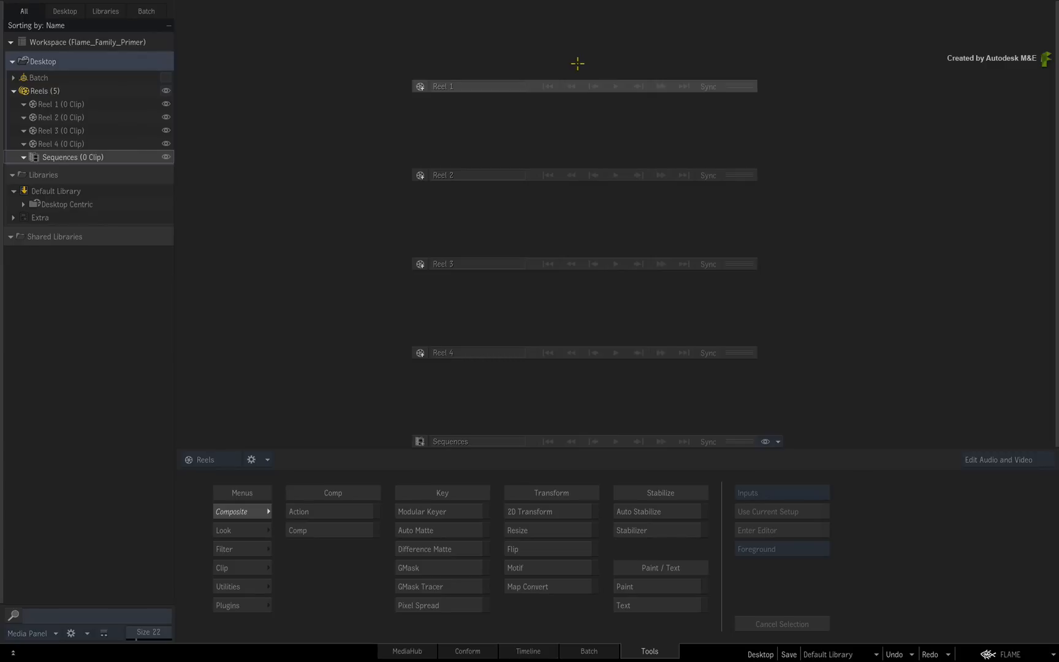
left_click(407, 651)
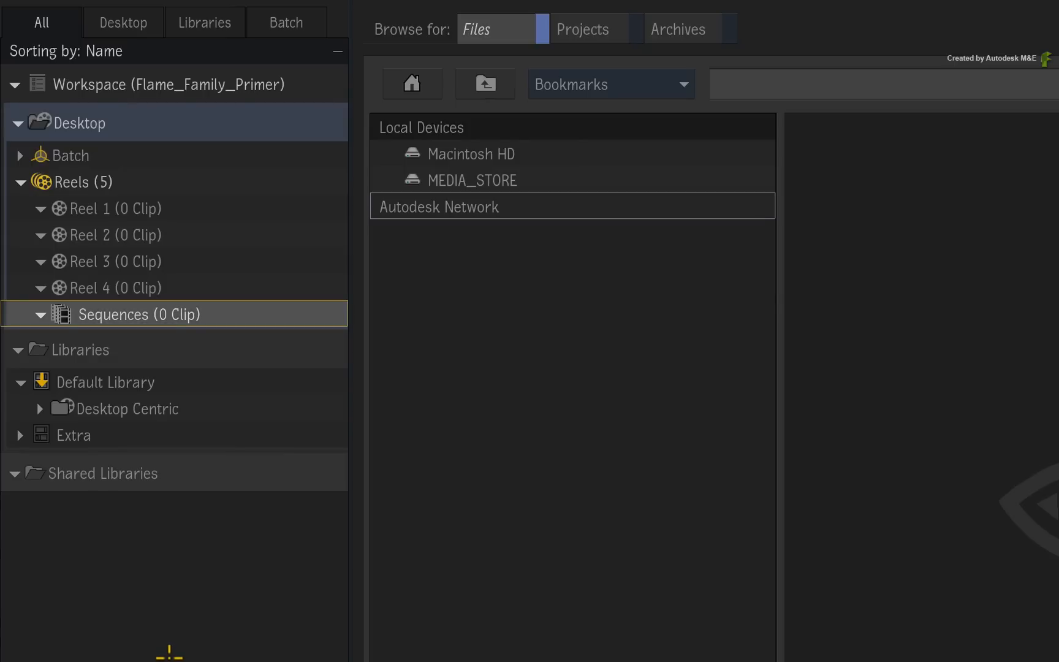
mouse_move(586, 361)
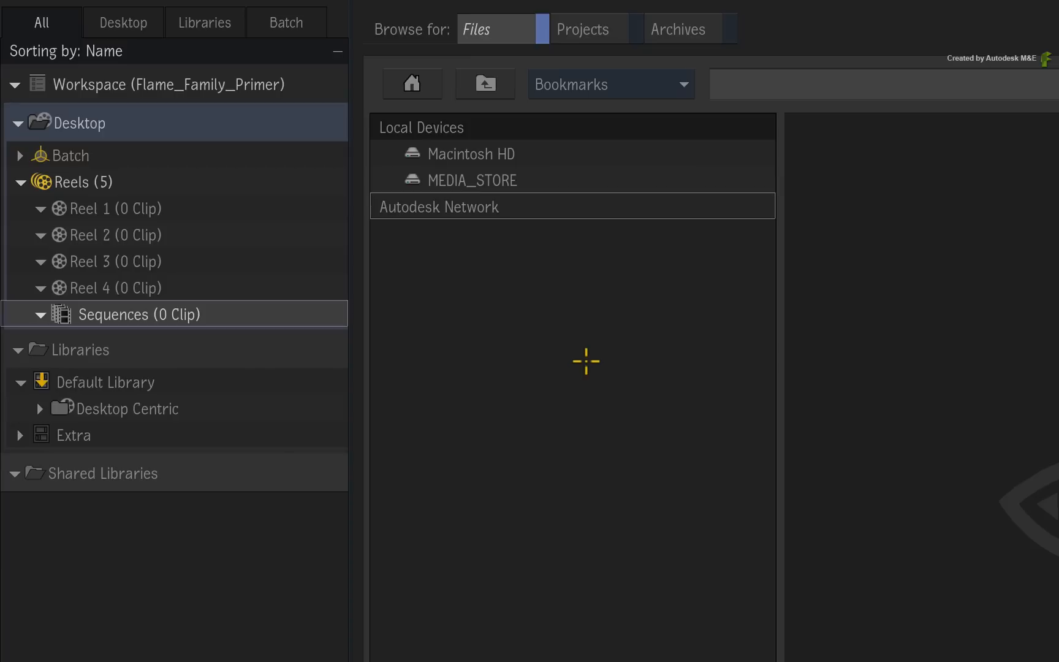
mouse_move(1049, 341)
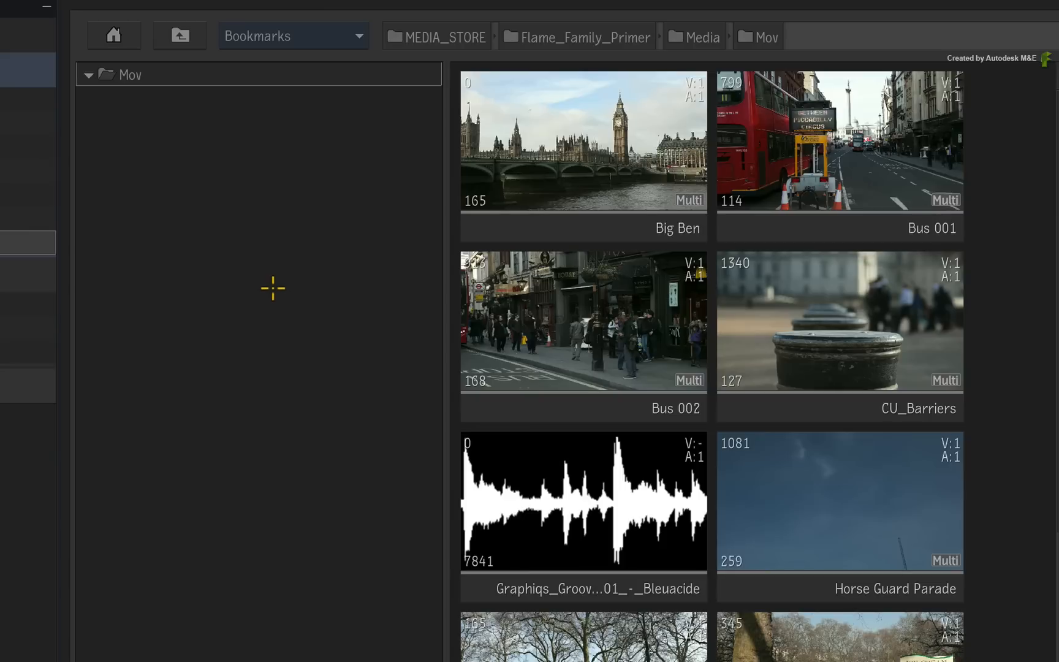
Import the Mov folder clips into the Default Library and place Bus 002 in Reel 1.
left_click(582, 322)
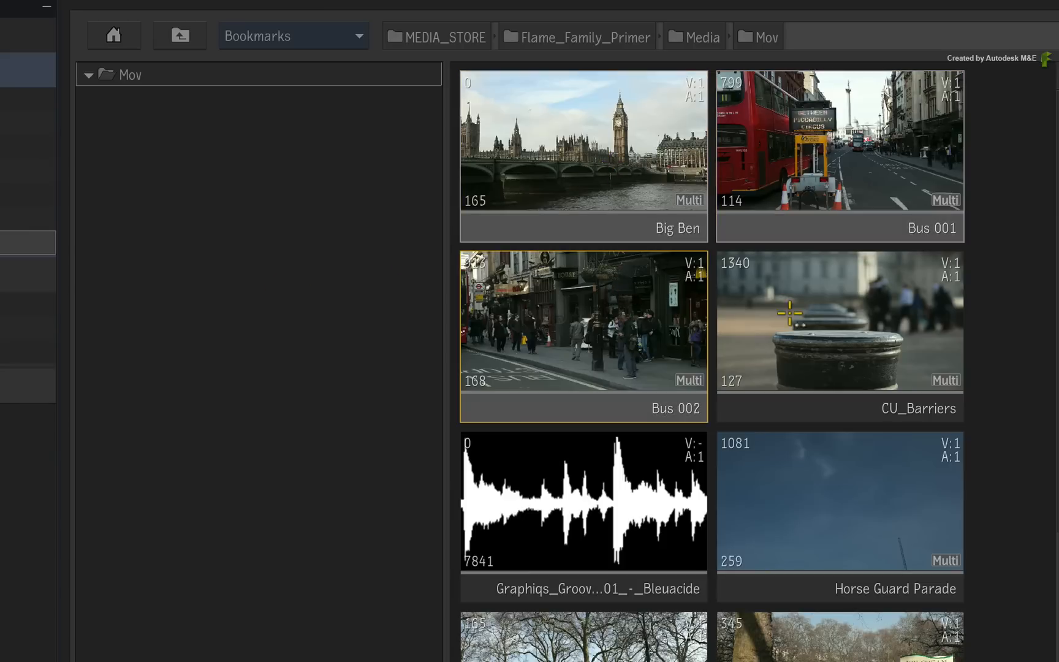
left_click(840, 501)
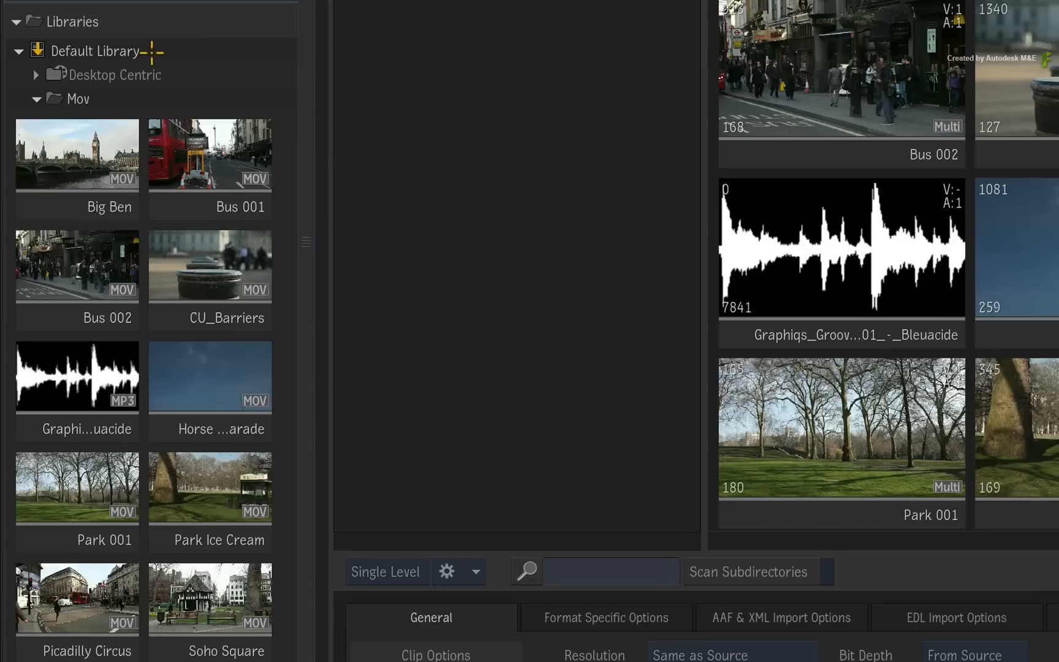
left_click(76, 154)
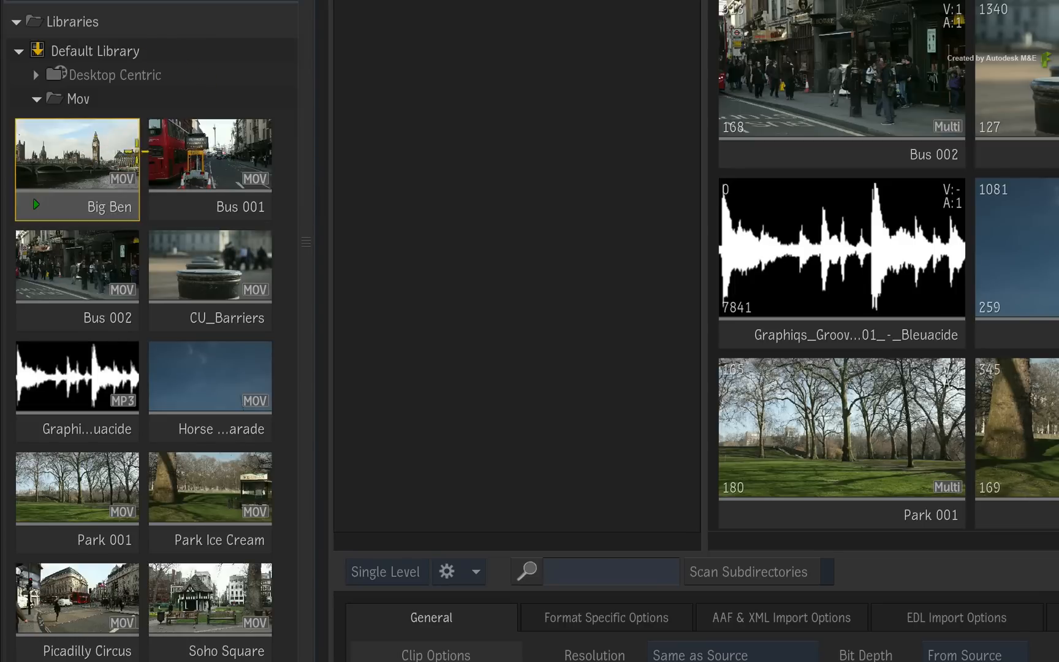
left_click(209, 376)
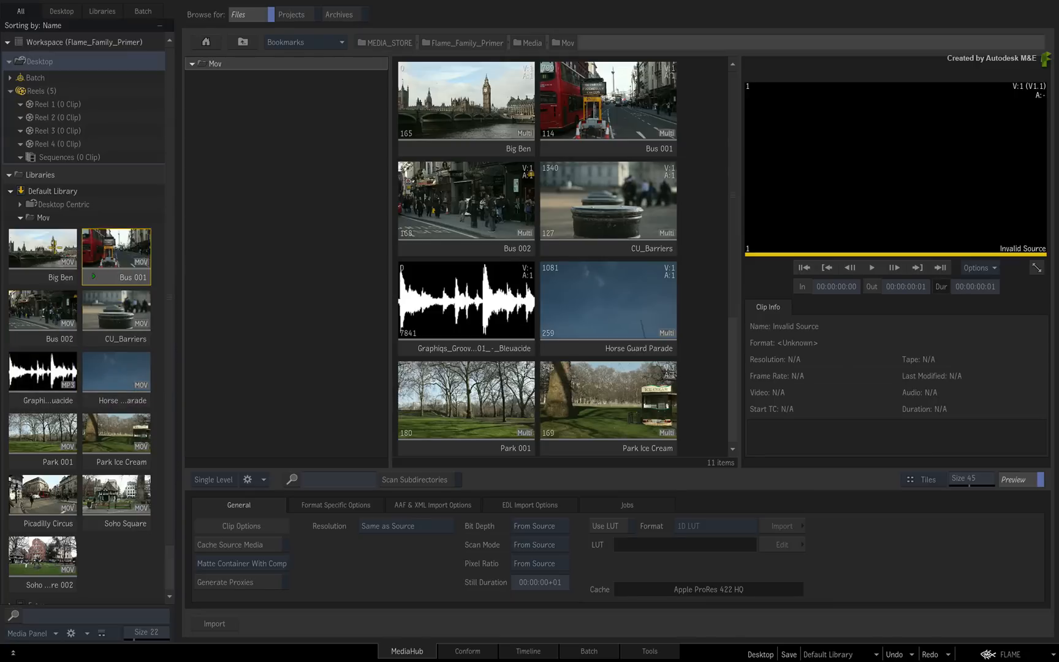
left_click(41, 251)
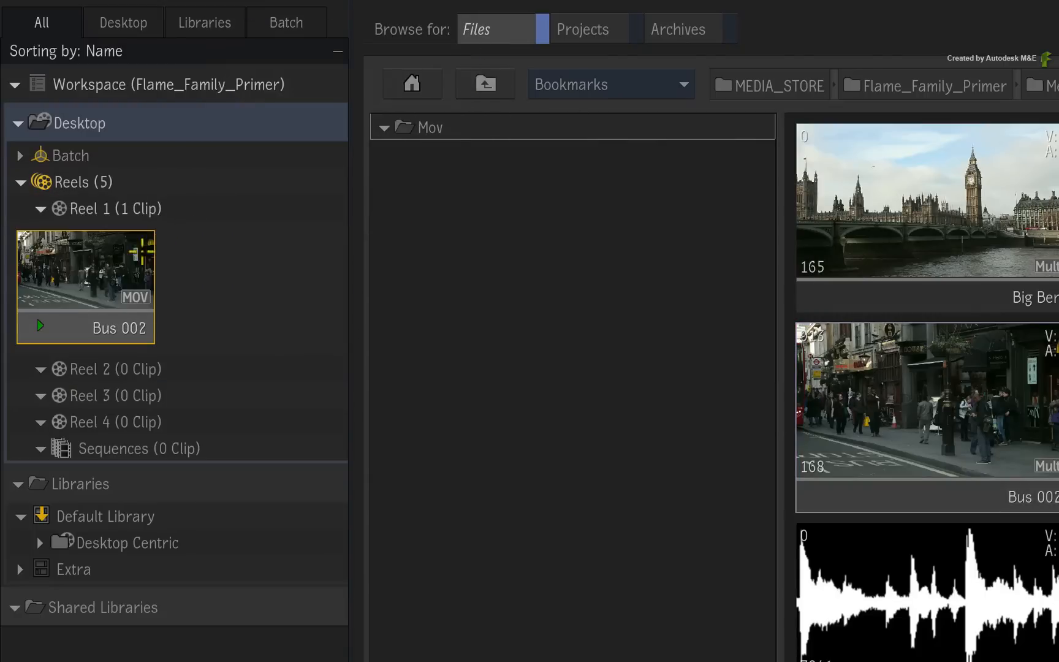
mouse_move(118, 515)
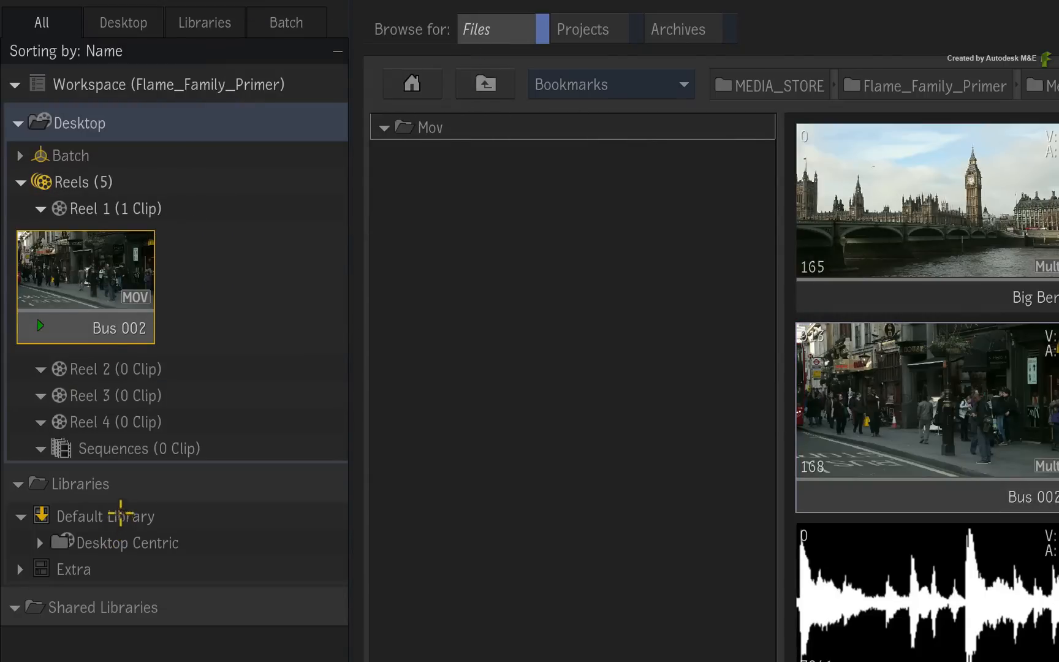
Remove the imported clips, keep only Horse Guard Parade in the library, and save the project.
right_click(98, 284)
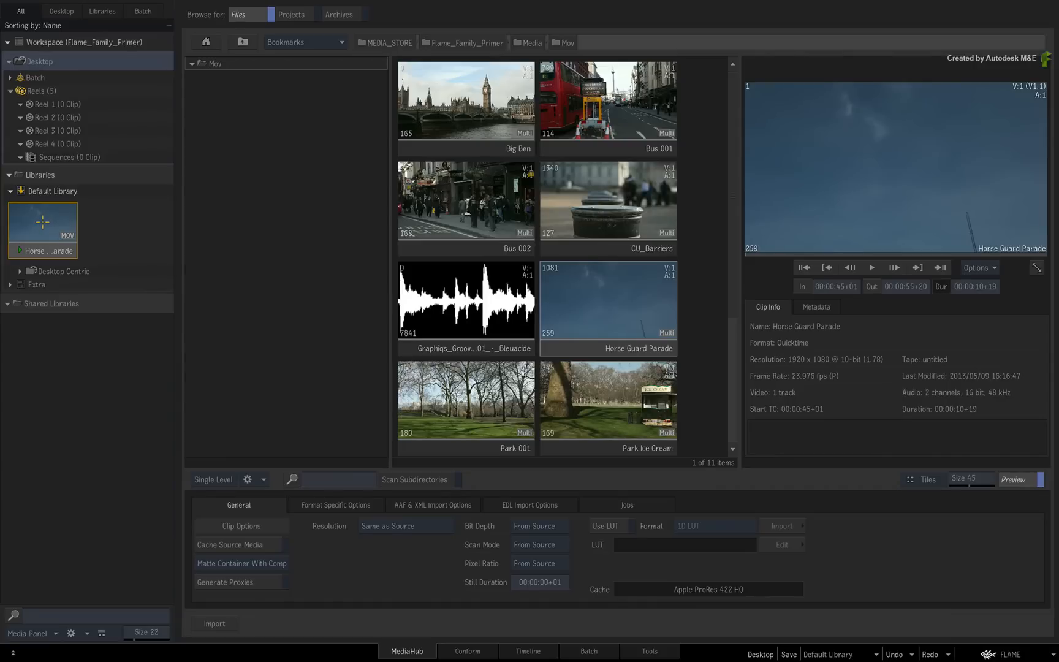
key("ctrl+s")
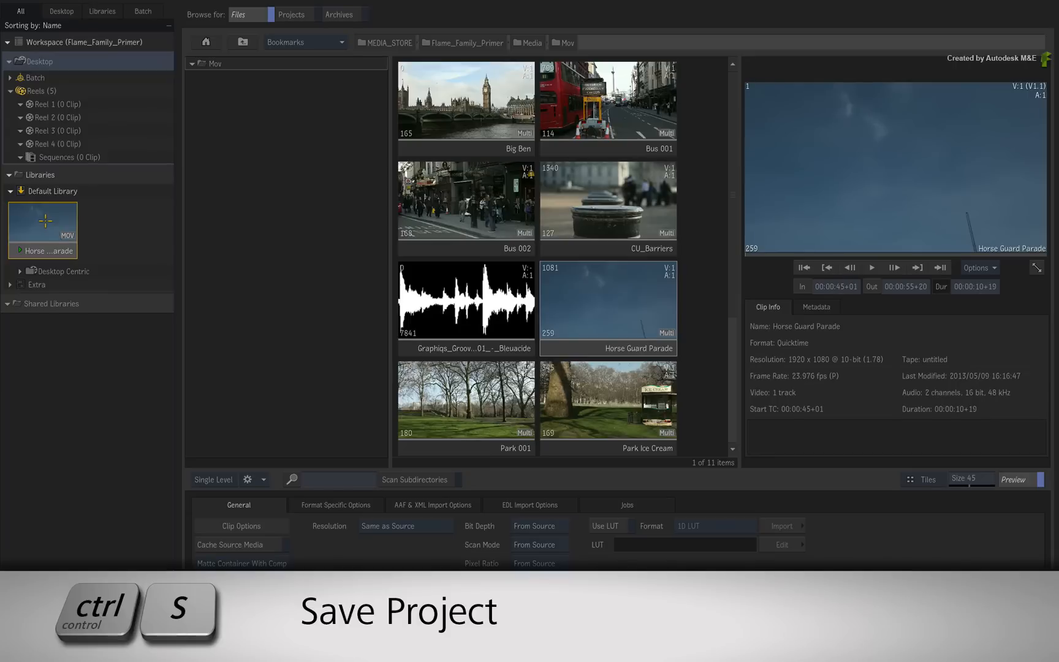
key("ctrl+s")
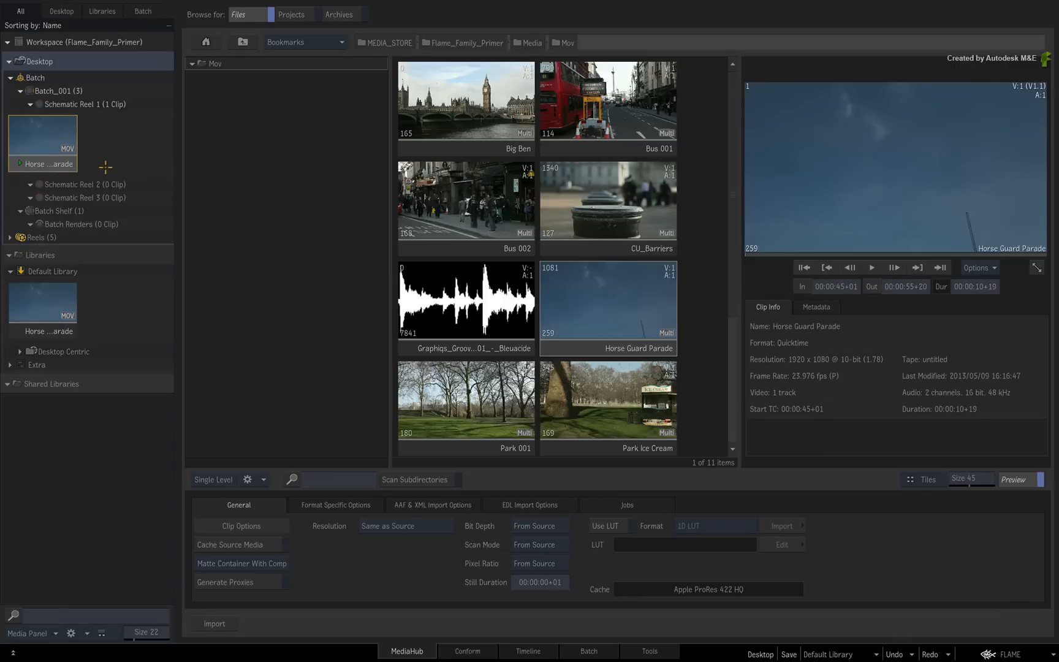
Copy the Horse Guard Parade clip from the Default Library into Schematic Reel 1.
left_click(42, 302)
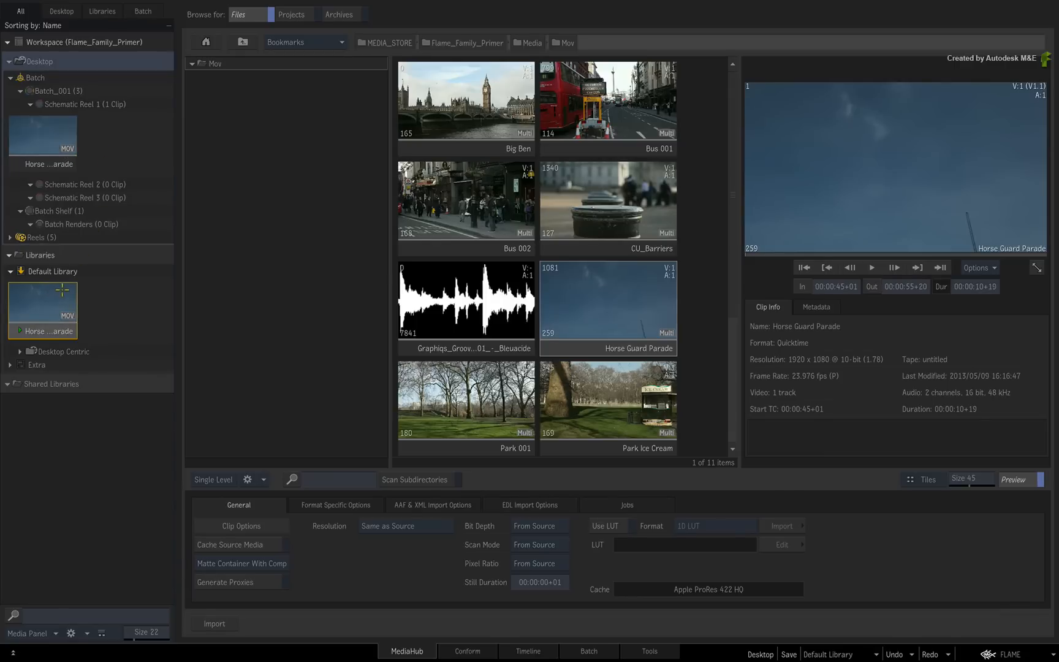
mouse_move(108, 287)
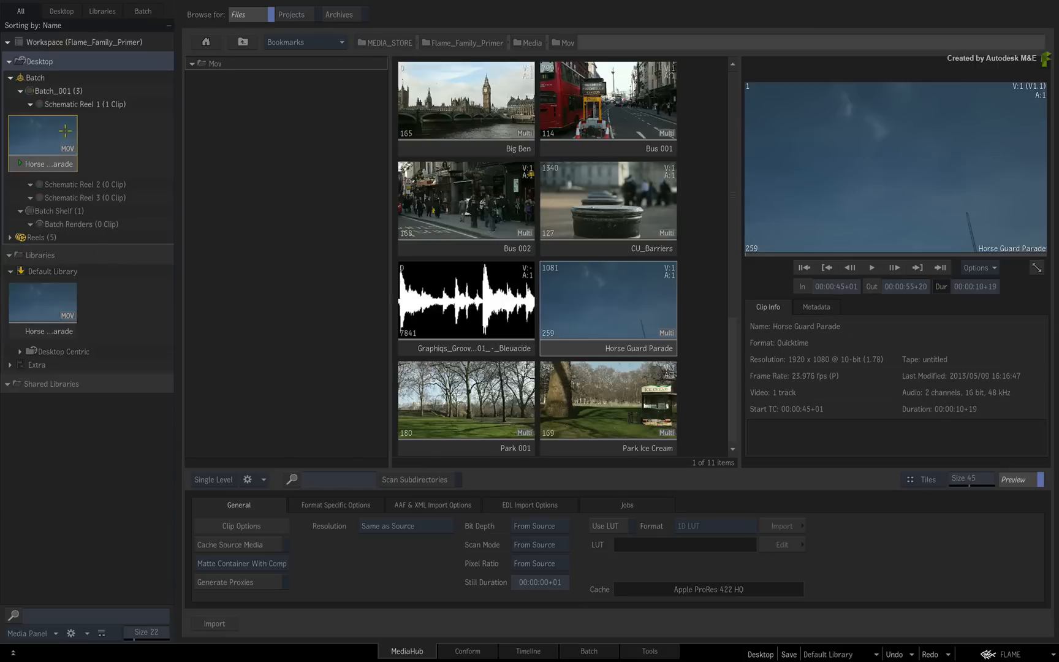
mouse_move(672, 625)
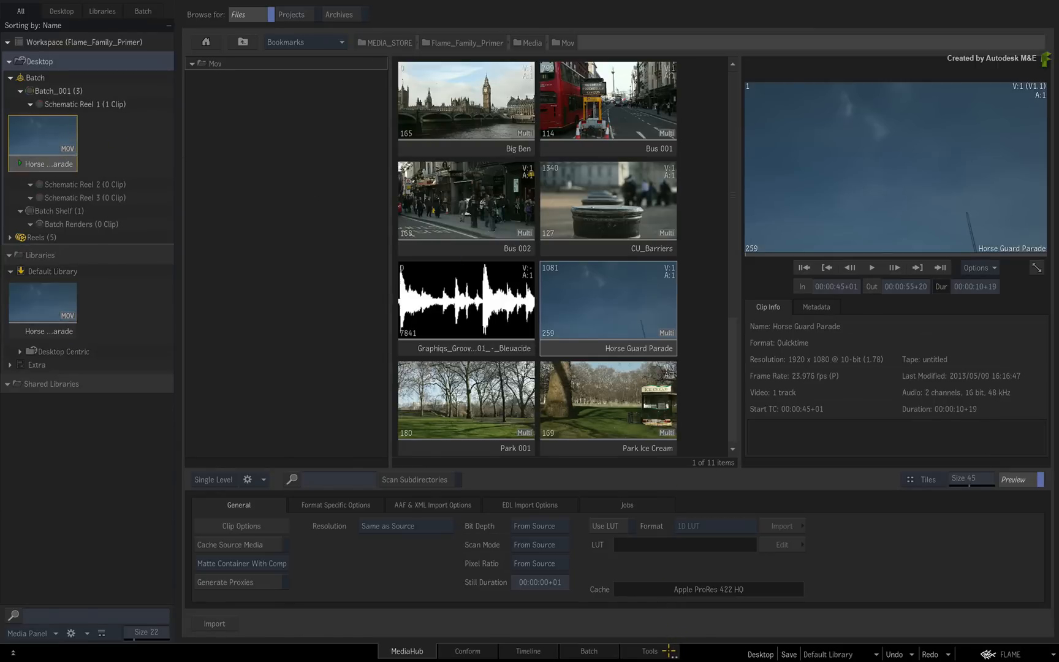
Switch to the Tools view and display Batch_001's schematic reels there.
left_click(648, 651)
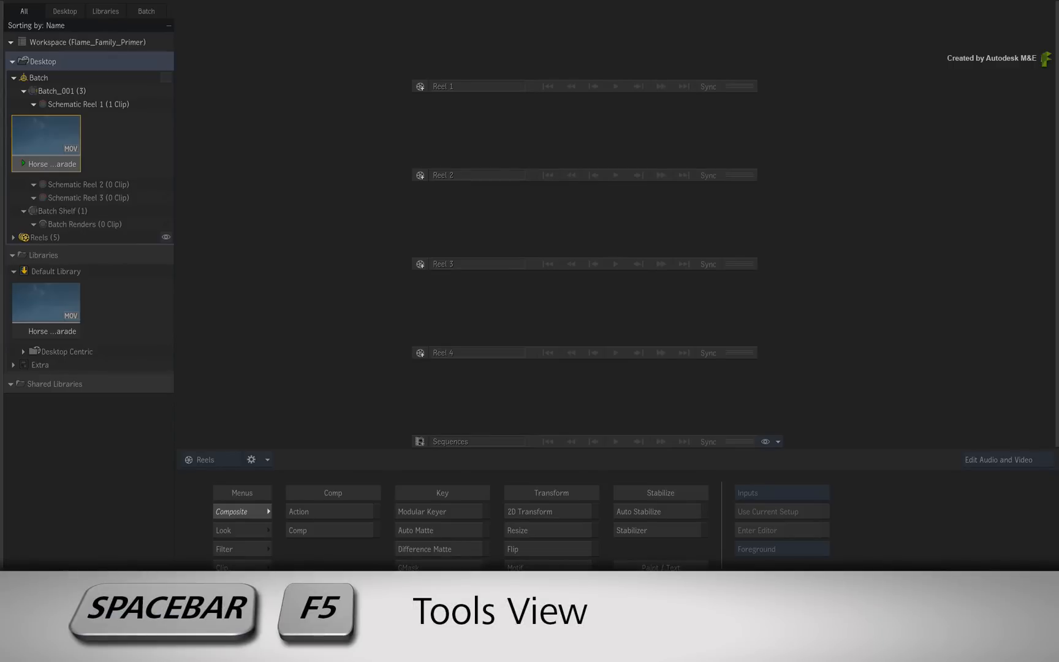
key("f5")
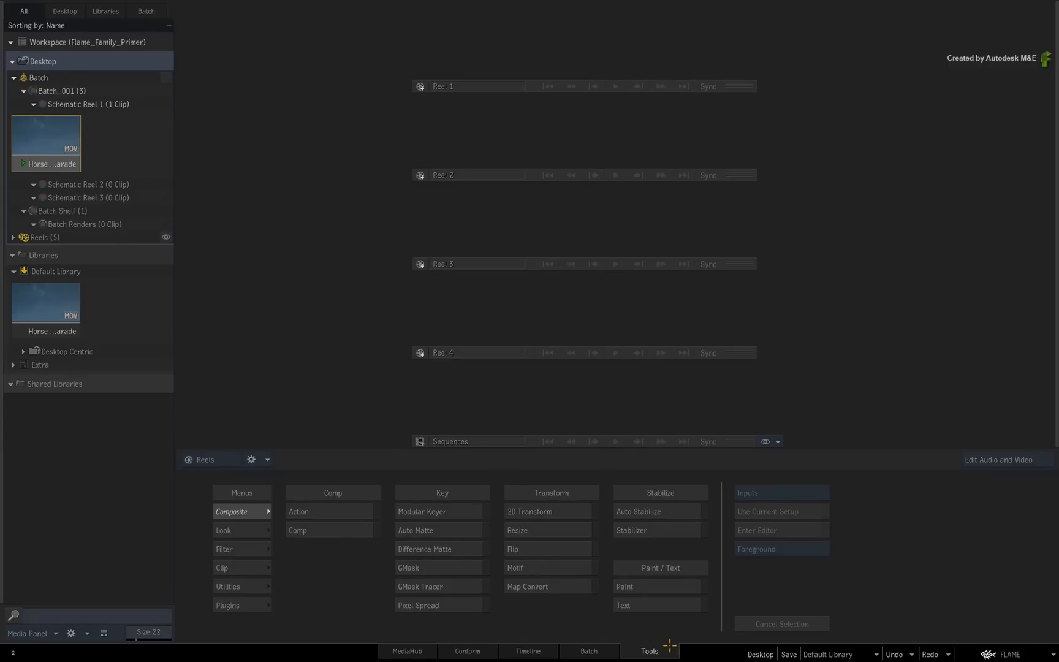
mouse_move(508, 71)
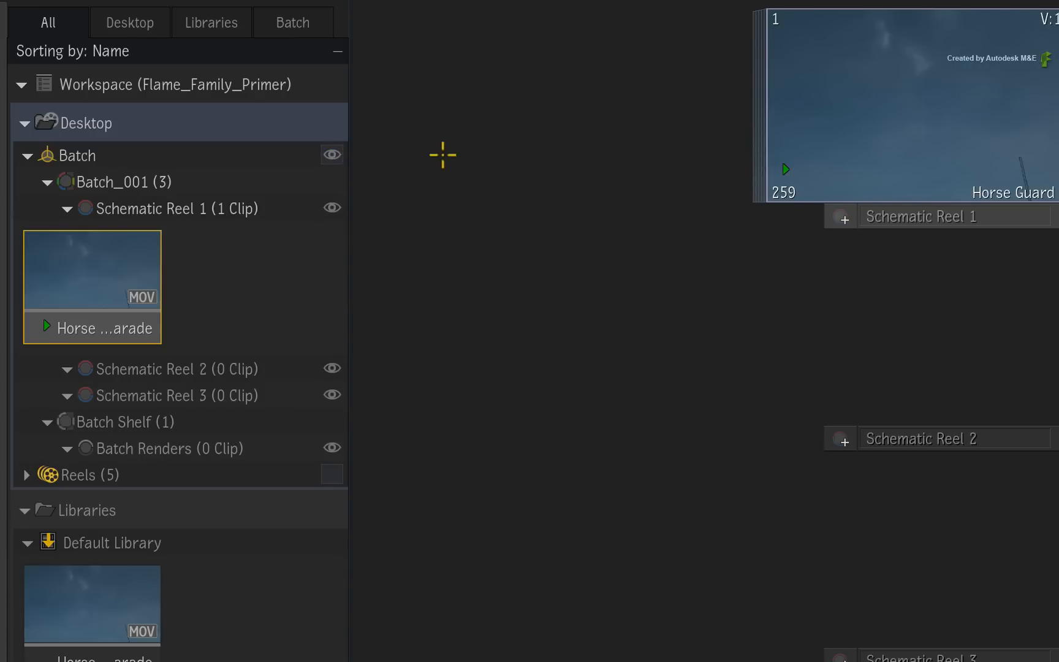
left_click(647, 650)
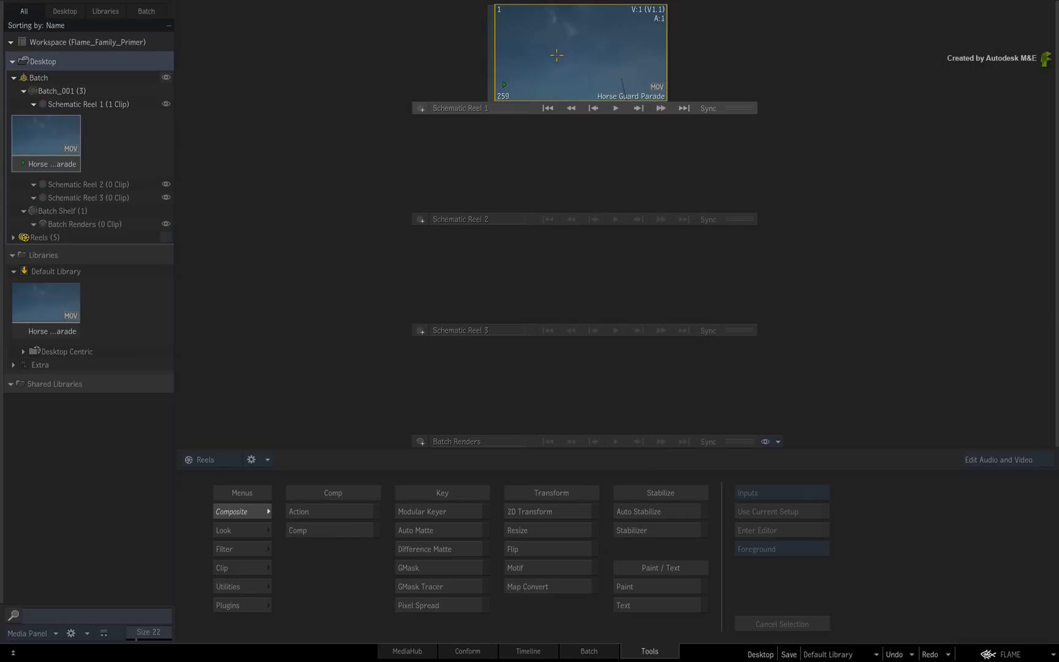
mouse_move(682, 384)
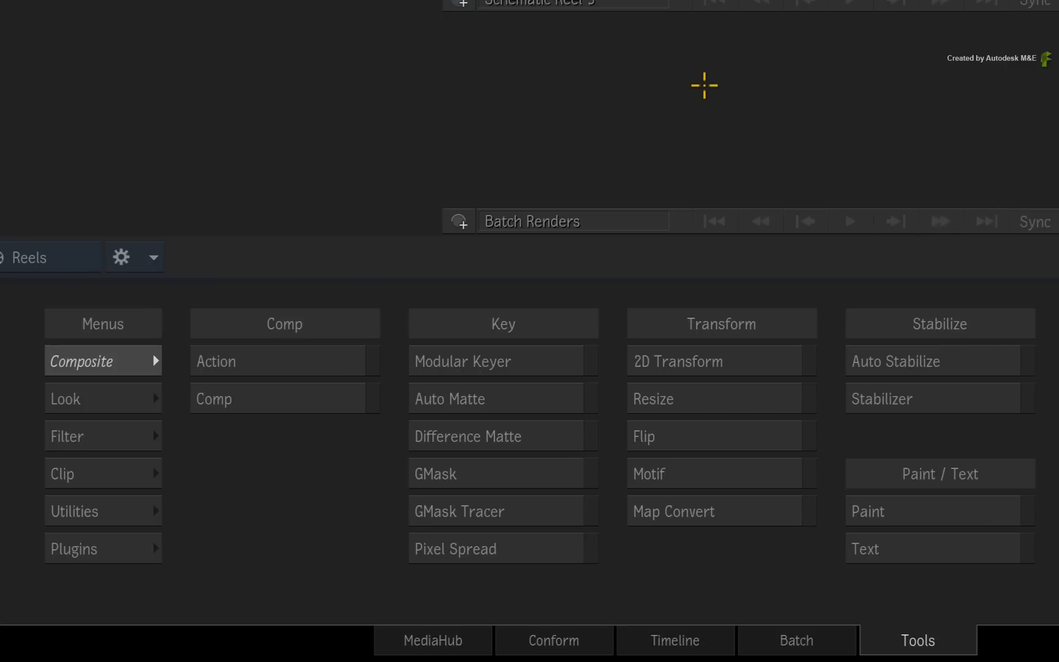
mouse_move(717, 72)
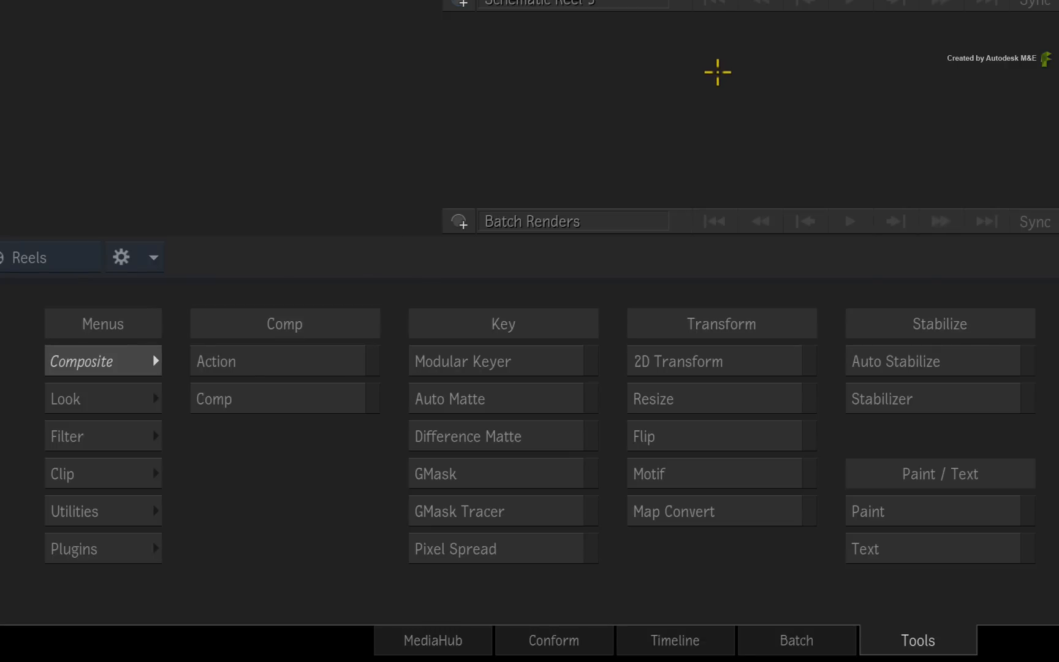
Browse the Clip tools, then the Utilities category for the Copy/Duplicate utility.
left_click(103, 473)
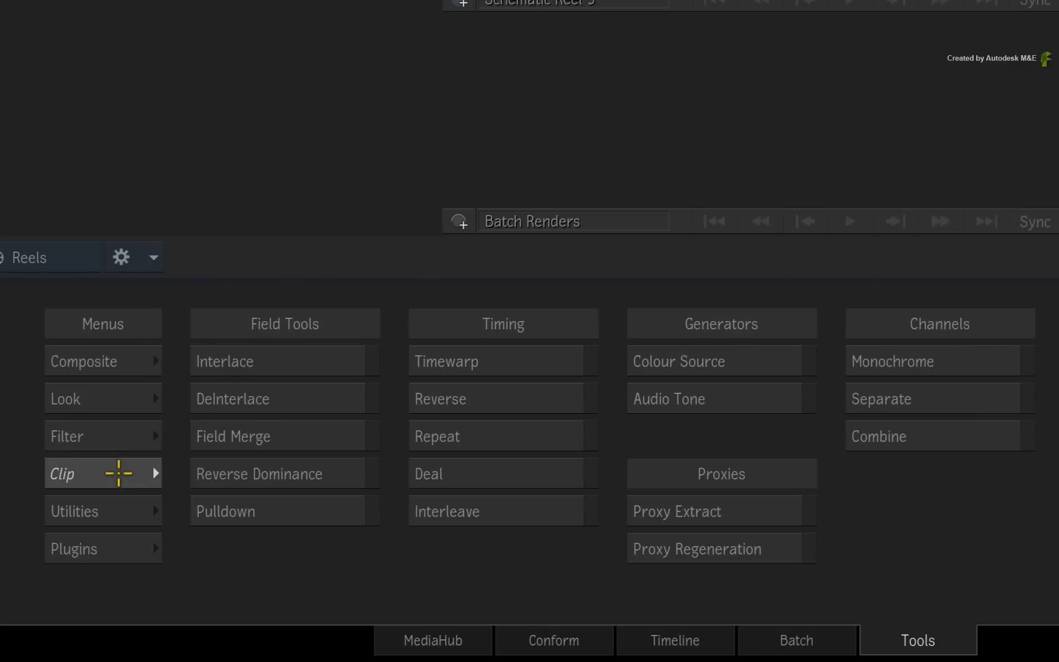
left_click(103, 548)
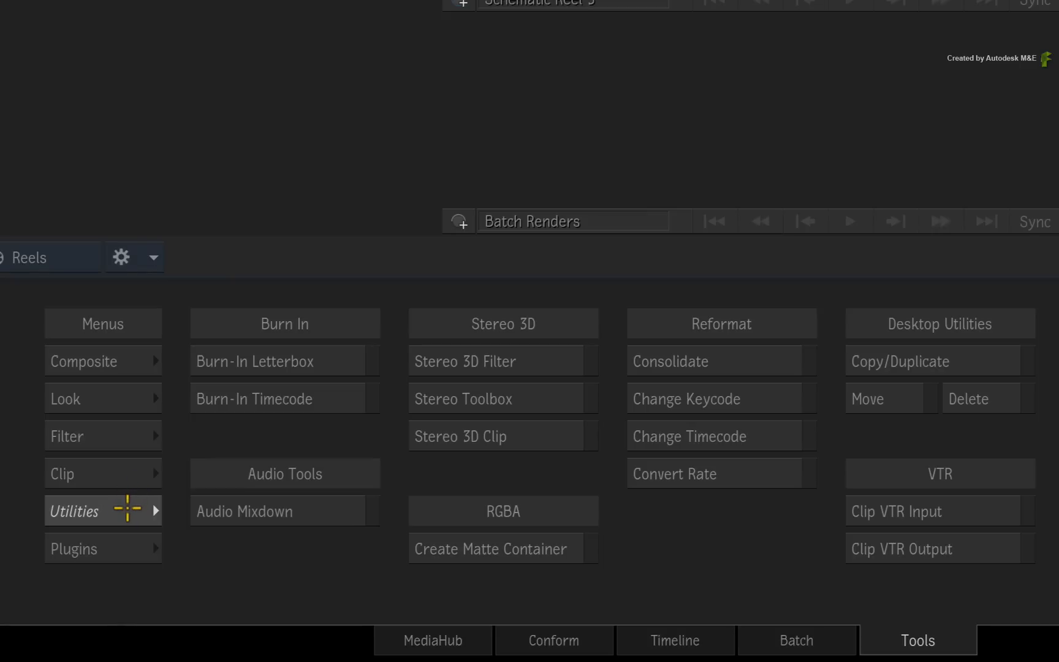
mouse_move(135, 508)
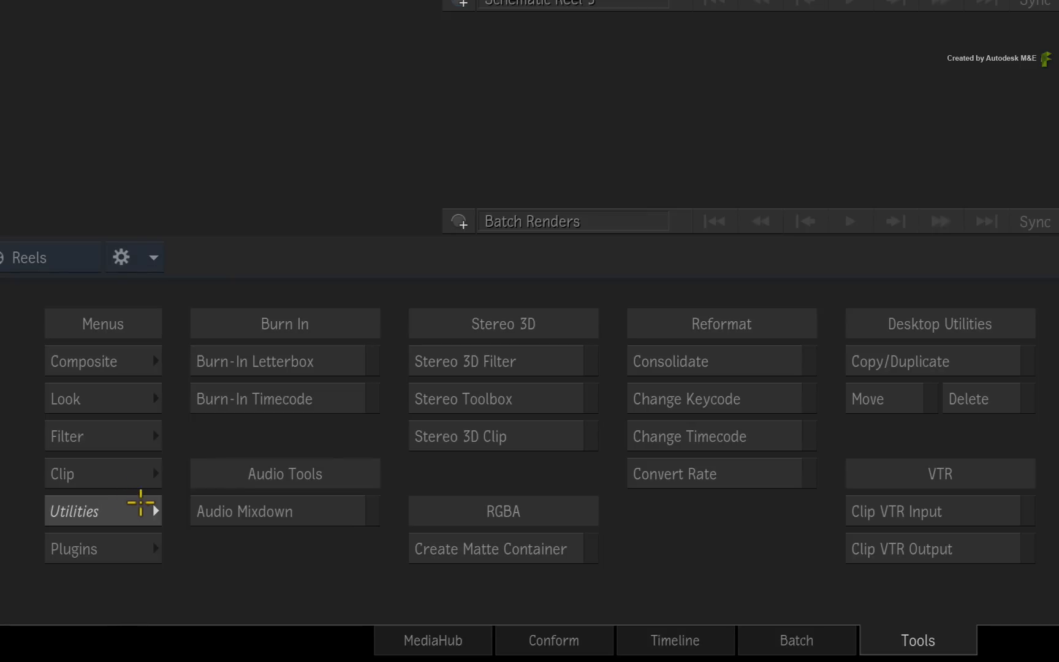
mouse_move(955, 360)
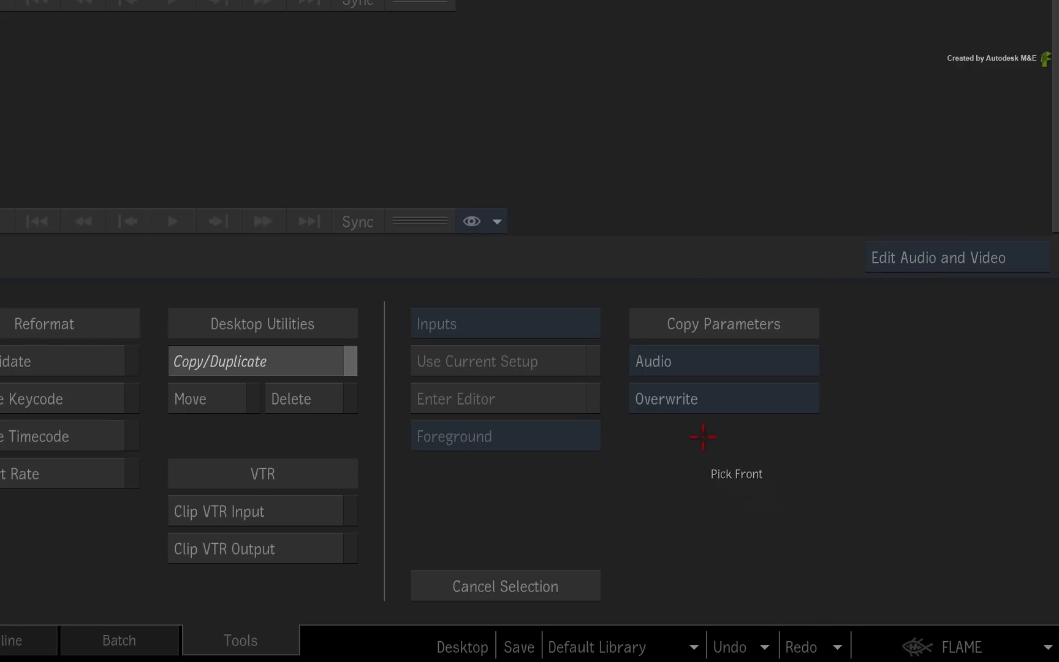
mouse_move(738, 396)
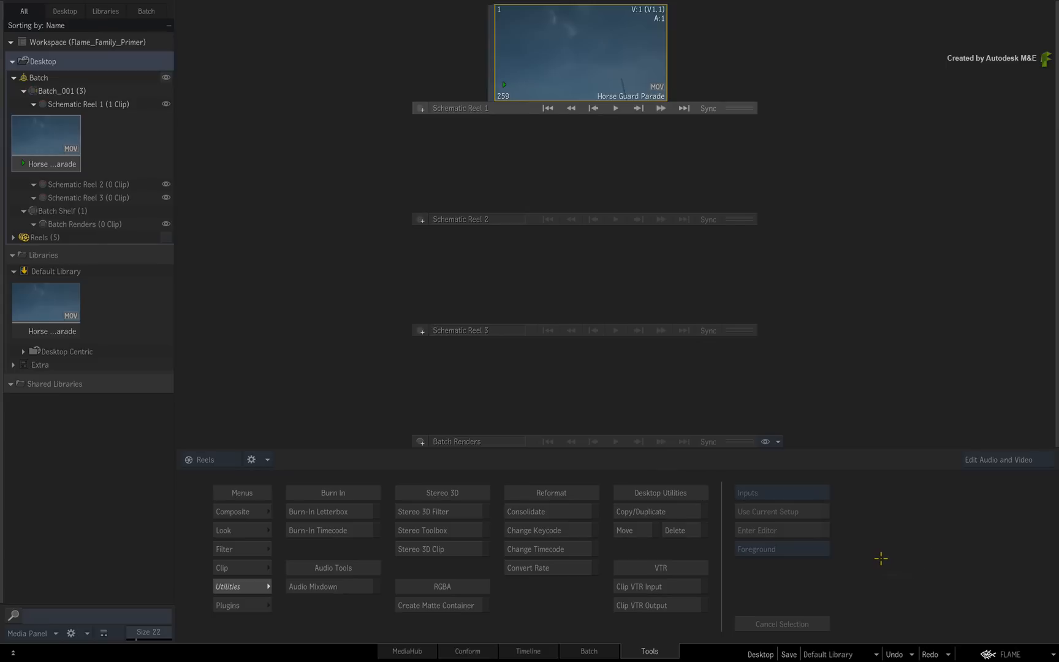
mouse_move(881, 553)
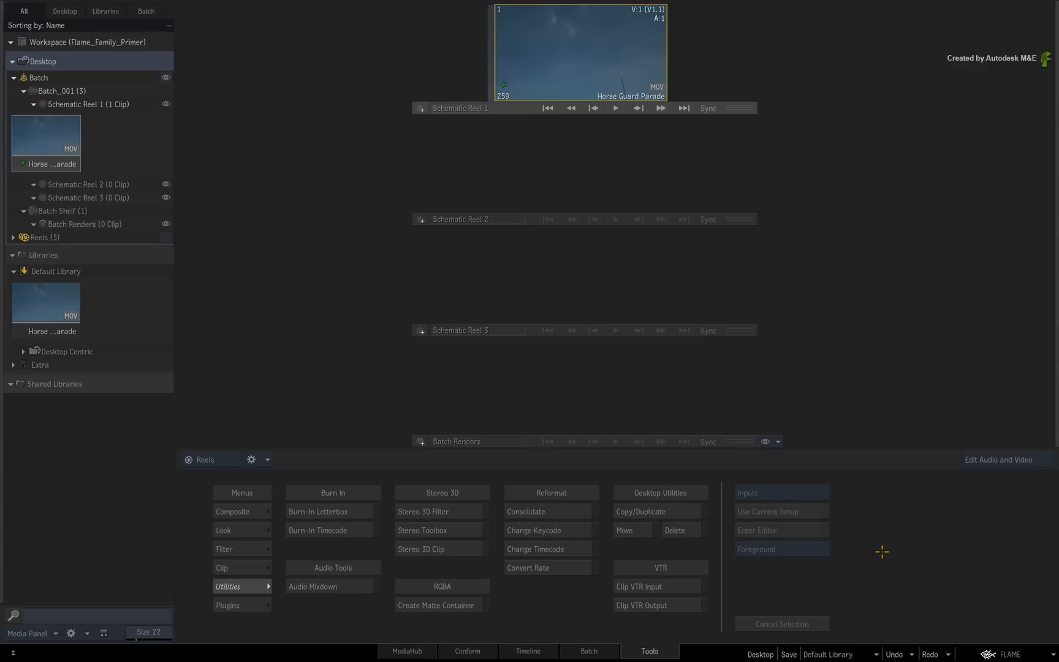
mouse_move(591, 182)
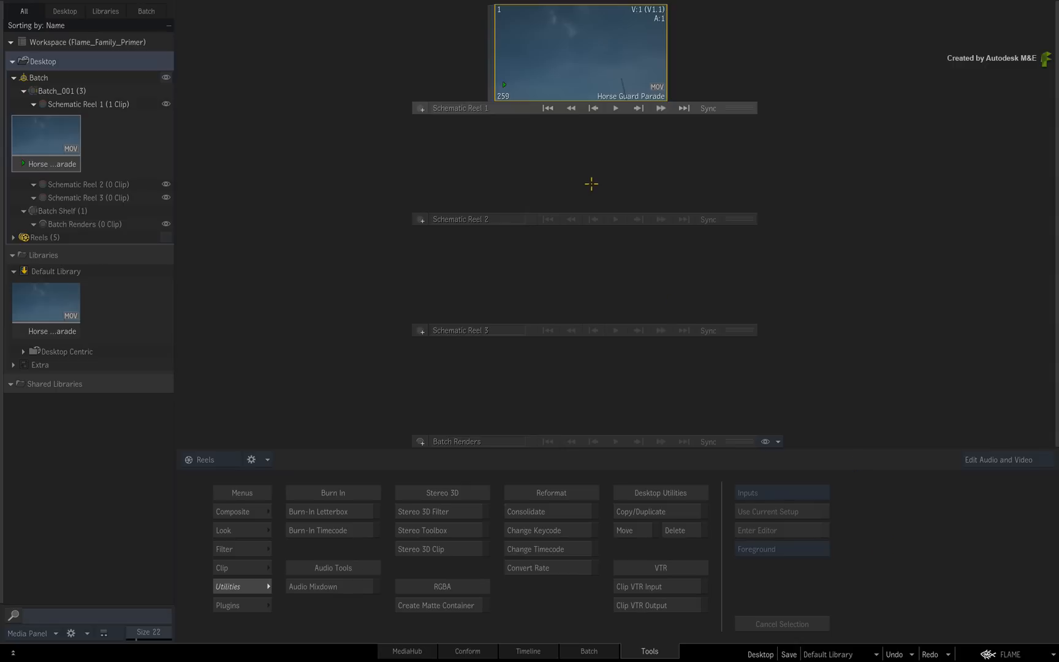
mouse_move(577, 177)
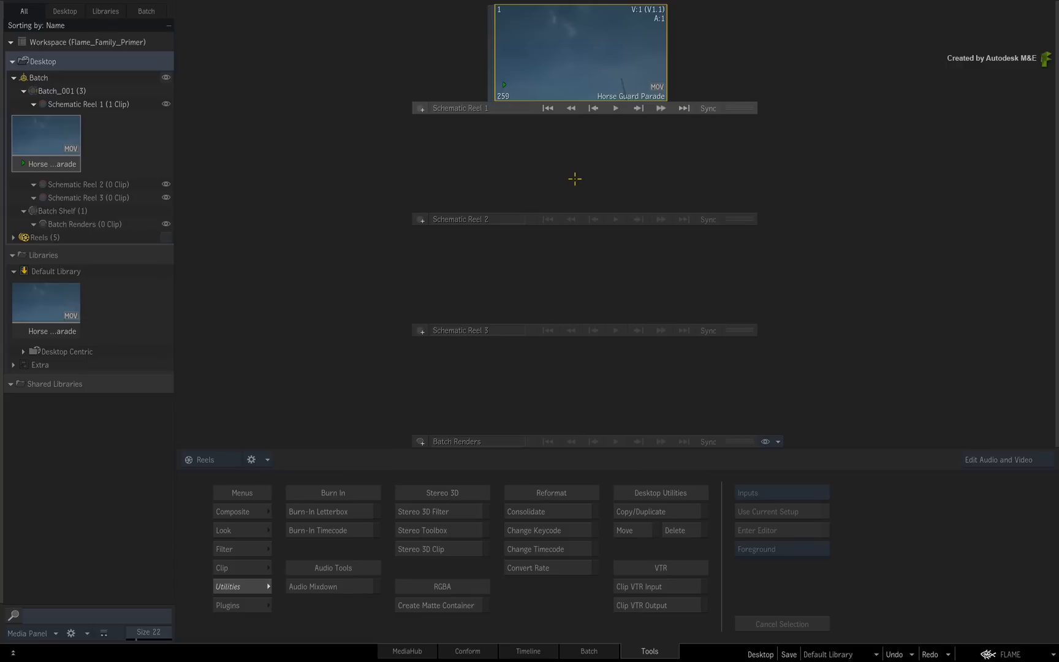
mouse_move(575, 171)
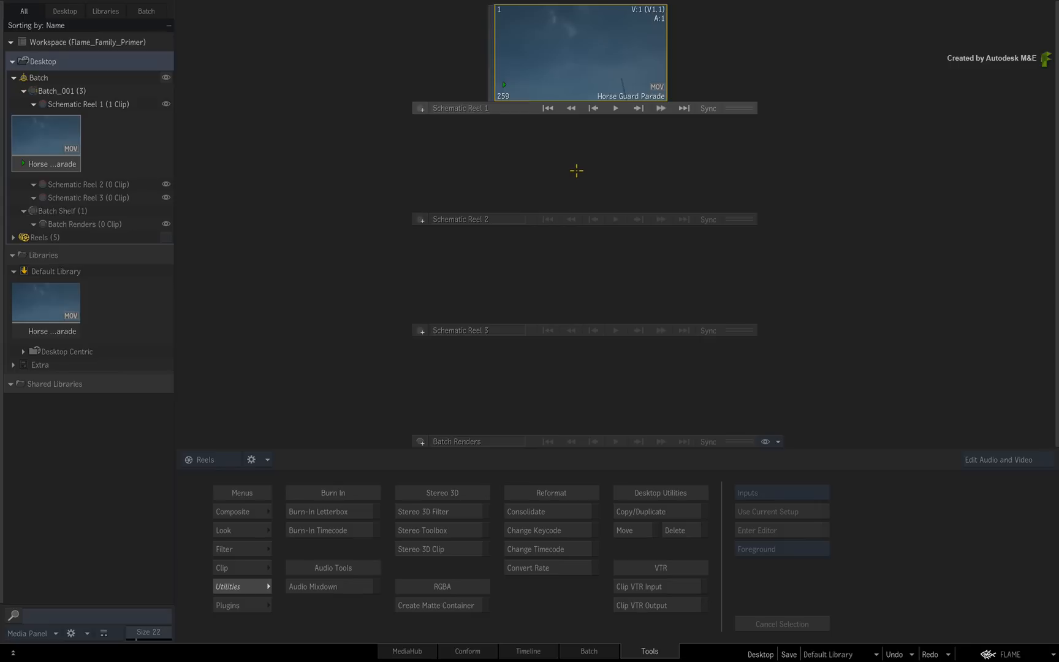
mouse_move(580, 168)
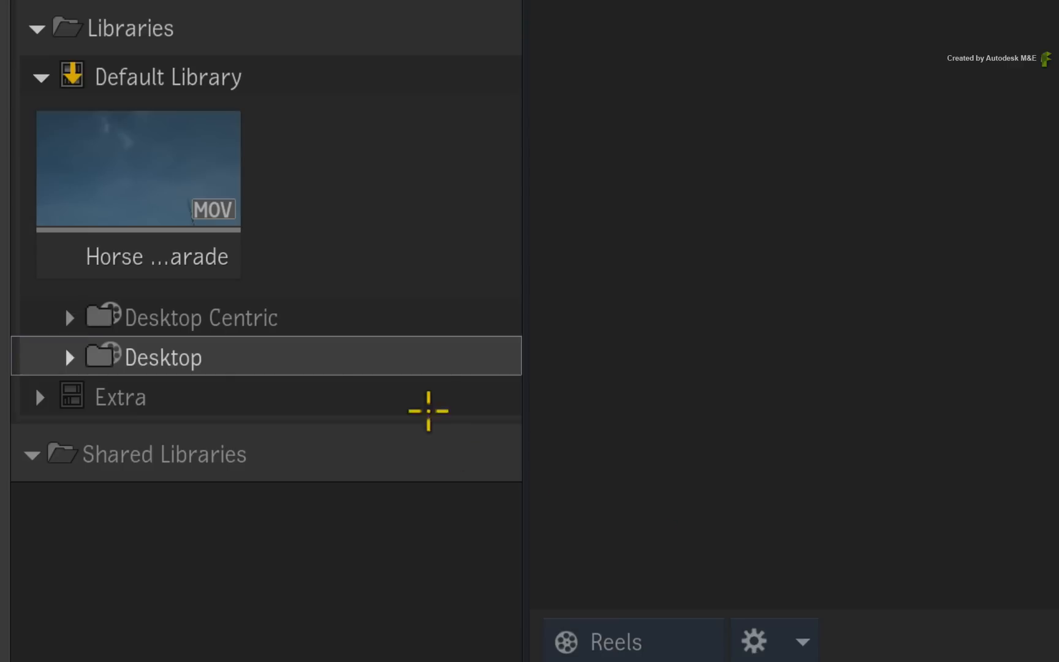
mouse_move(327, 351)
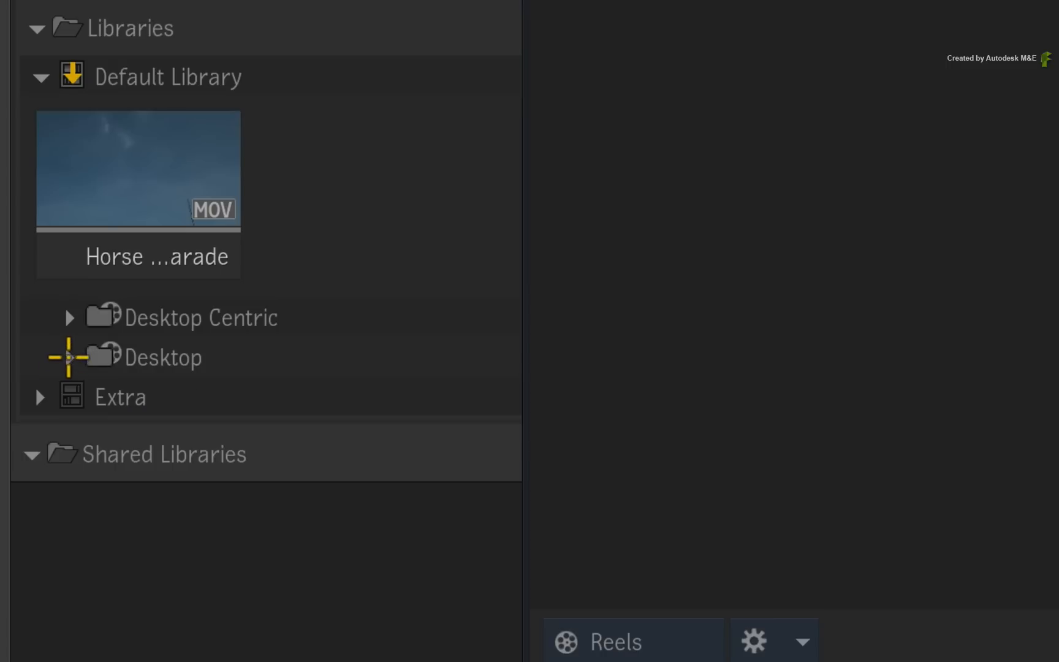
mouse_move(277, 350)
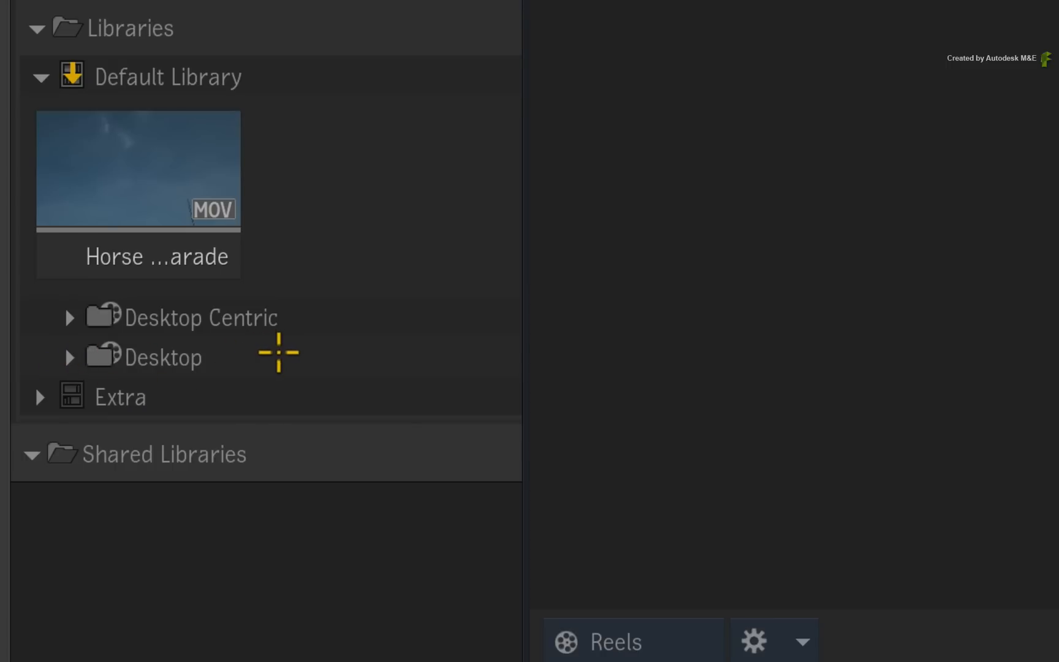
Save the current desktop into the Default Library's Desktop folder and confirm the save prompt.
left_click(162, 357)
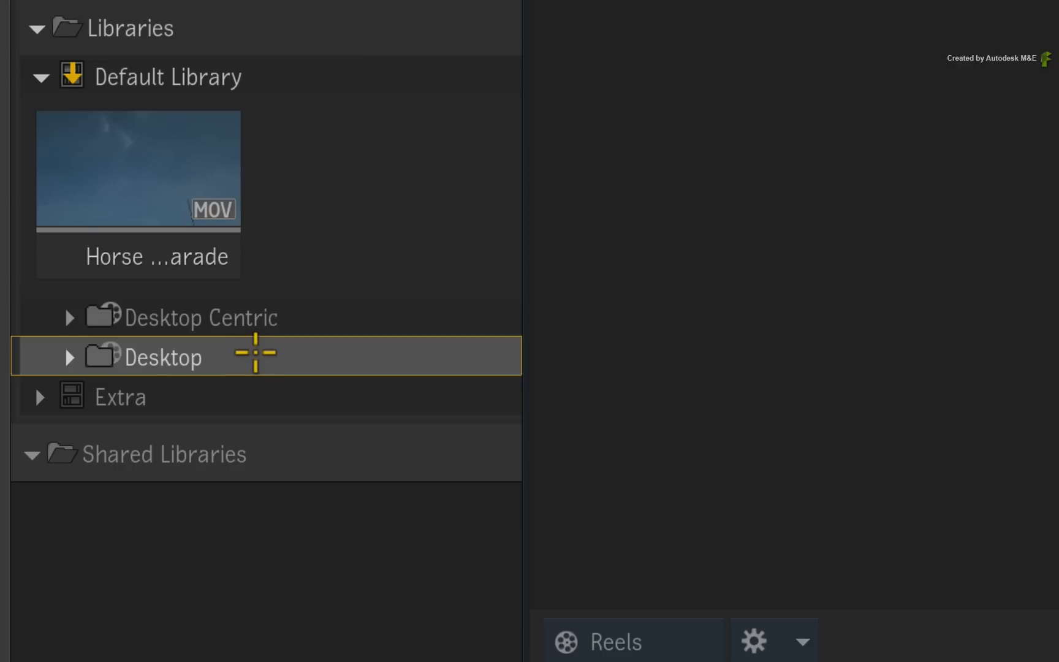
mouse_move(261, 108)
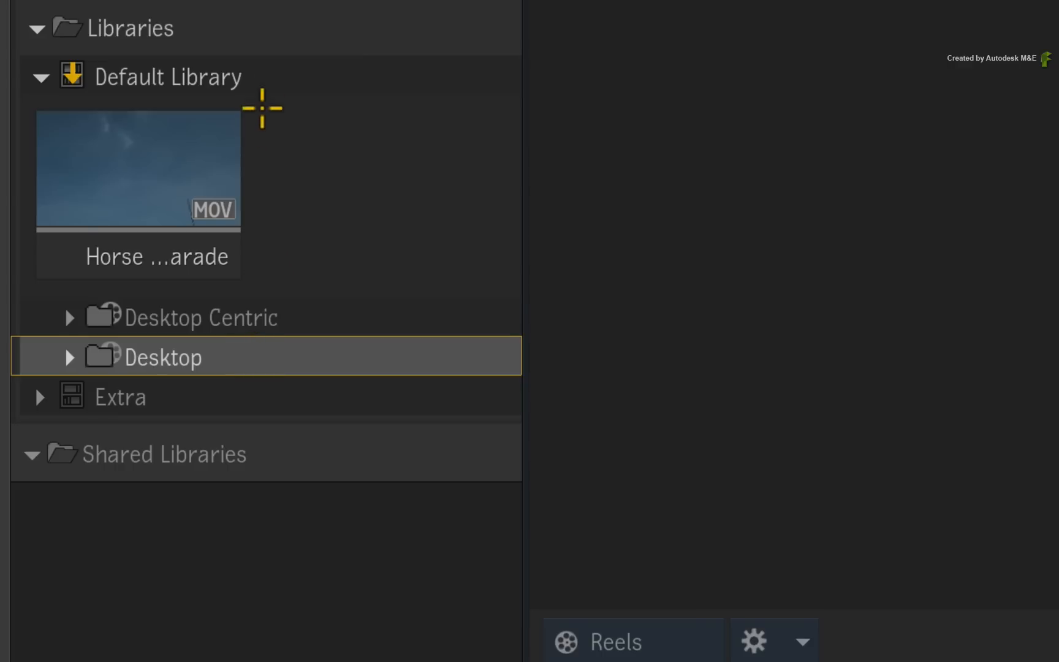
left_click(167, 76)
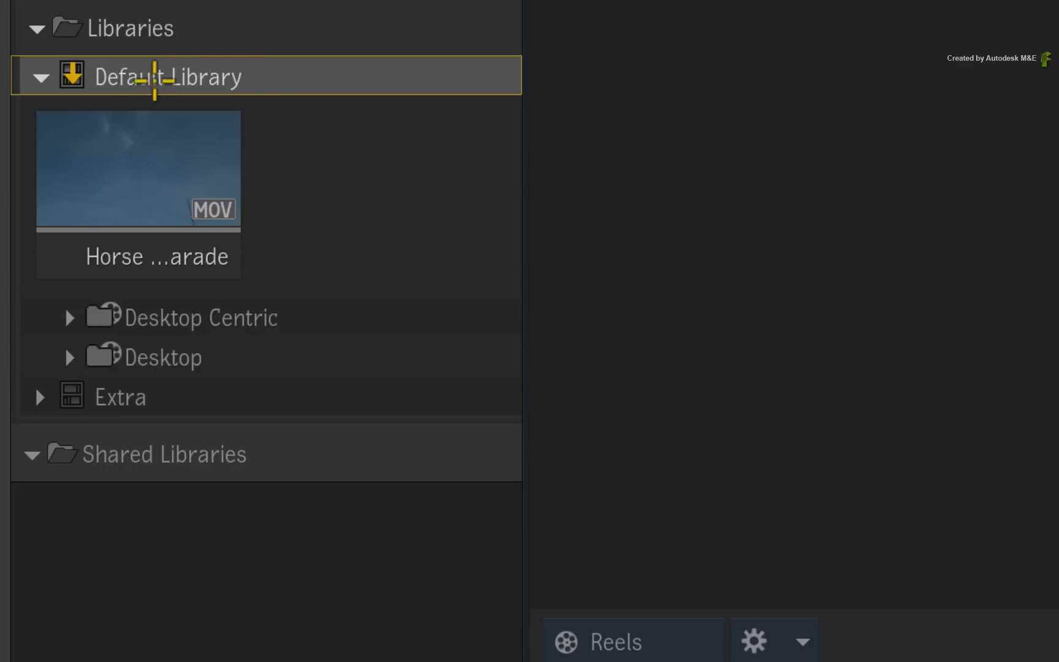
mouse_move(72, 112)
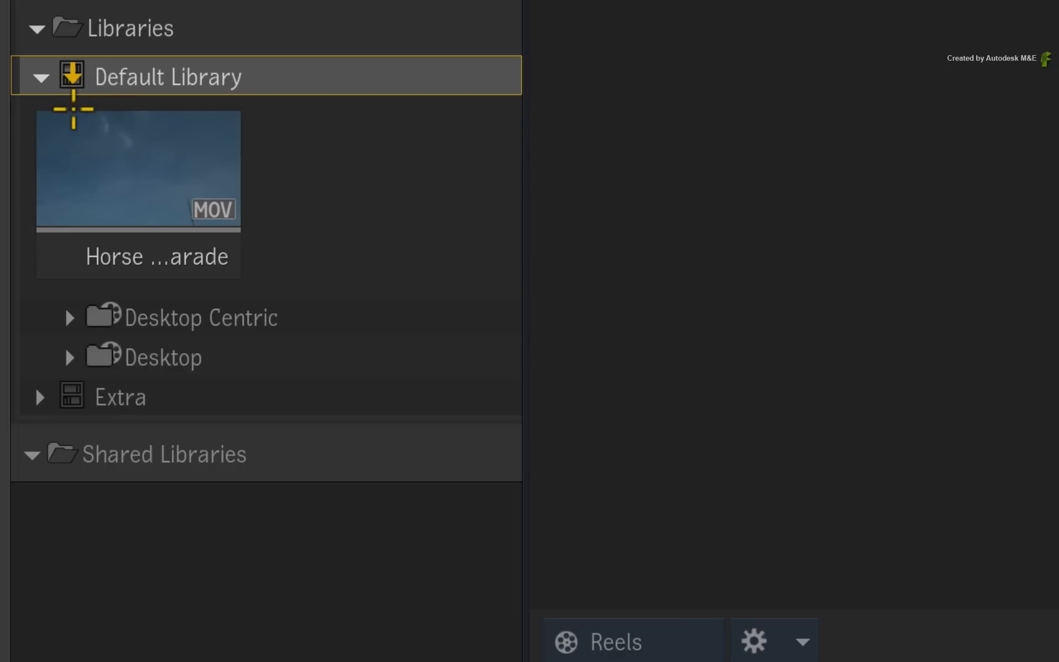
mouse_move(321, 86)
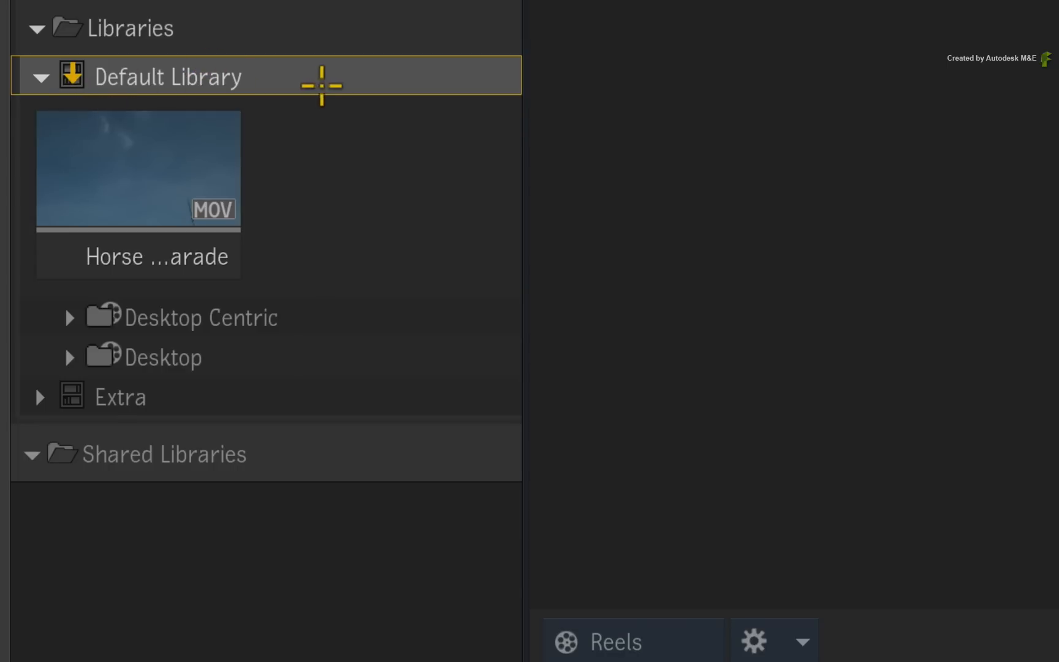
mouse_move(317, 83)
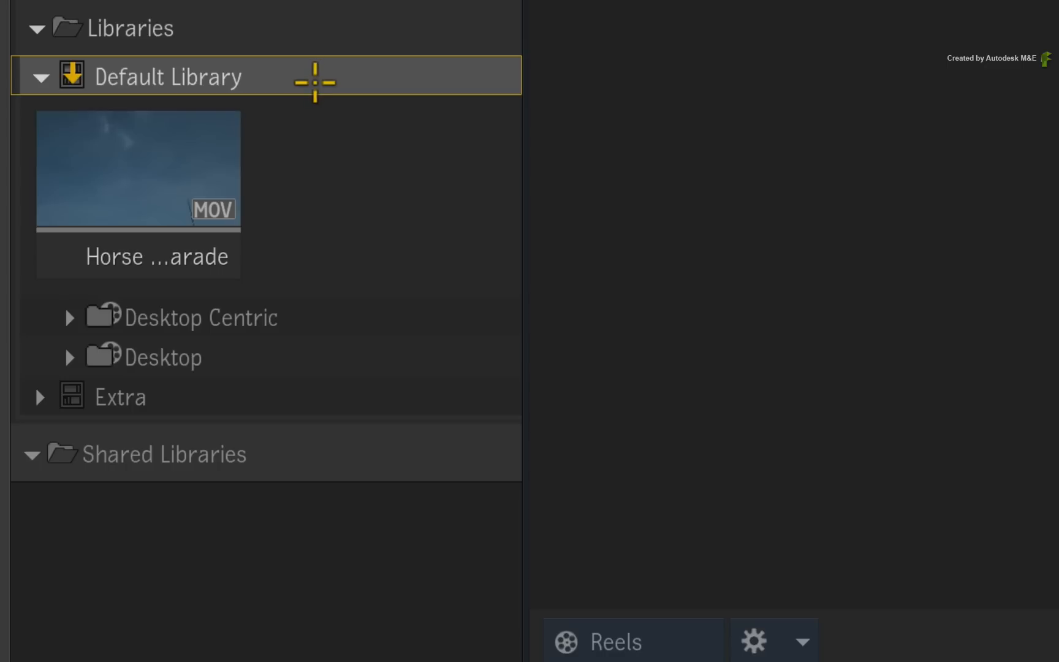
mouse_move(304, 79)
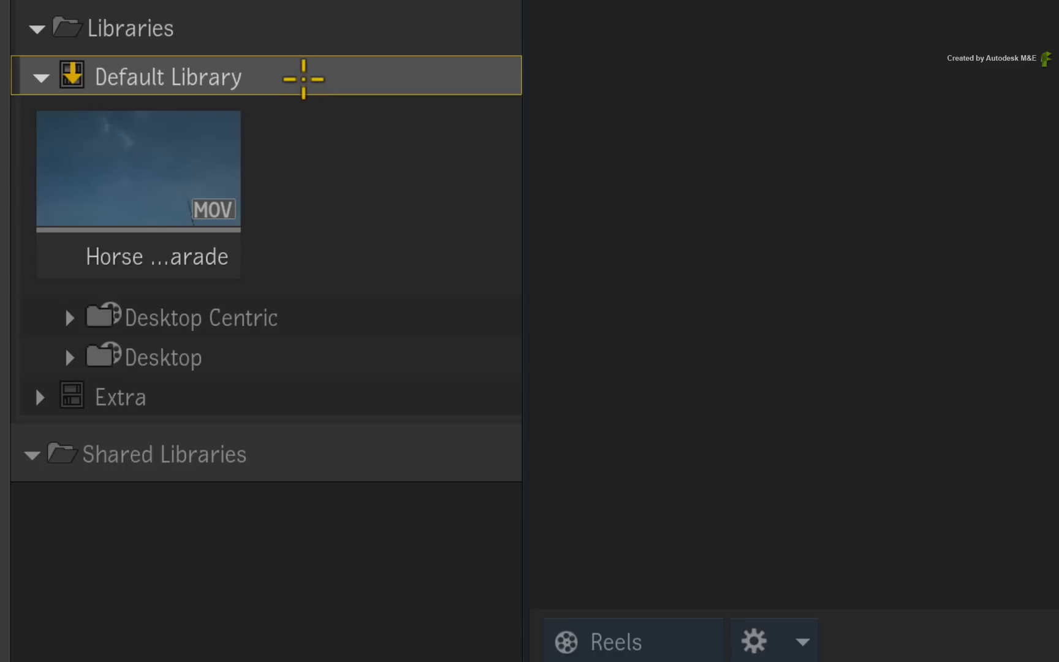
mouse_move(301, 74)
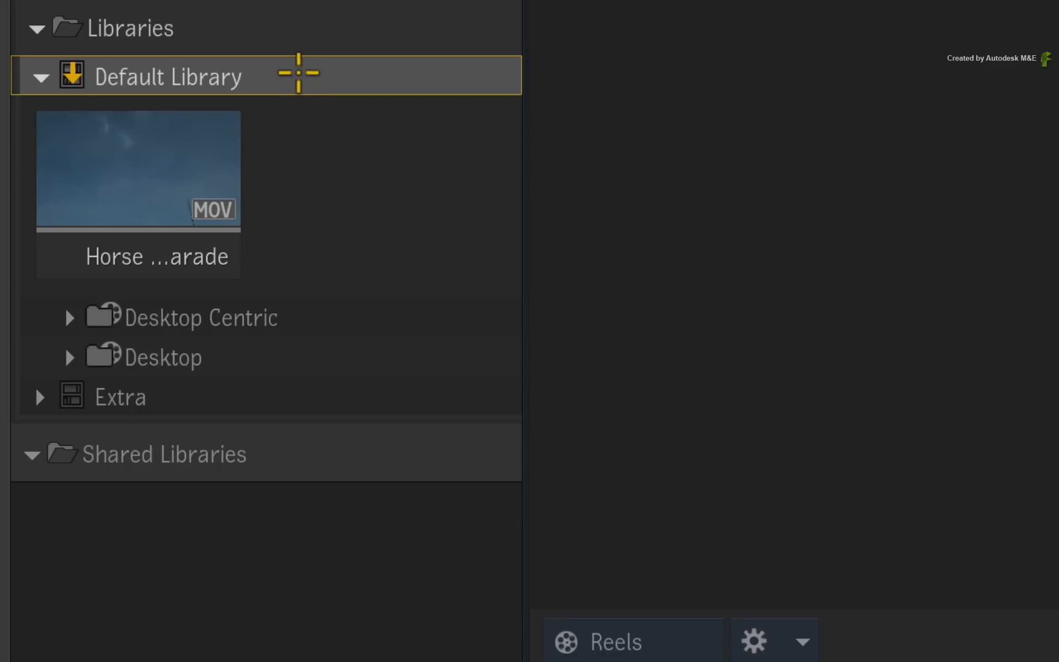
mouse_move(250, 317)
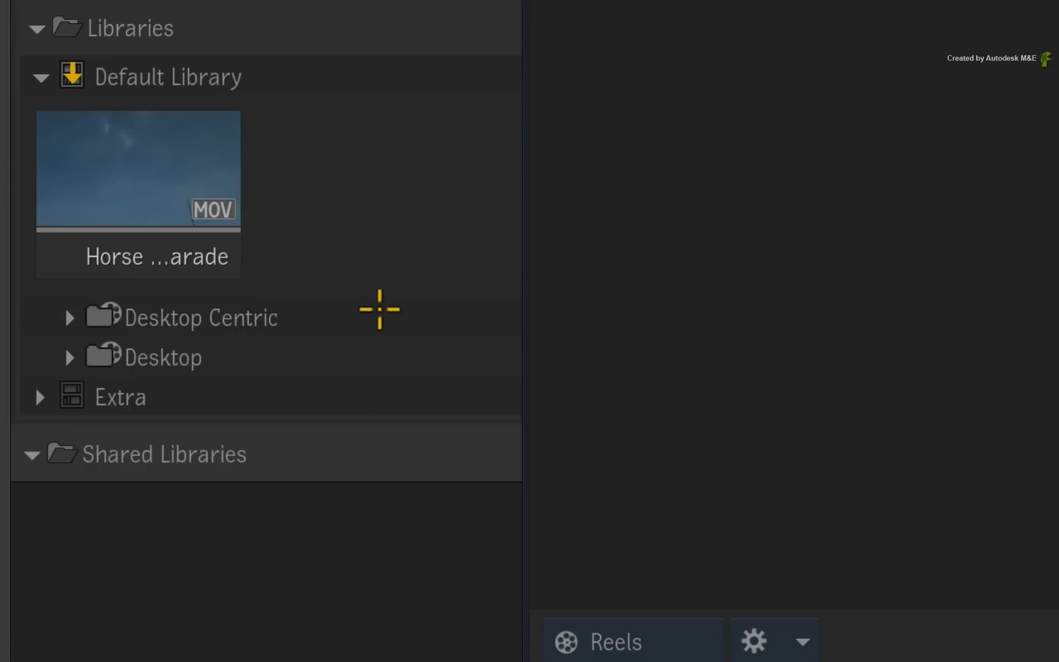
left_click(162, 356)
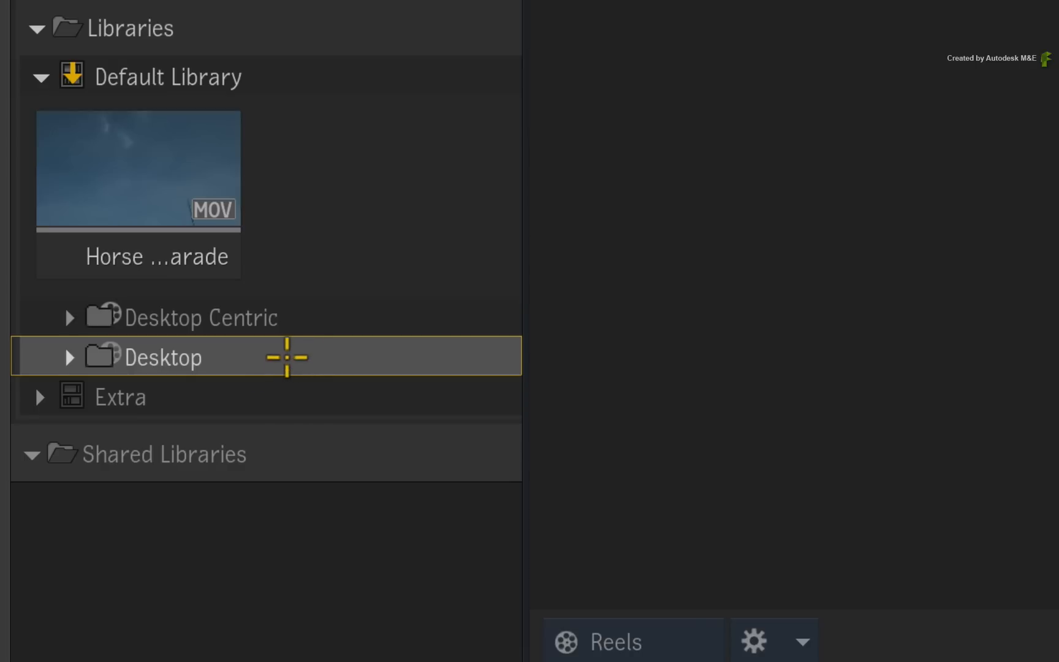
mouse_move(302, 361)
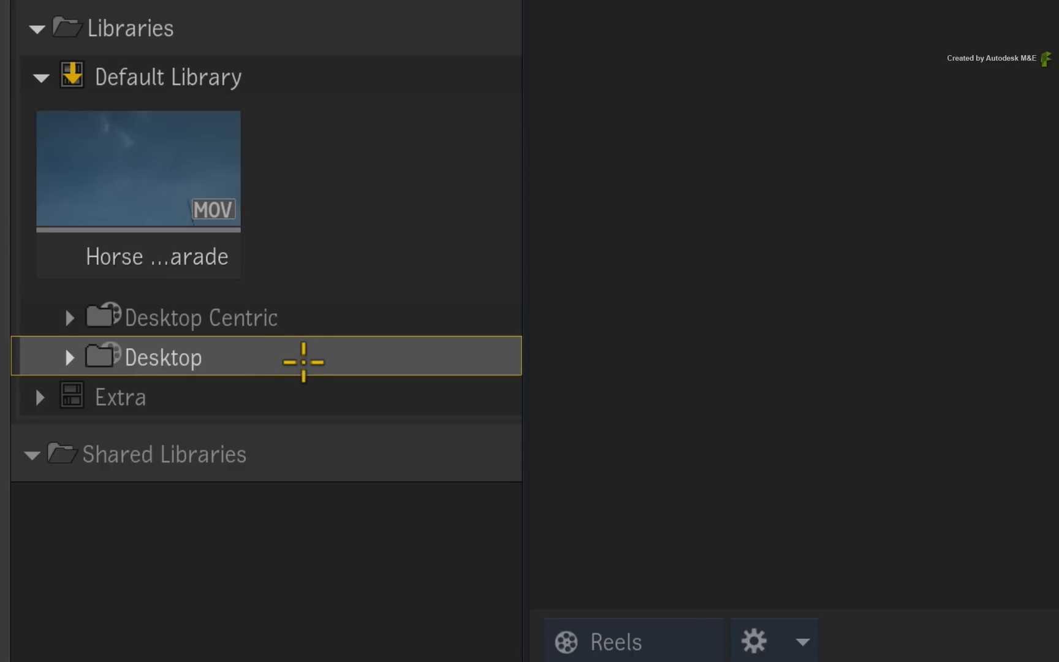
mouse_move(307, 354)
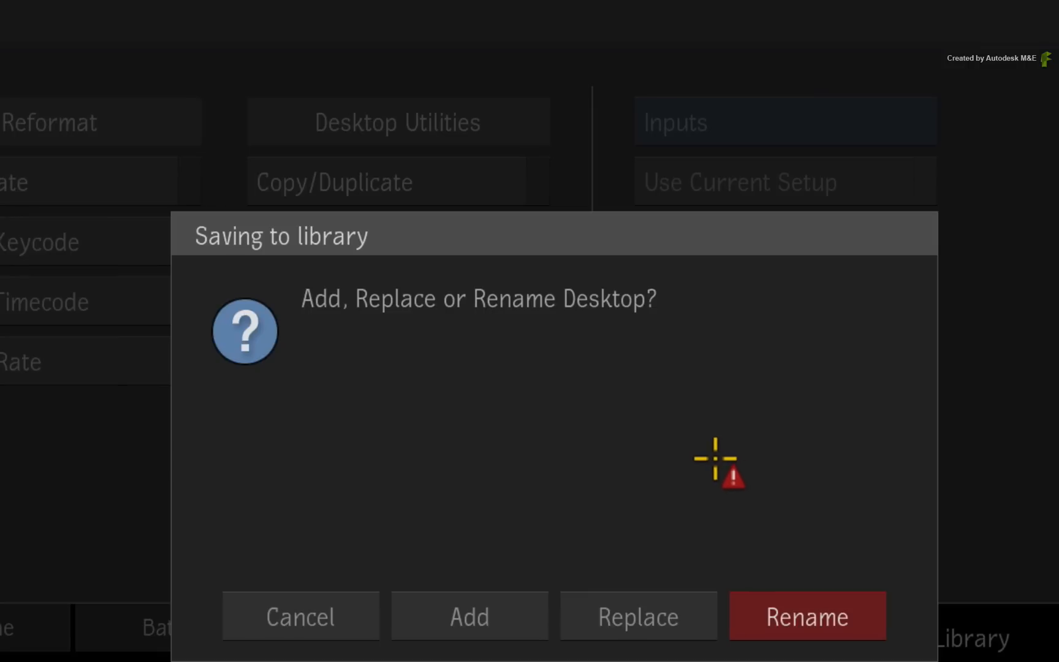
mouse_move(706, 449)
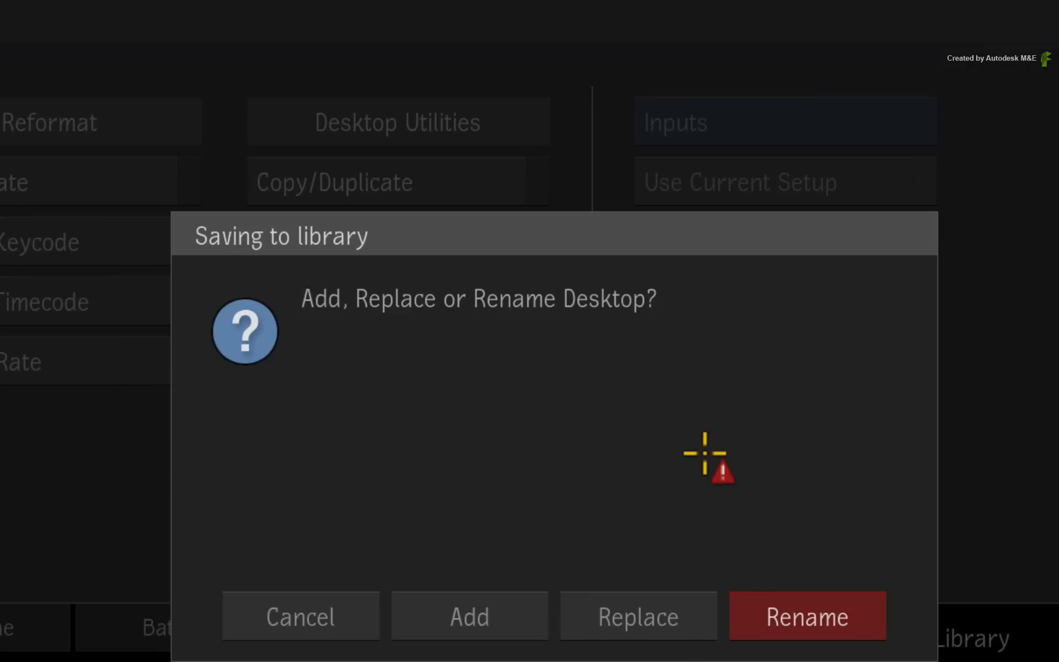
mouse_move(640, 512)
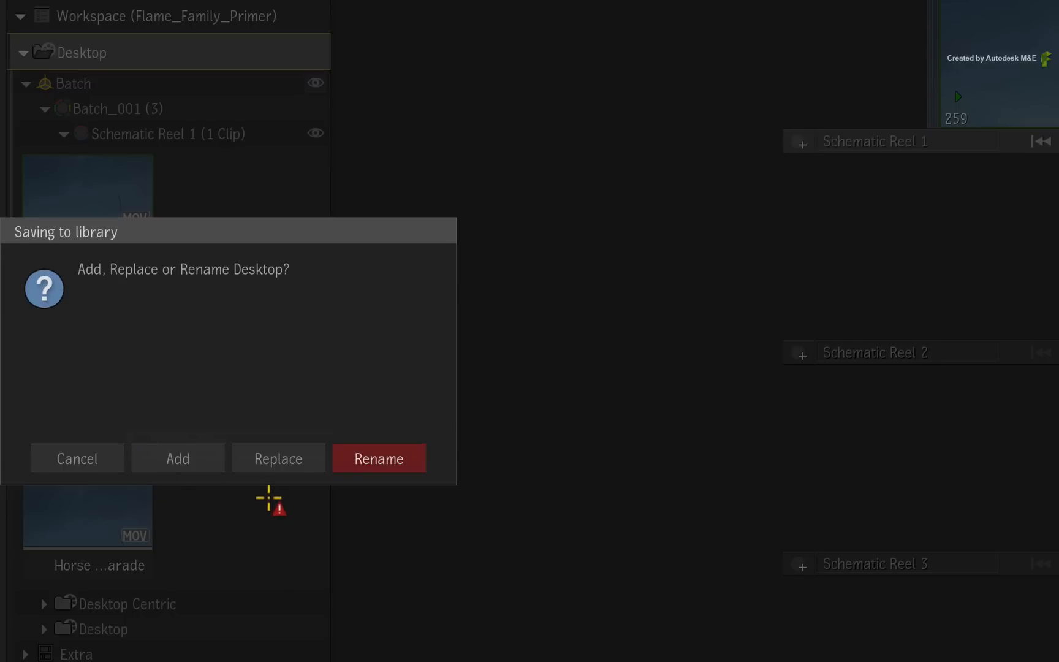
mouse_move(290, 500)
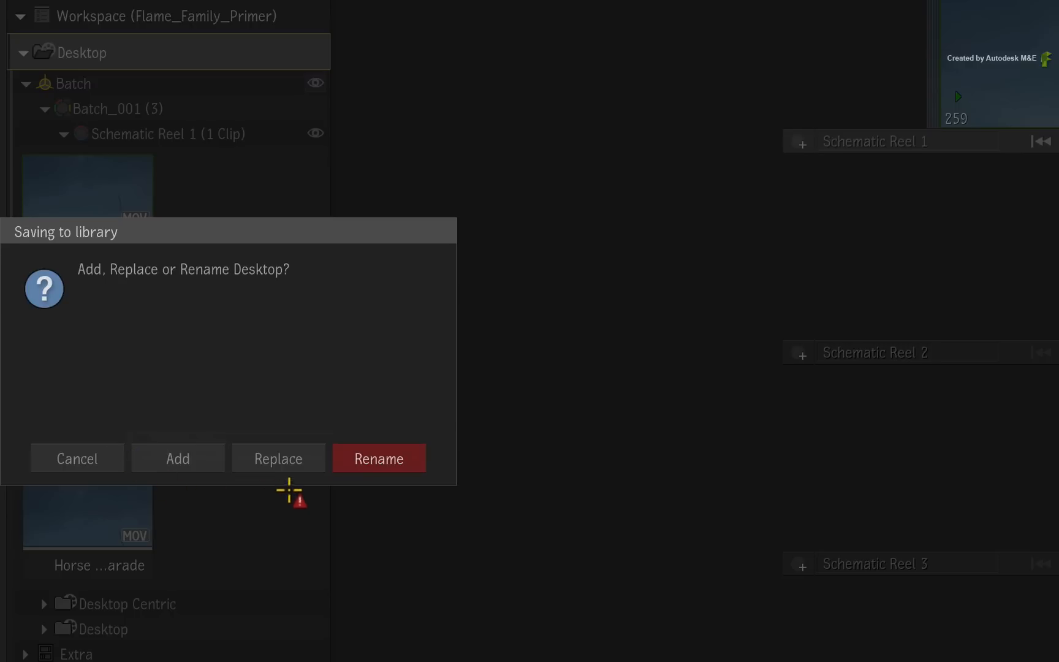
left_click(176, 458)
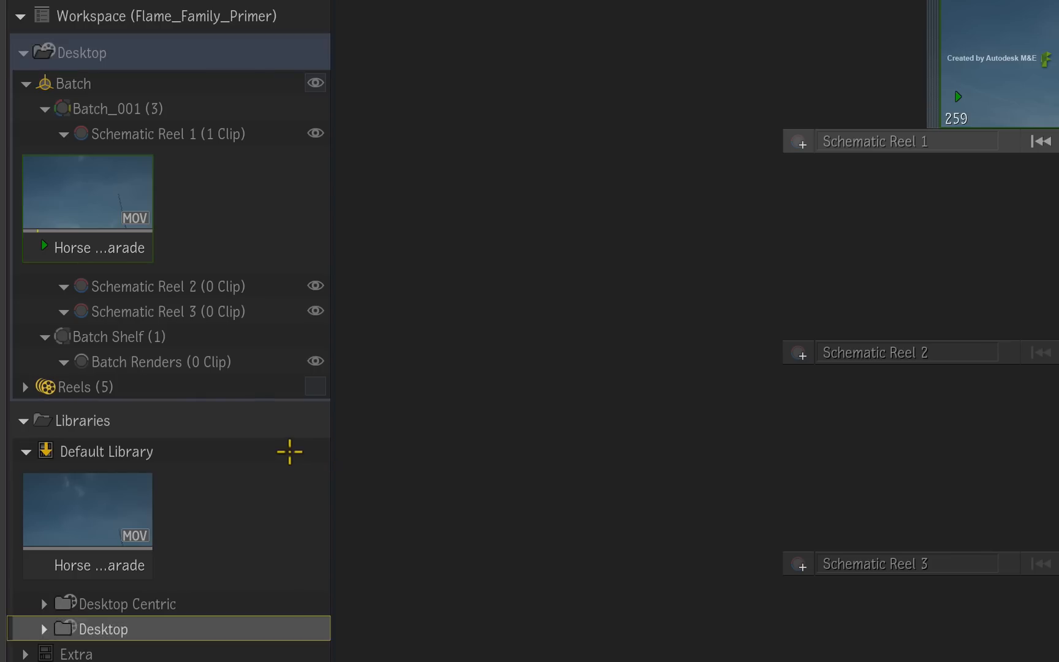
left_click(649, 650)
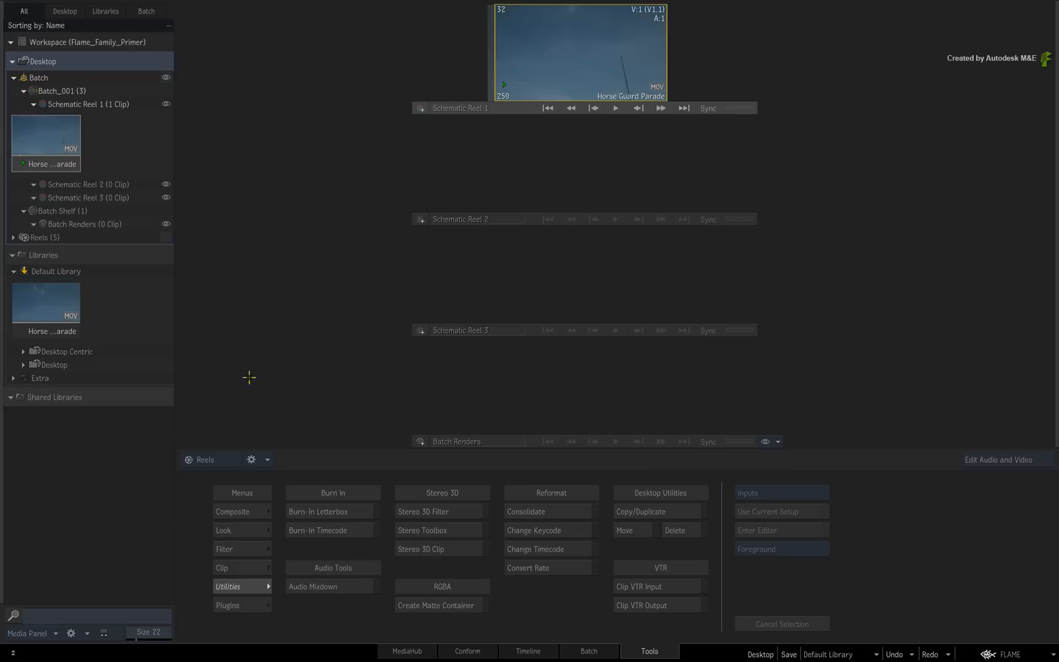
left_click(65, 351)
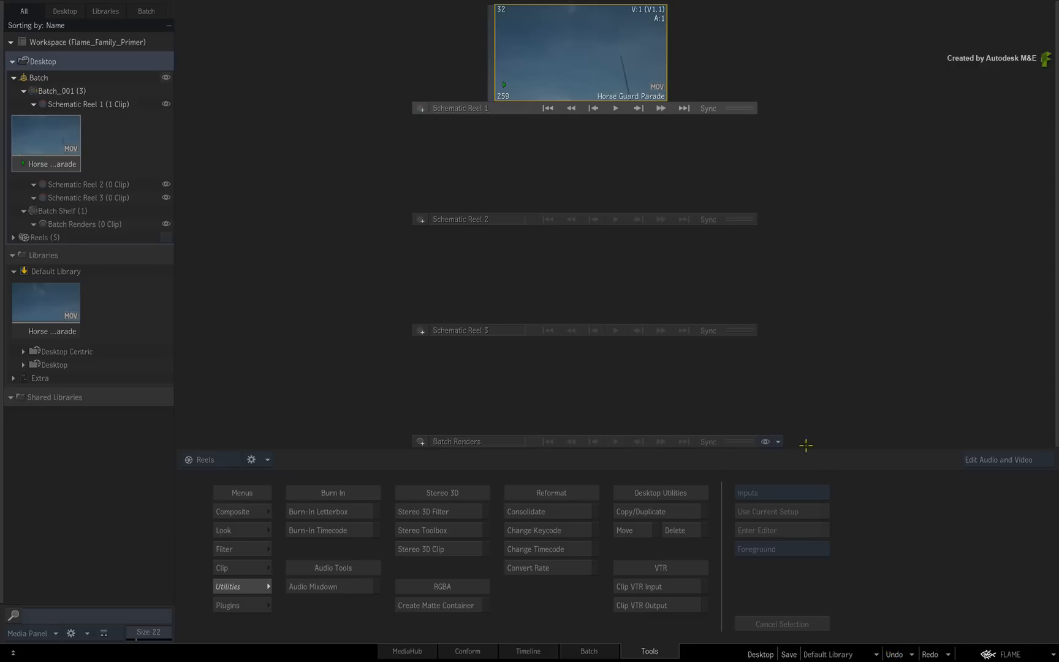
mouse_move(579, 179)
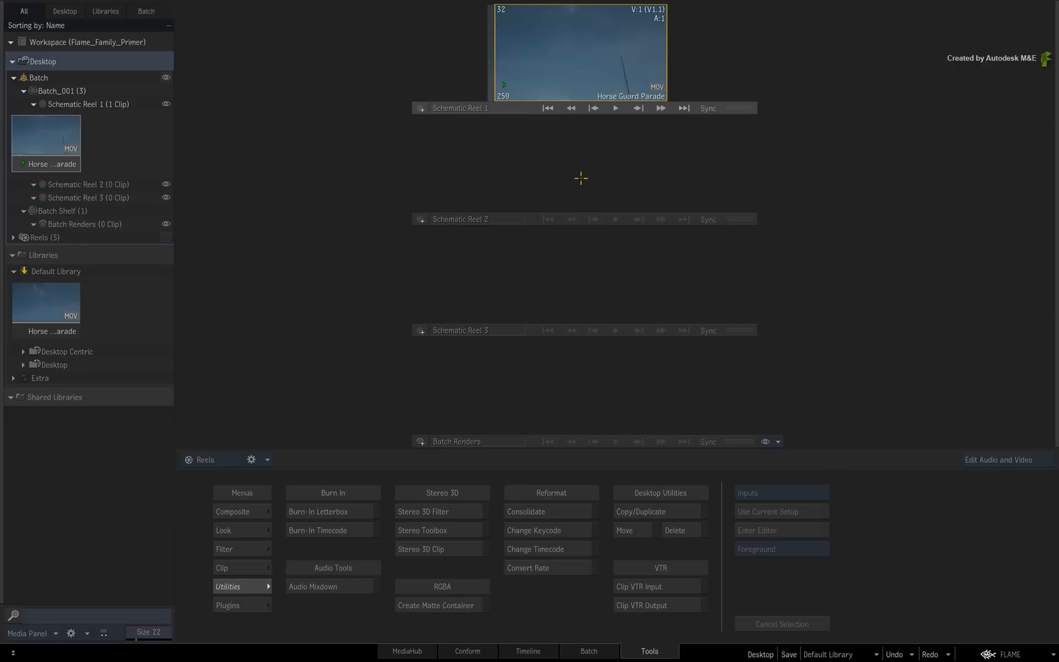
mouse_move(573, 174)
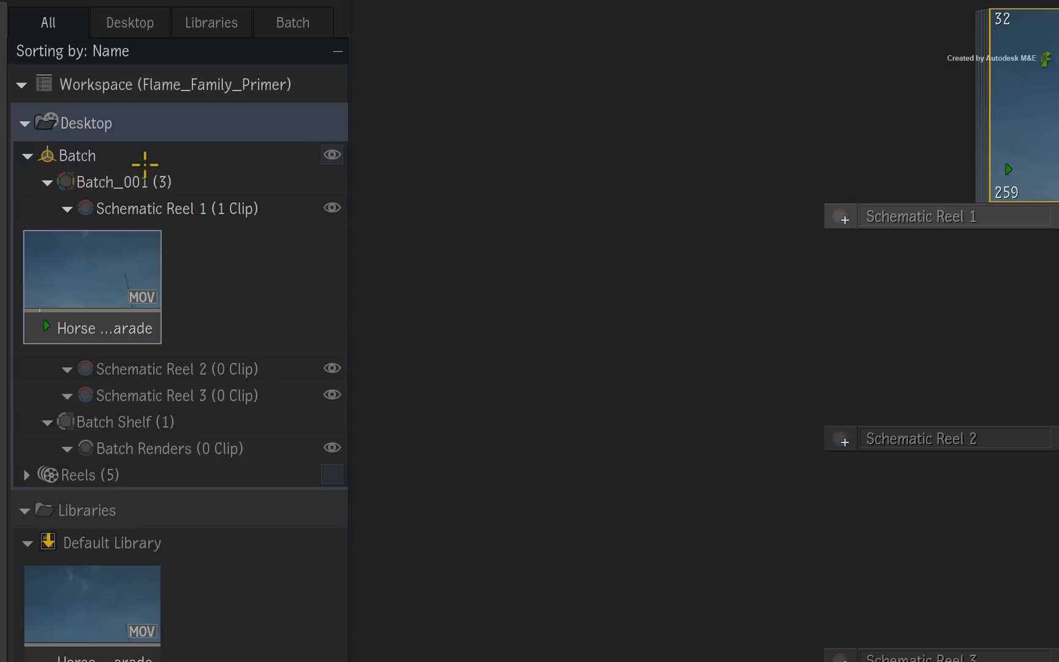
left_click(75, 155)
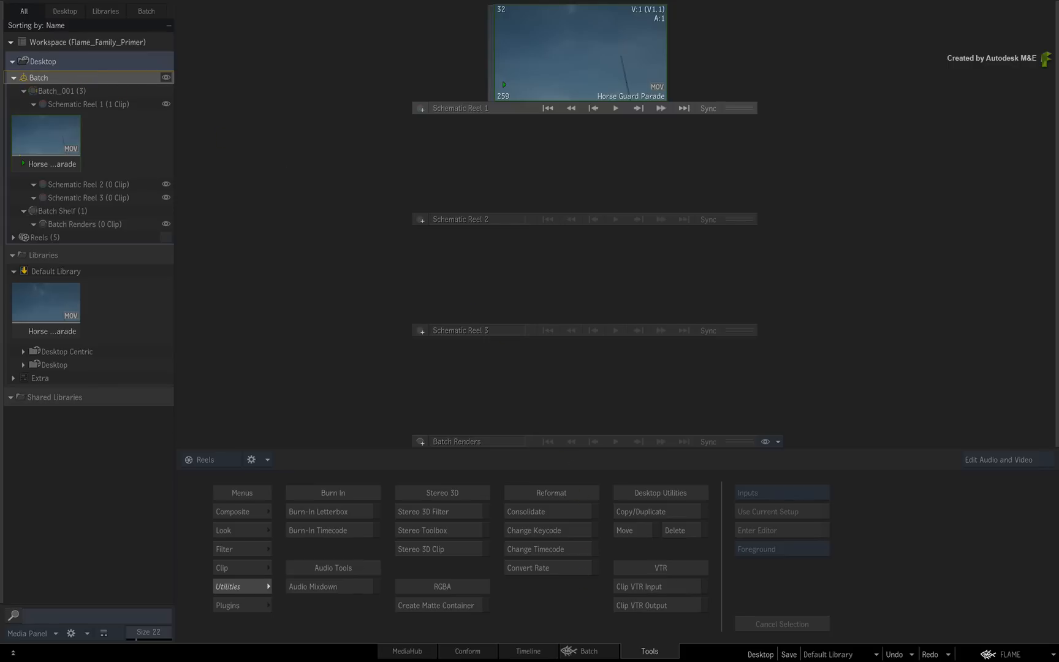
View the Horse Guard Parade clip in the Timeline, then return to its node in the Batch schematic.
left_click(588, 651)
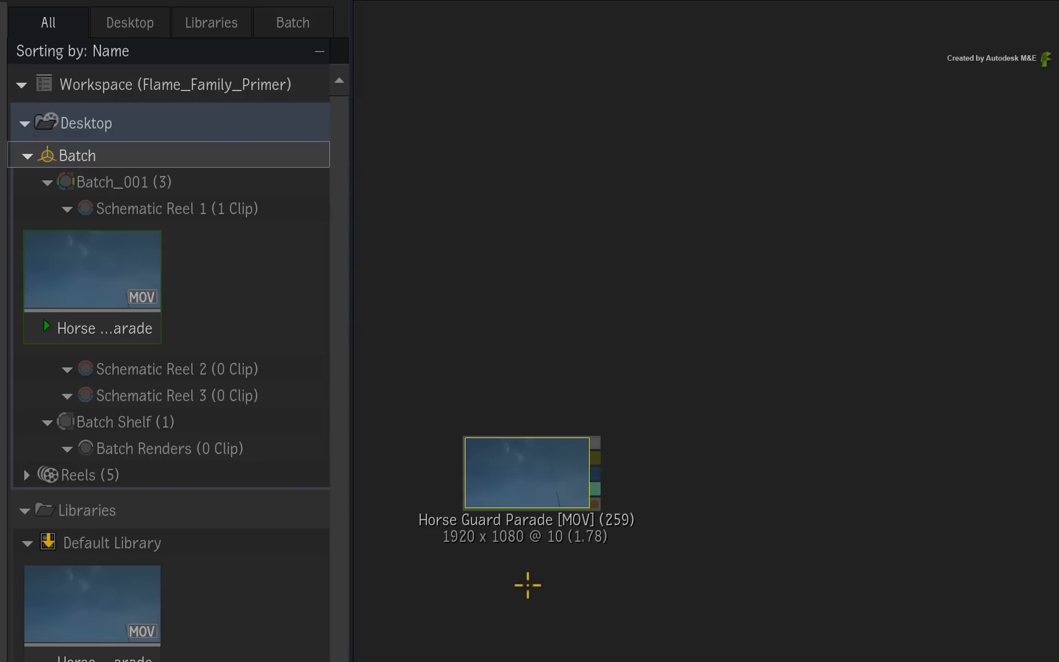
mouse_move(283, 424)
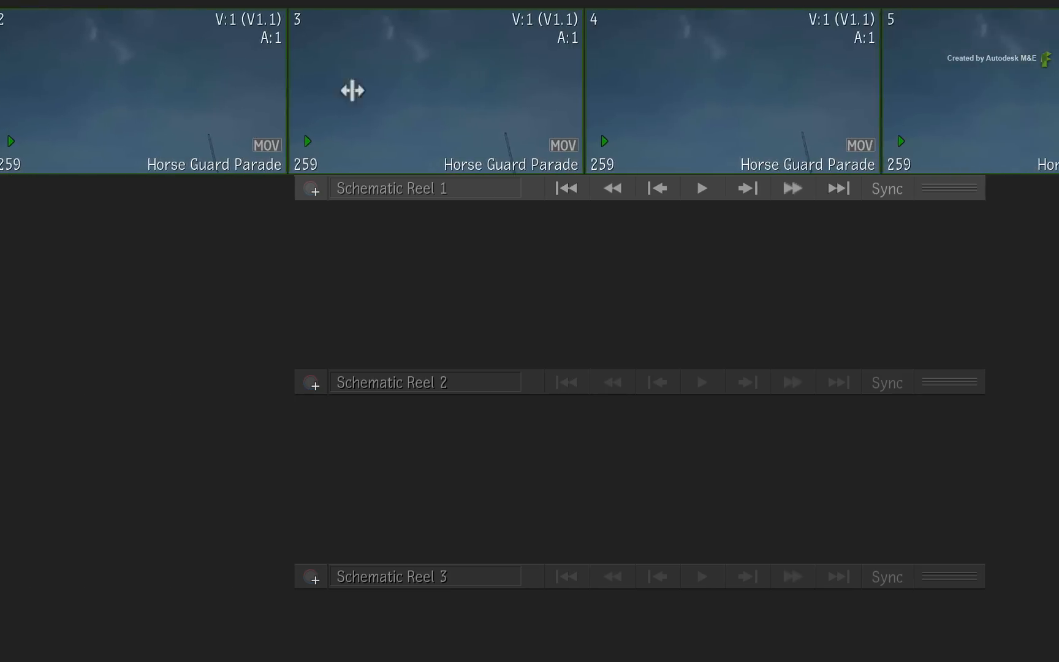
left_click(527, 651)
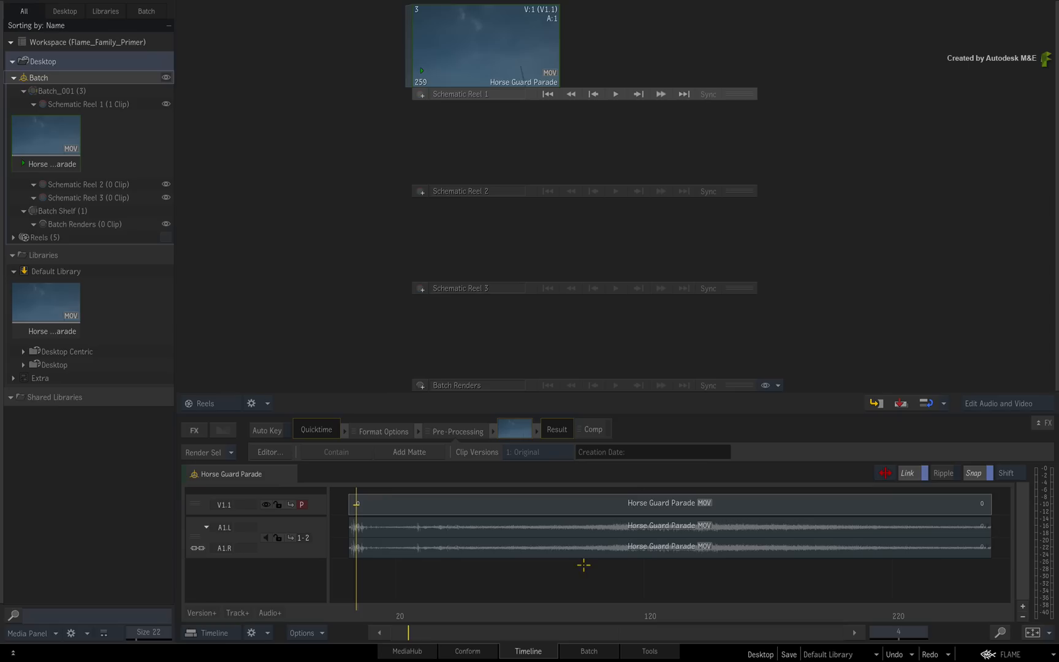
left_click(588, 651)
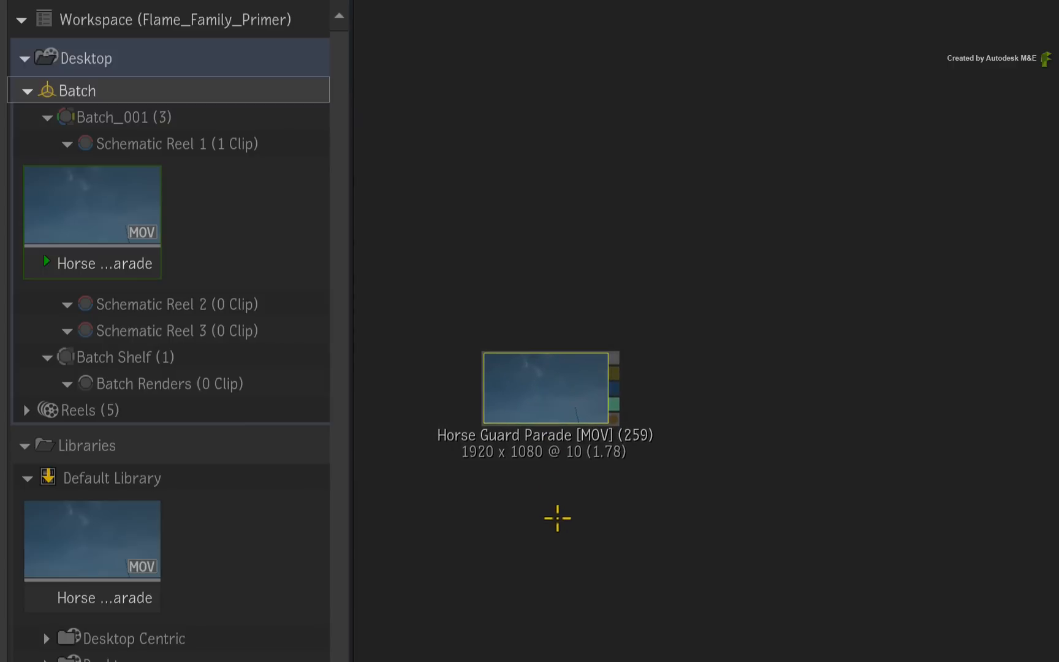
mouse_move(538, 498)
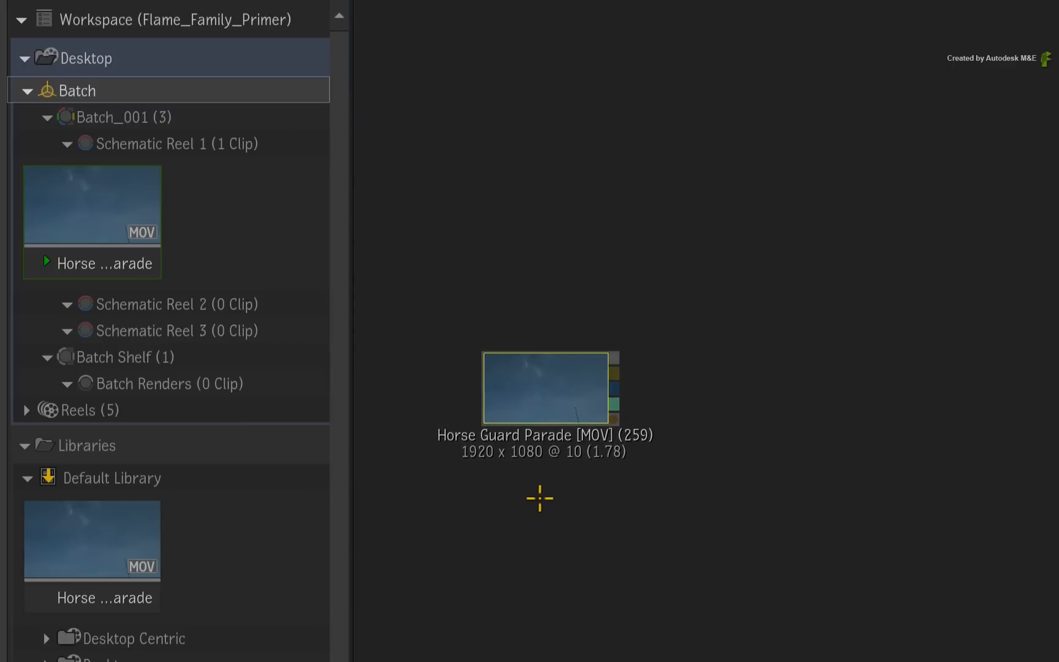
mouse_move(536, 488)
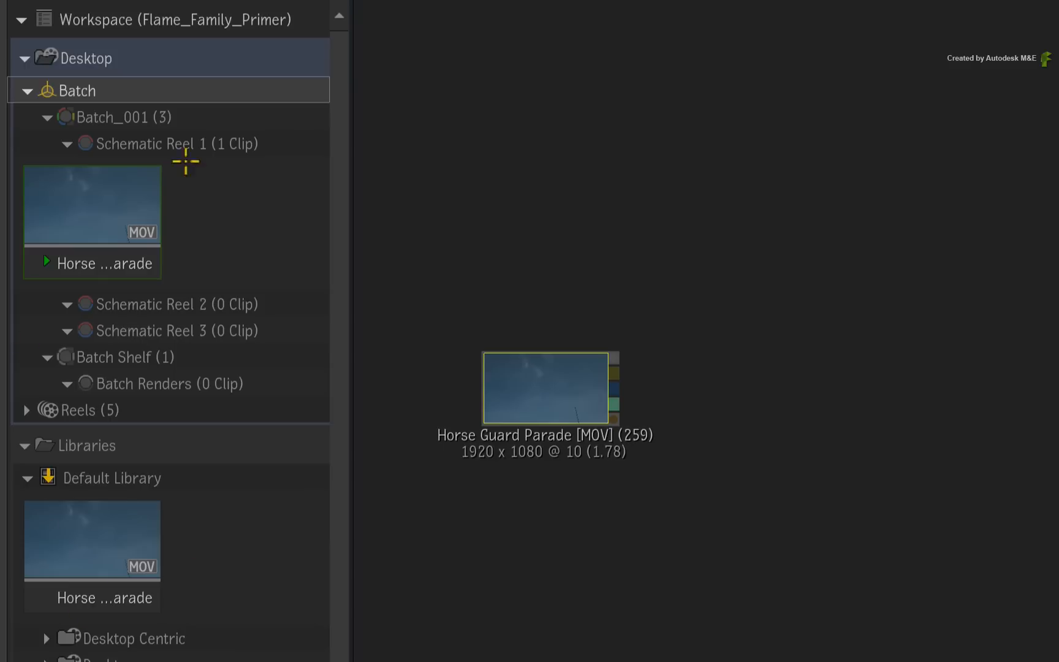
mouse_move(37, 638)
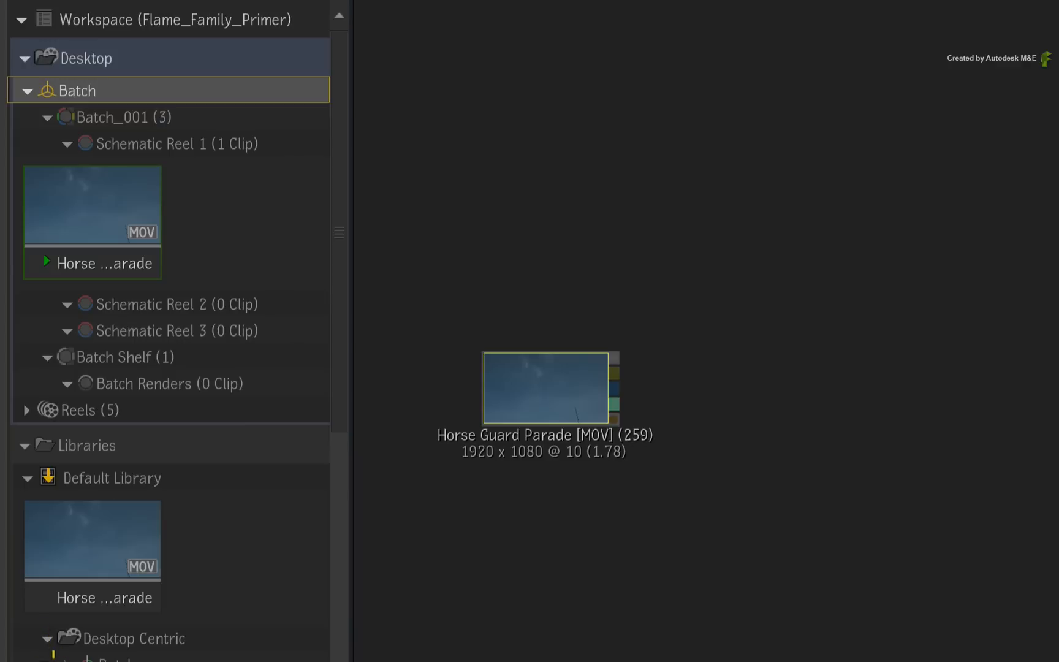
mouse_move(280, 579)
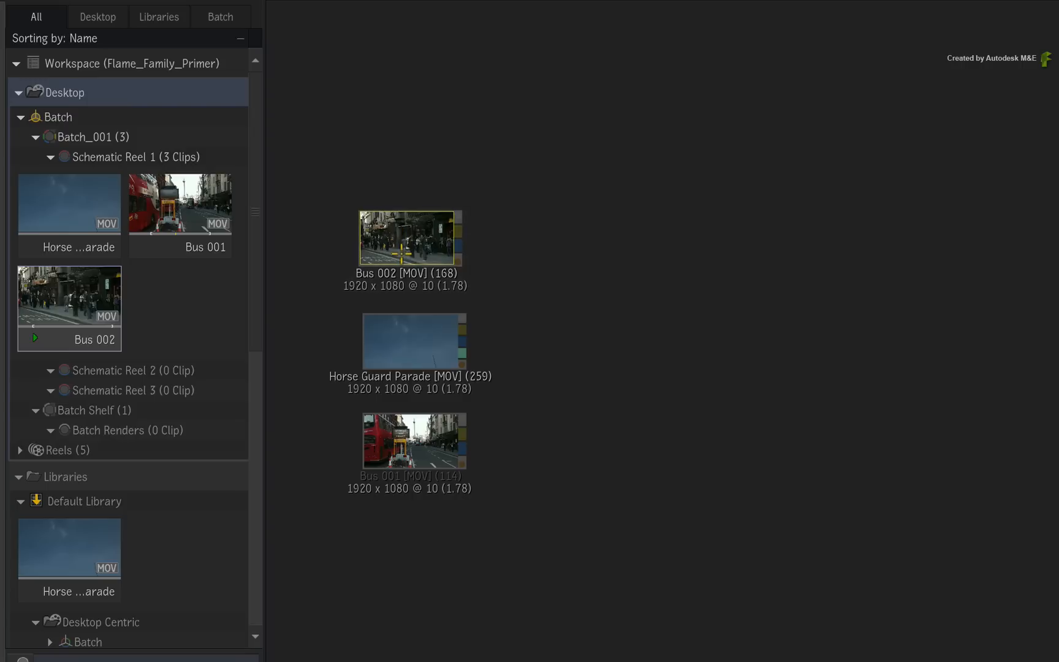
mouse_move(434, 502)
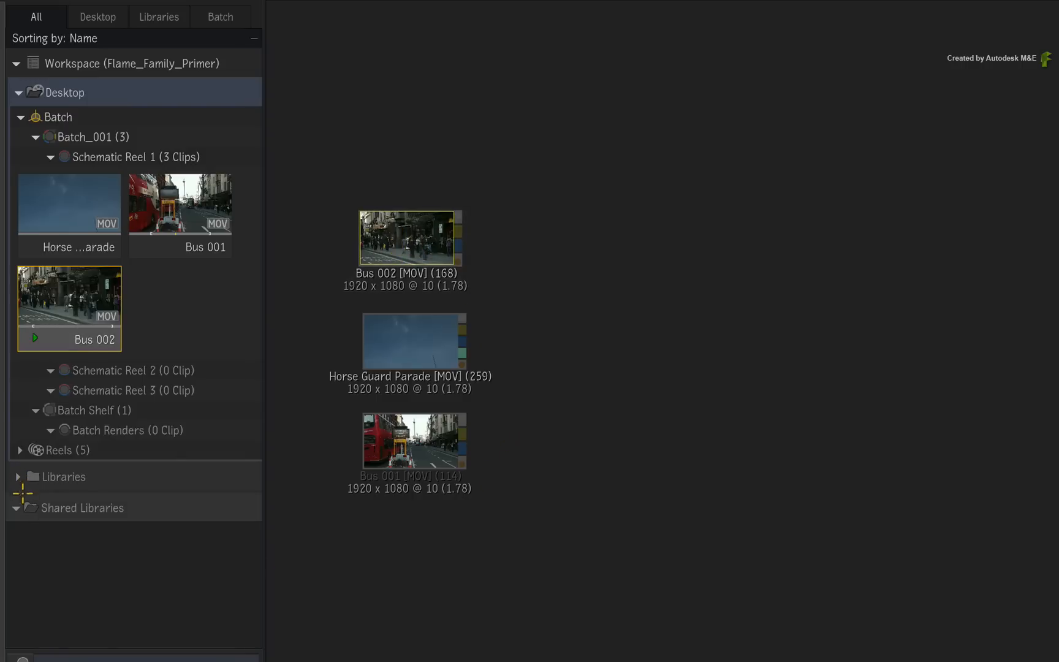
mouse_move(200, 528)
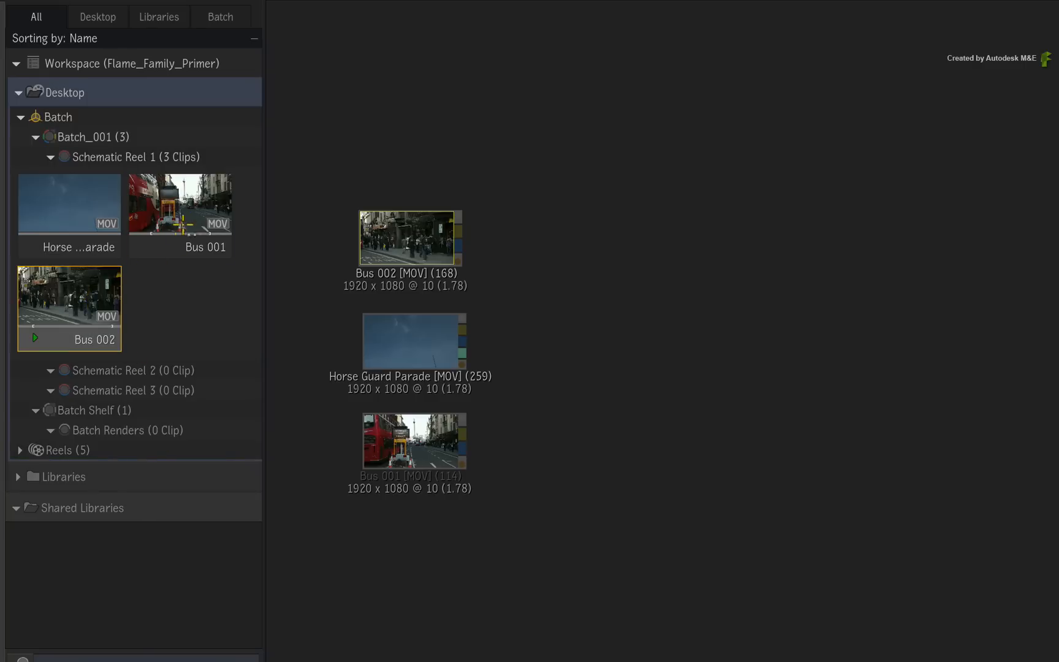
Copy Bus 001 and Bus 002 from the desktop reels into the Batch schematic.
left_click(180, 203)
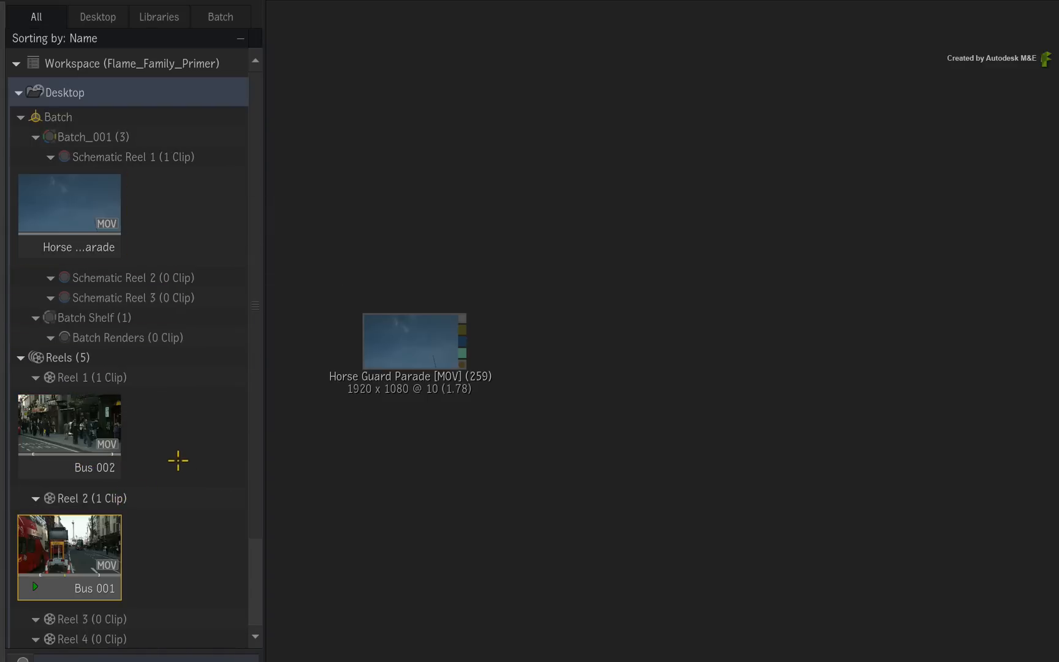
mouse_move(180, 434)
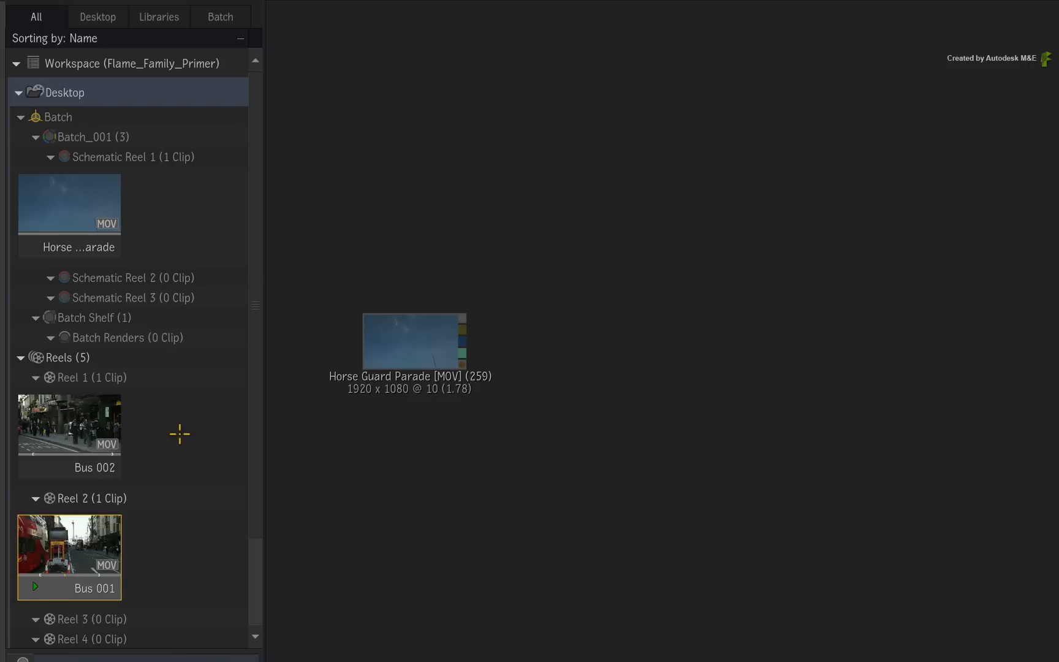
mouse_move(87, 552)
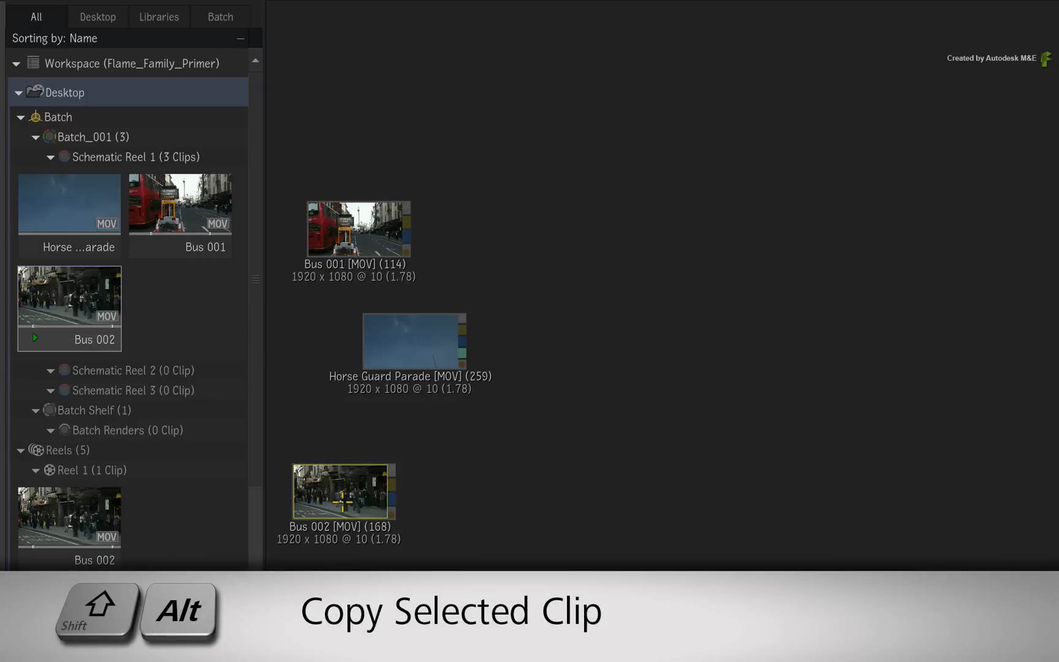
Collapse the Reels list and step through Schematic Reels 1, 2 and 3, leaving only Horse Guard Parade.
left_click(21, 450)
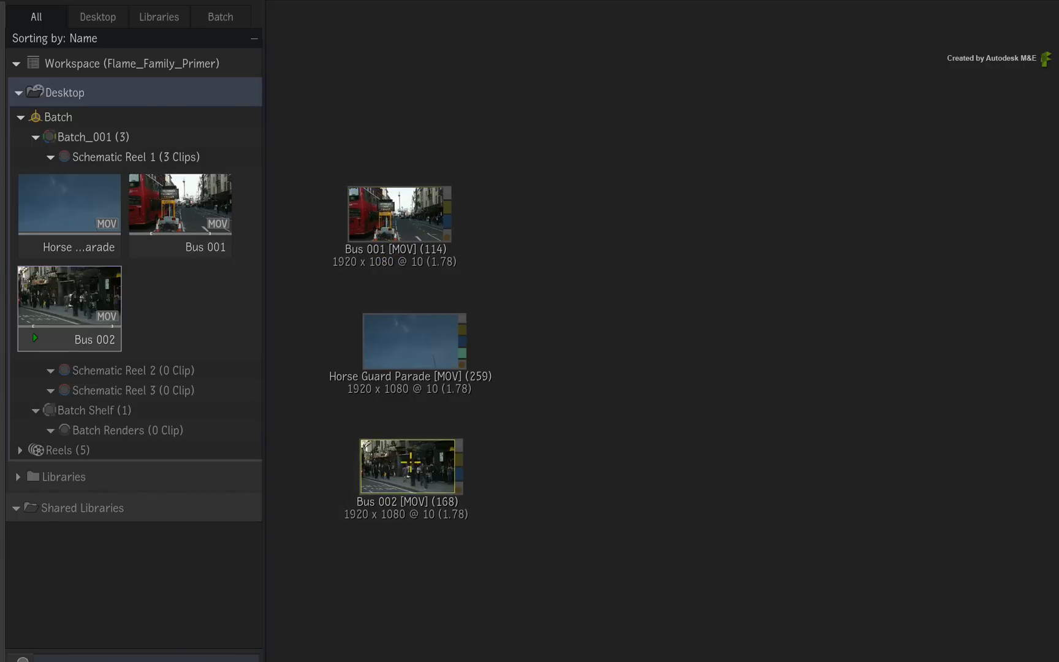
mouse_move(461, 279)
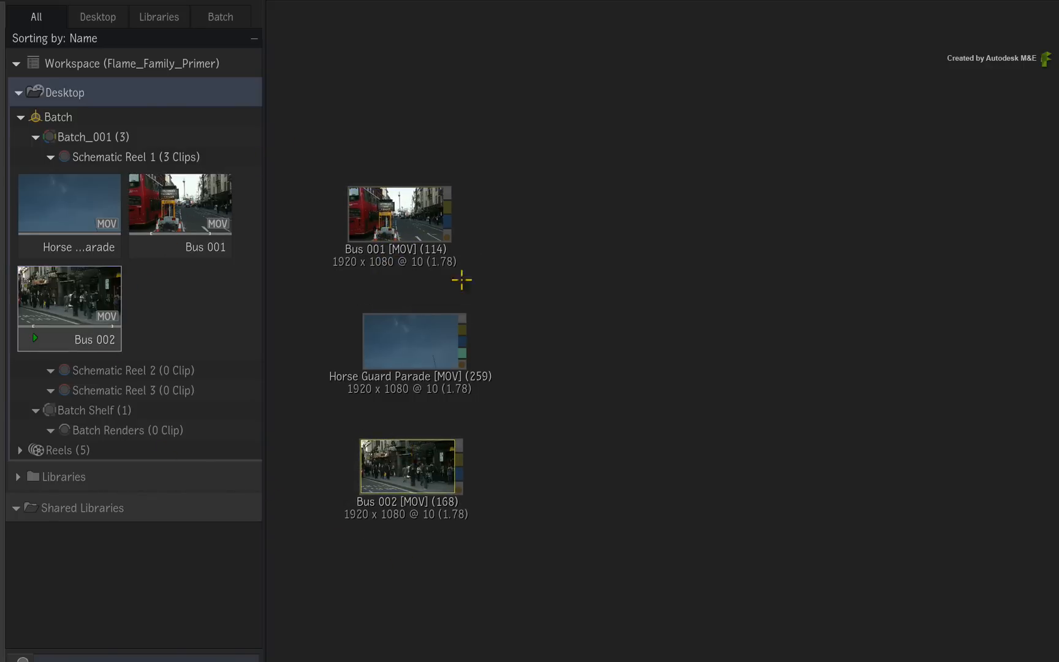
mouse_move(374, 514)
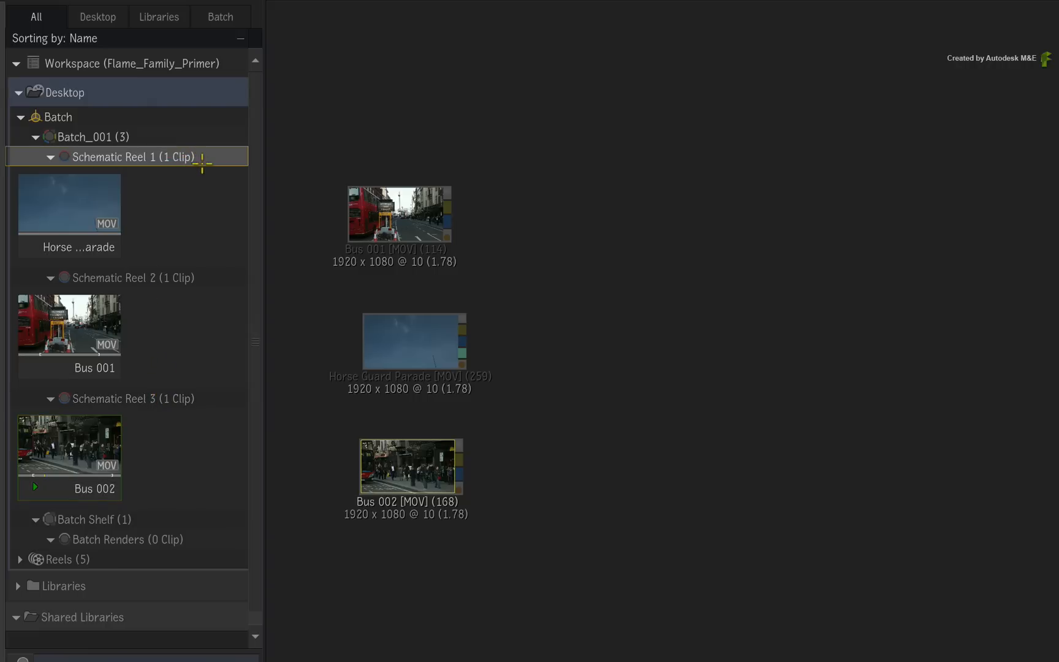
left_click(127, 277)
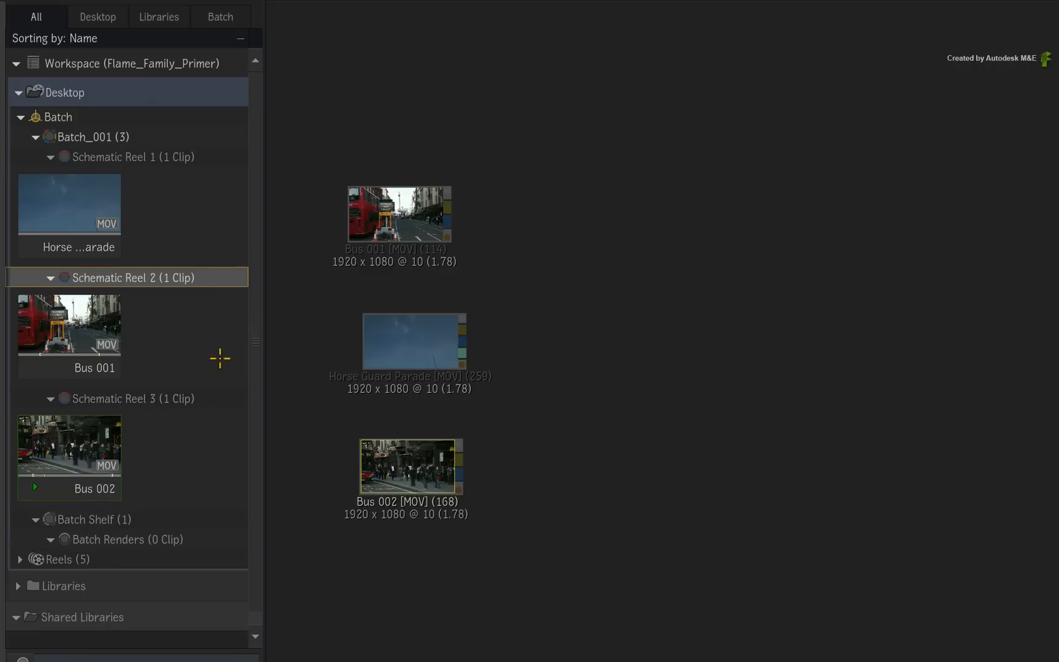
left_click(129, 398)
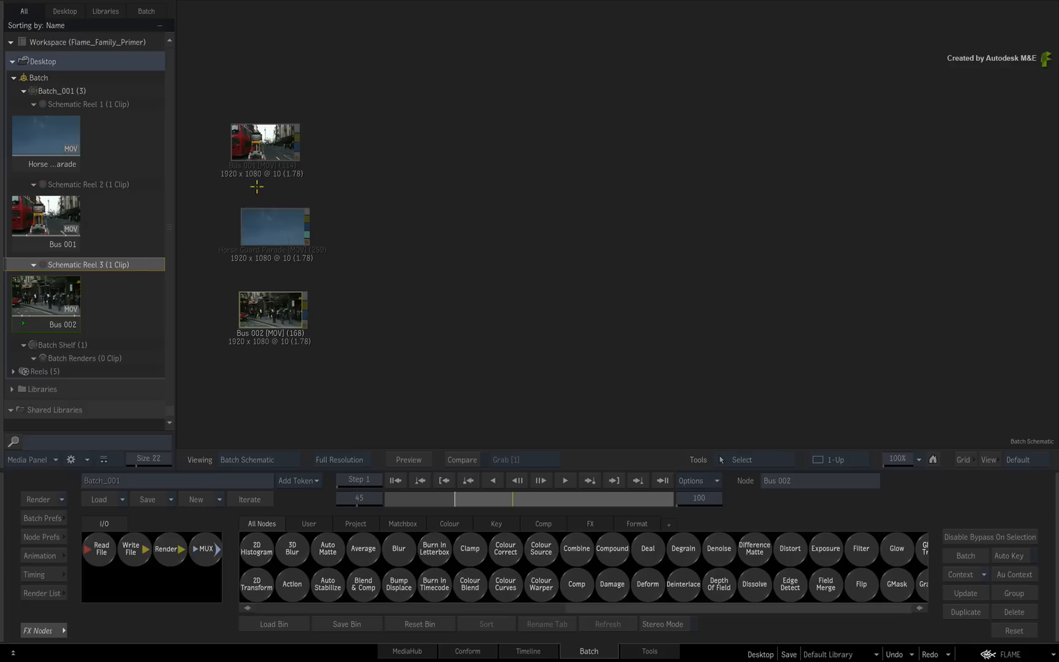
left_click(46, 223)
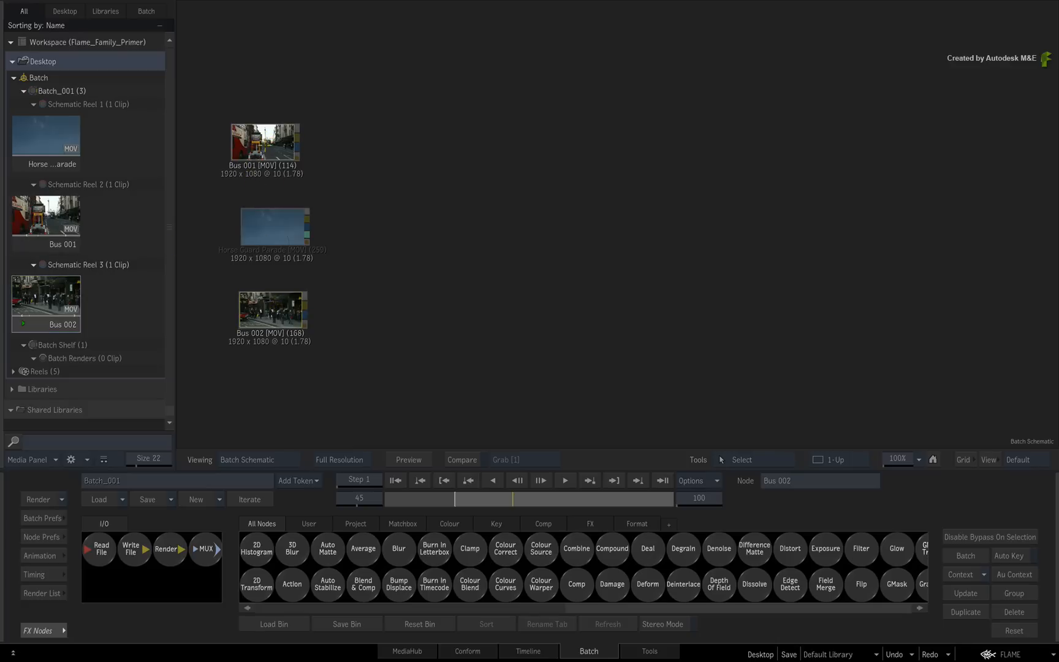
left_click(46, 213)
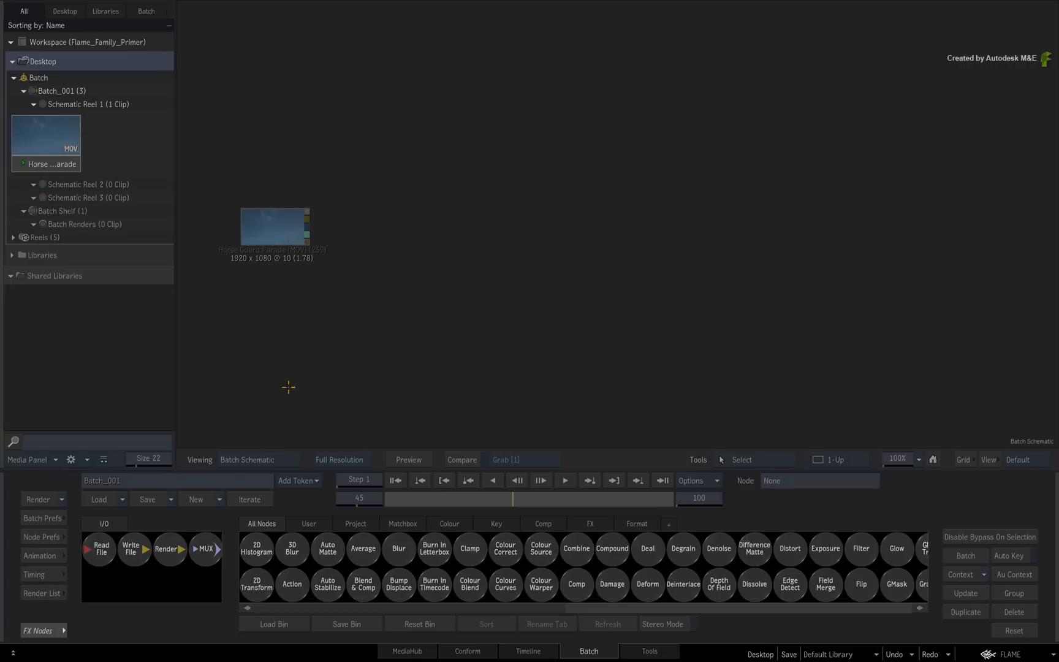
Hide the Media Panel so the batch schematic with Horse Guard Parade fills the screen.
left_click(273, 225)
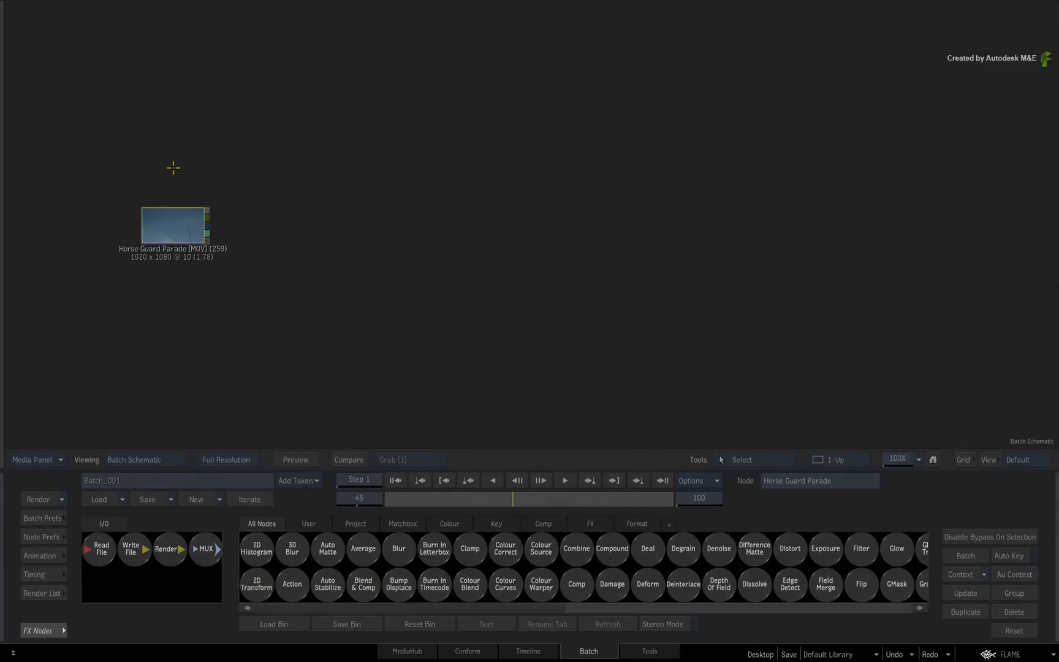
mouse_move(407, 129)
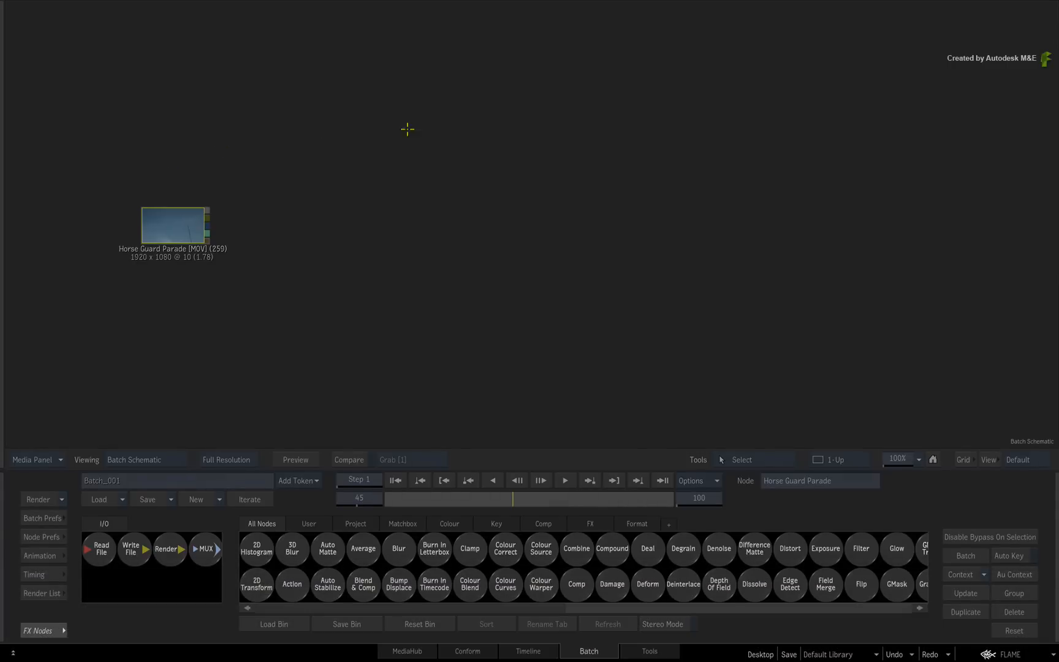
mouse_move(160, 299)
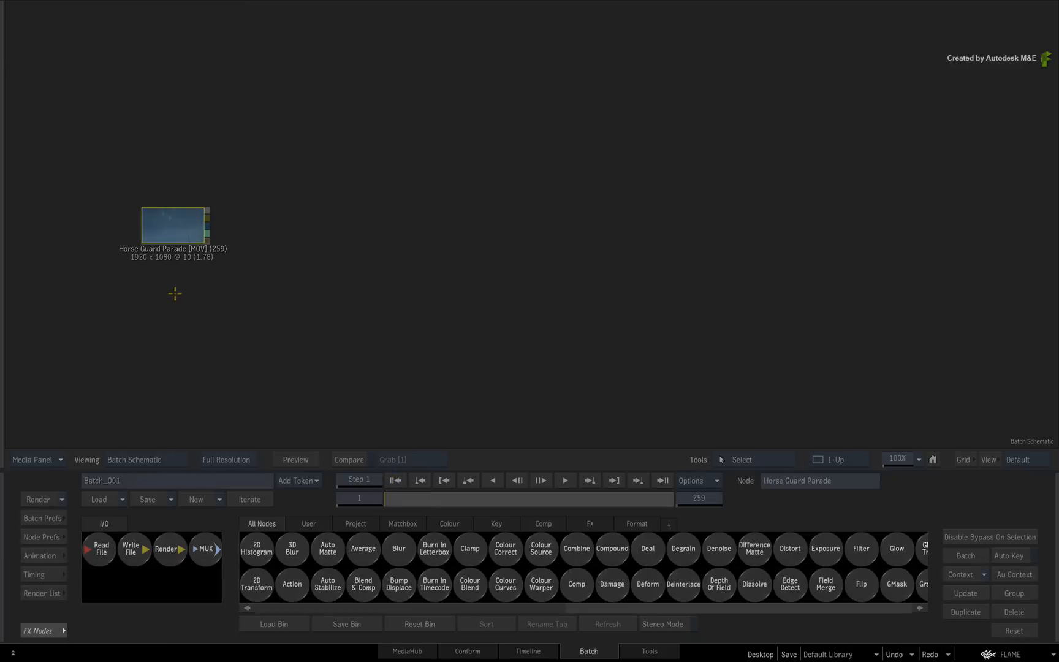
mouse_move(177, 304)
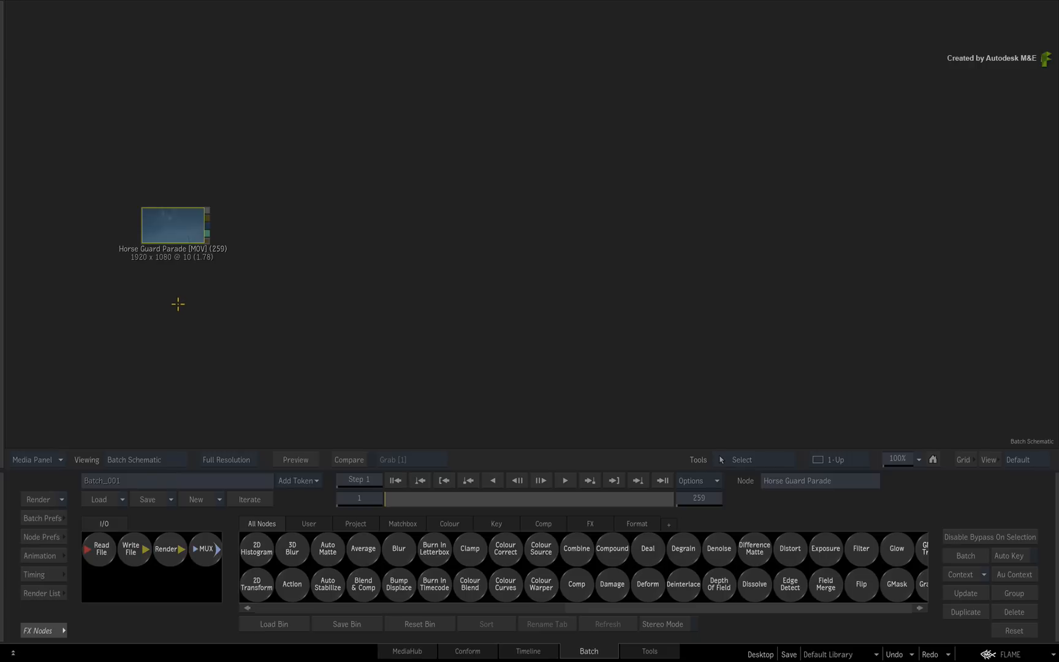
mouse_move(217, 352)
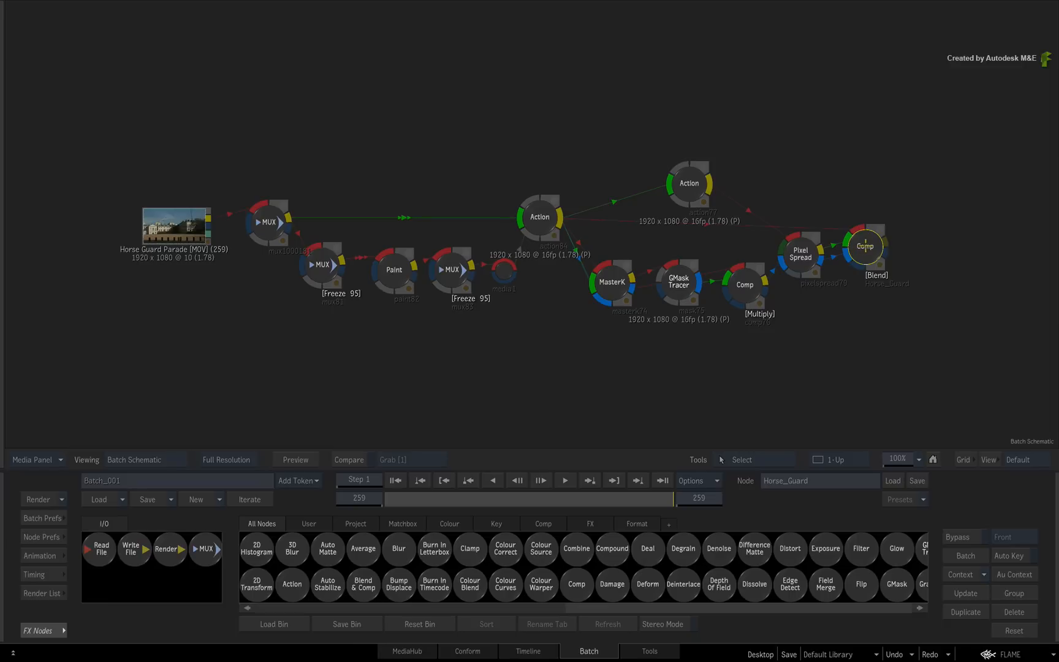
mouse_move(866, 245)
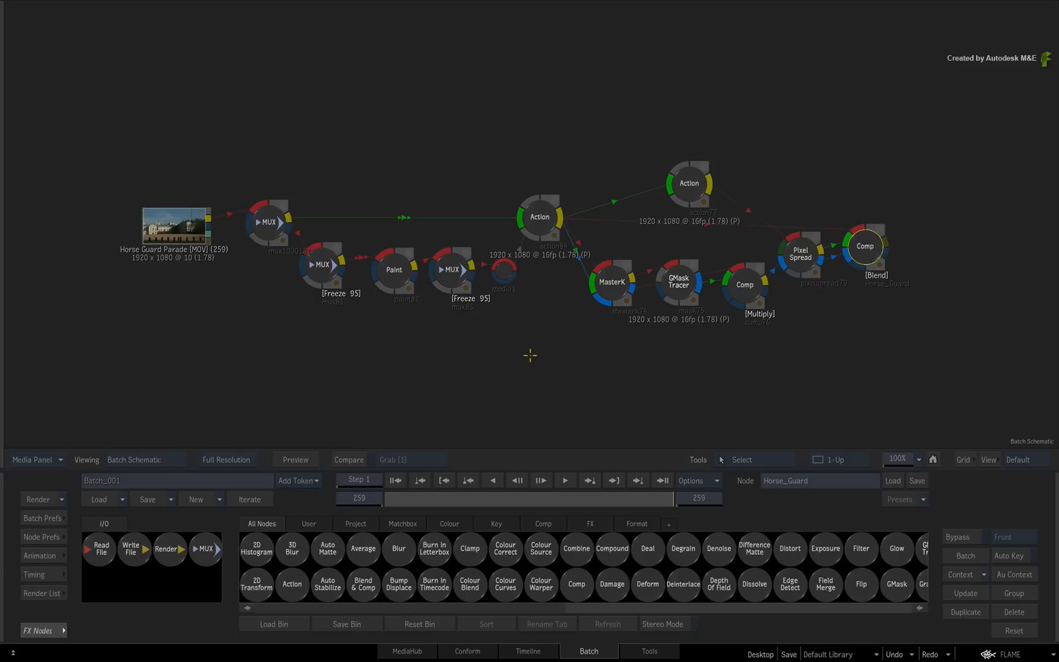
mouse_move(536, 347)
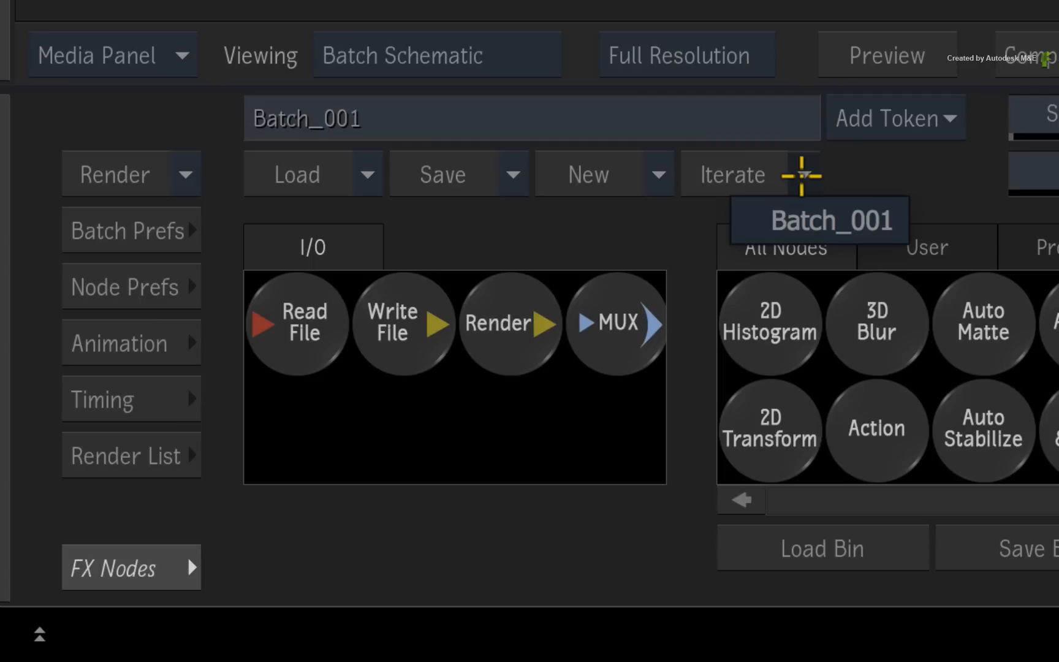
mouse_move(742, 217)
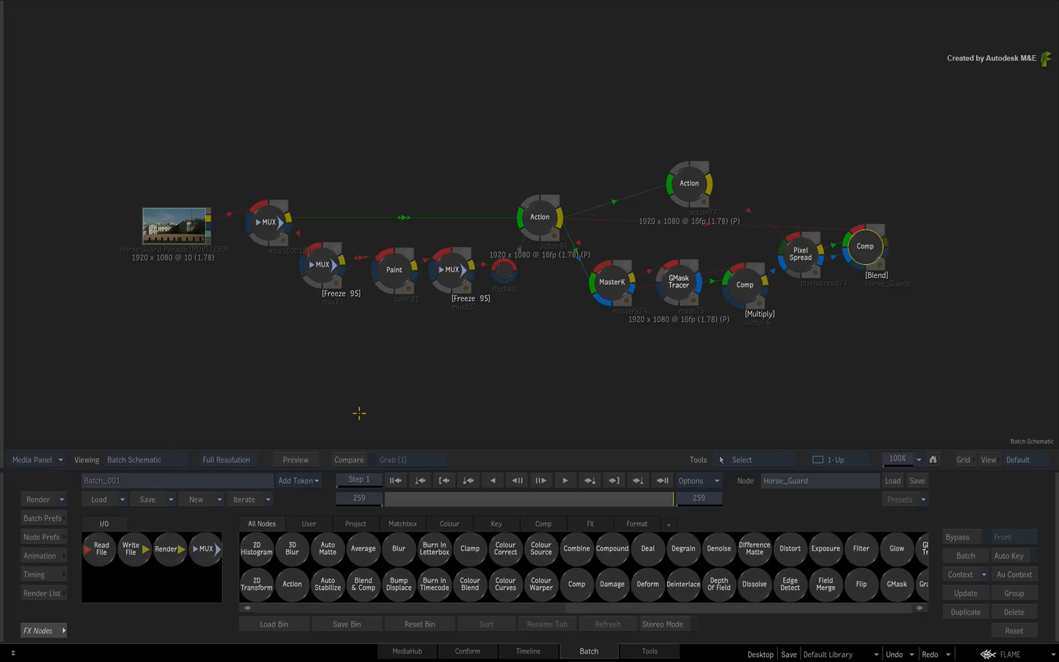
Iterate the batch with Increment to create Batch_002 and list the saved iterations.
left_click(398, 547)
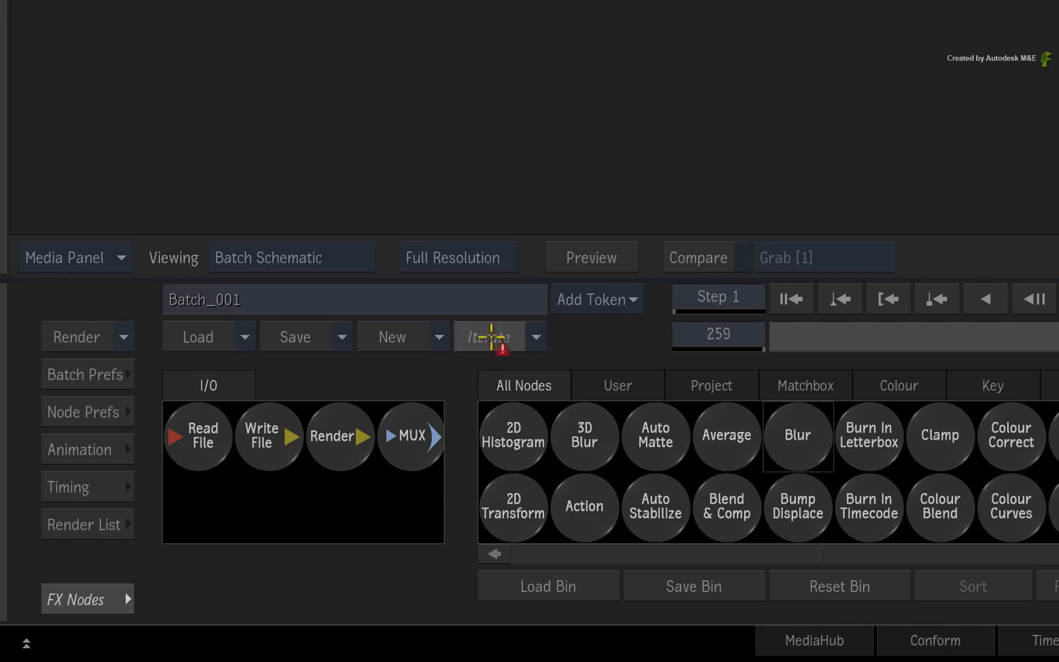
left_click(487, 336)
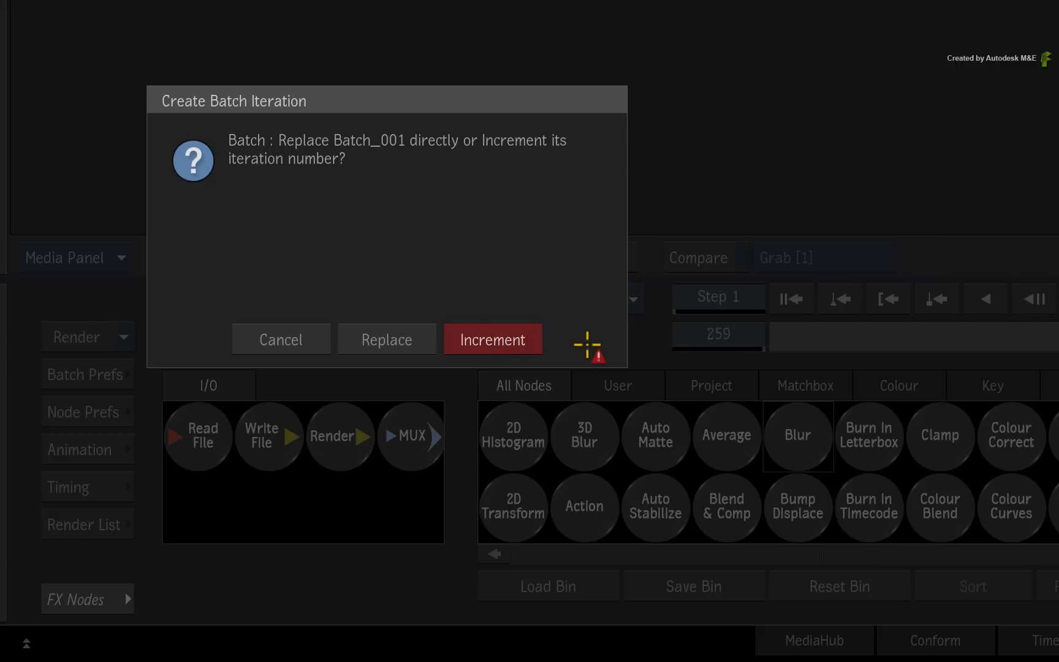
mouse_move(582, 339)
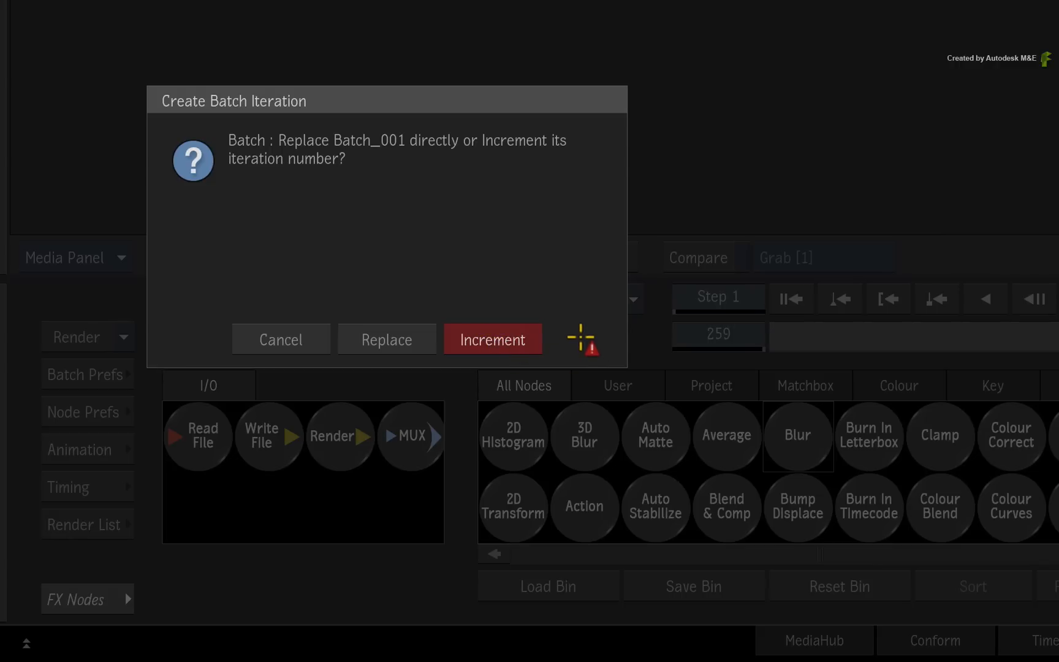
mouse_move(545, 339)
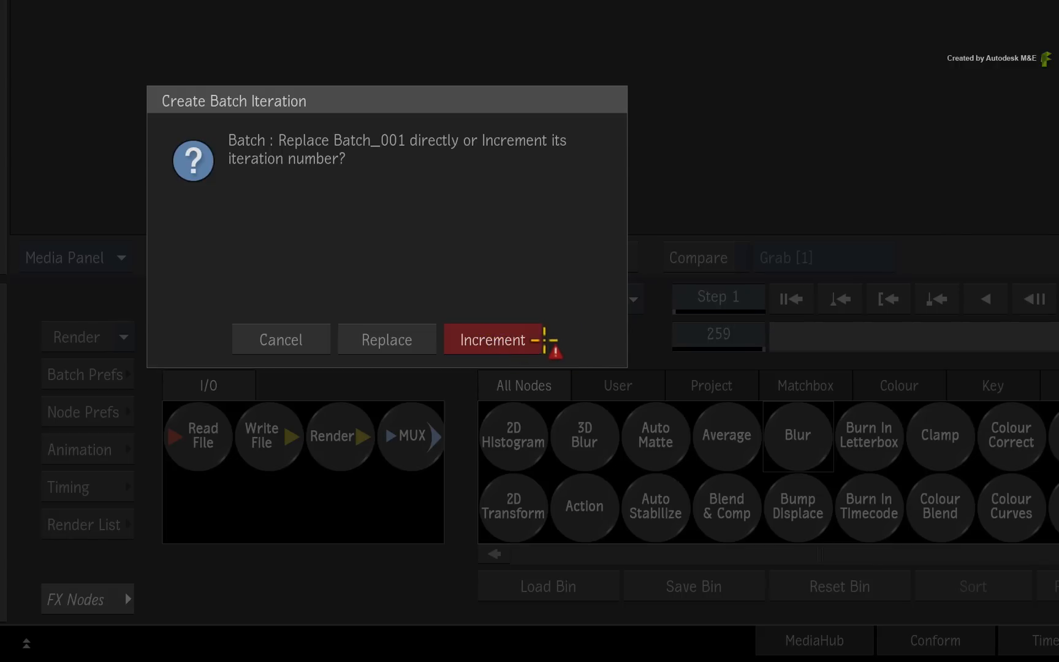
left_click(493, 339)
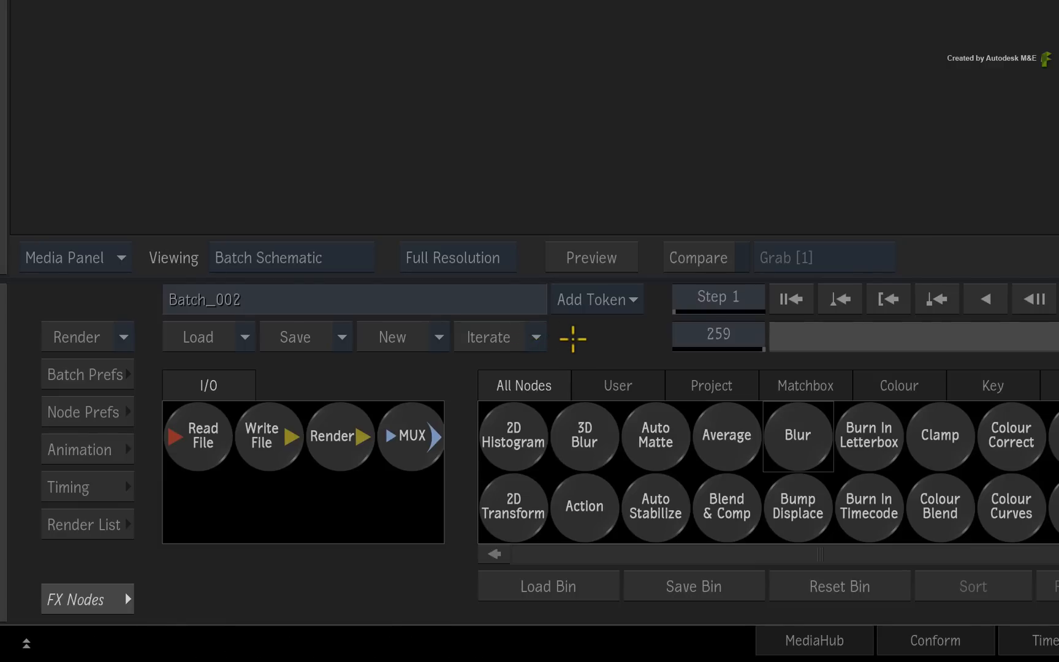
left_click(535, 335)
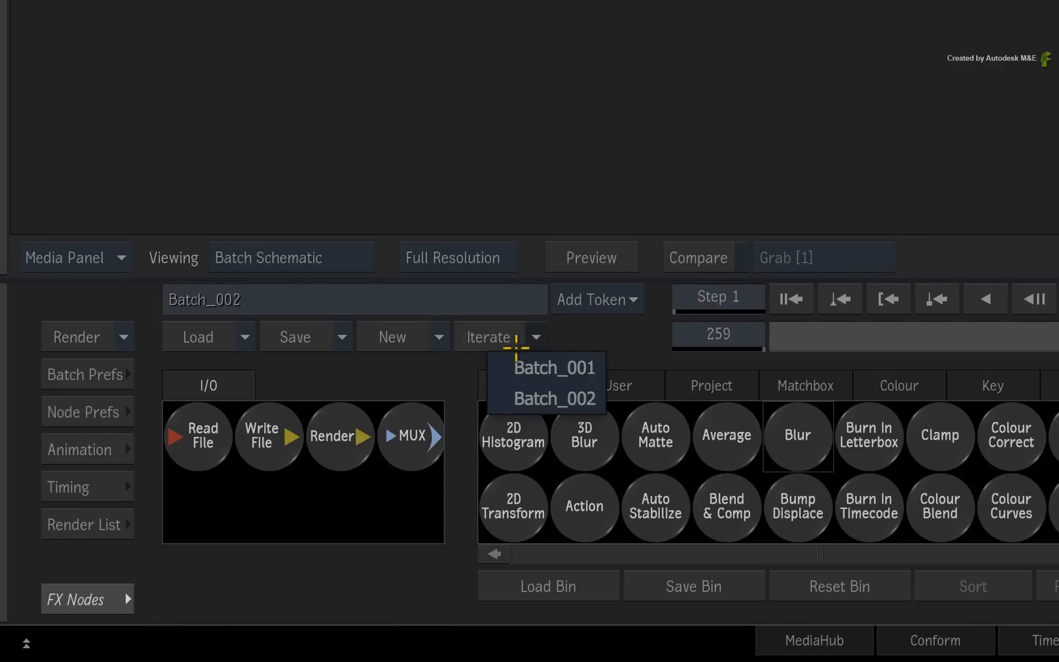
mouse_move(544, 398)
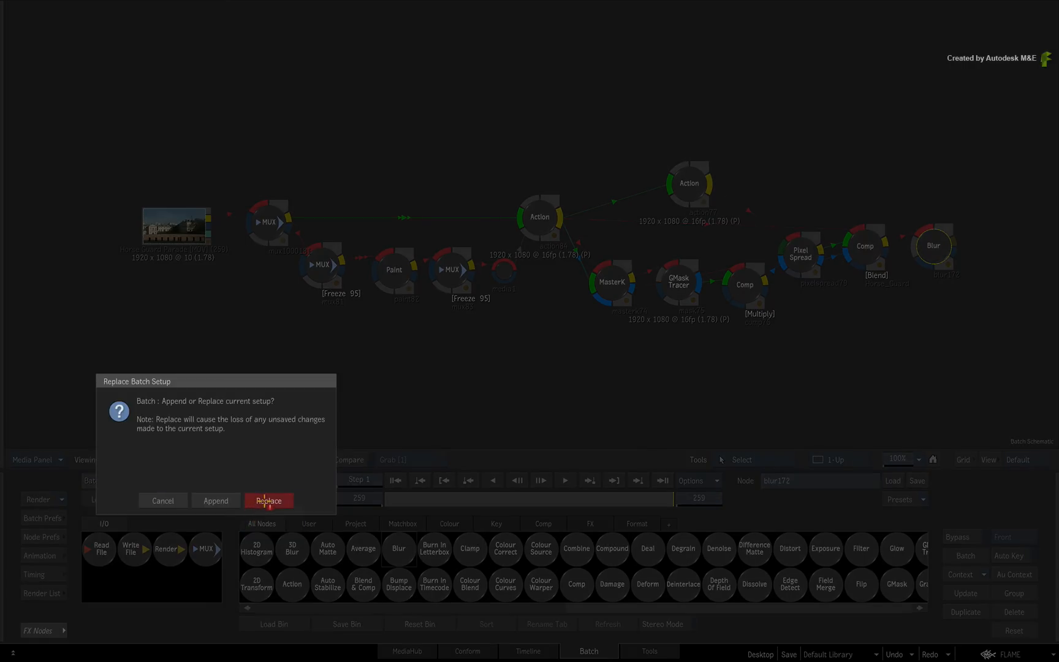
left_click(268, 500)
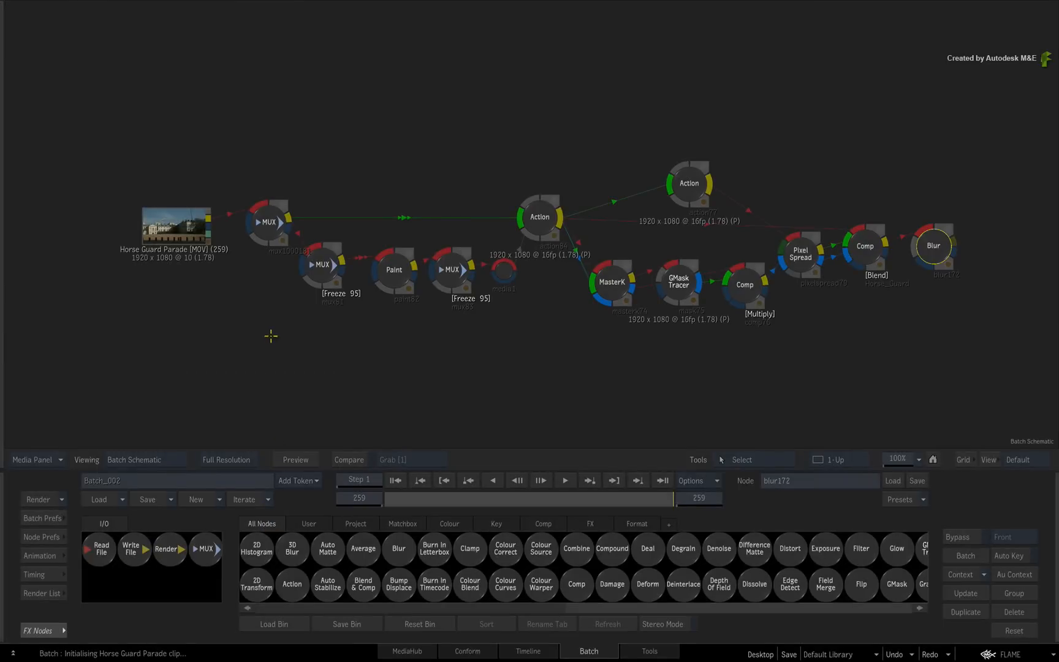
From the Desktop's Iterations folder, load Batch_001 then Batch_002 back into the schematic with Replace.
left_click(32, 460)
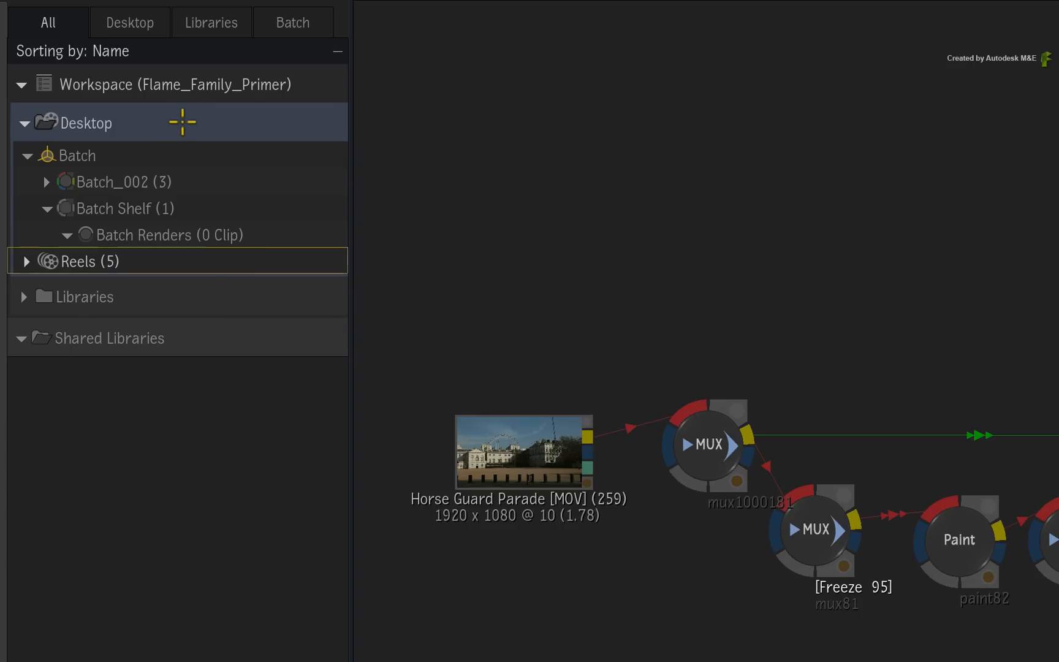
left_click(48, 261)
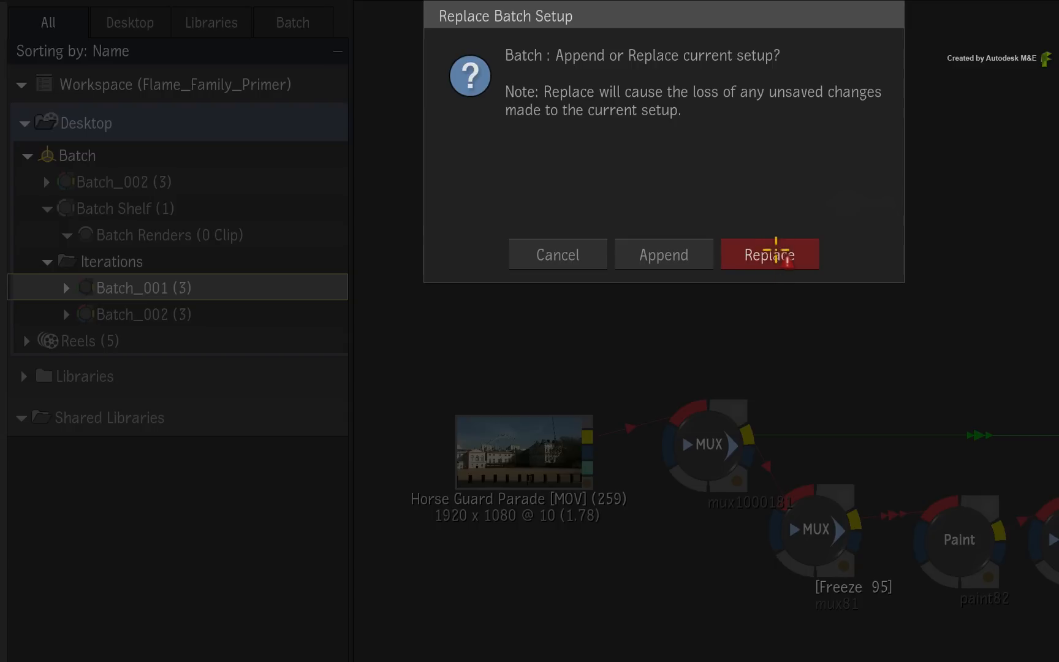
left_click(769, 254)
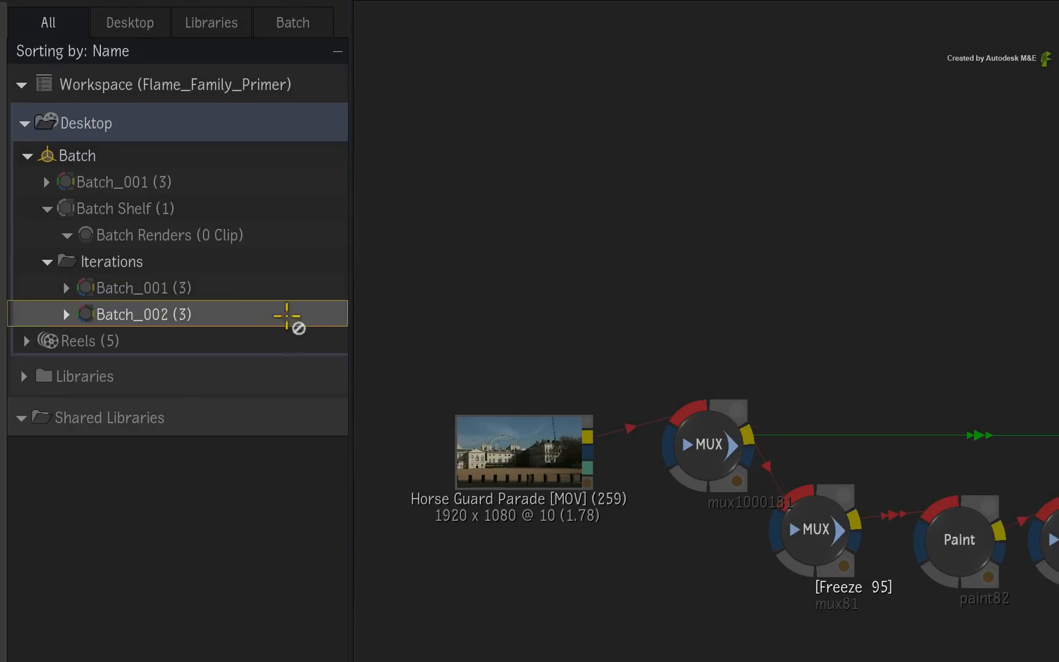
double_click(141, 313)
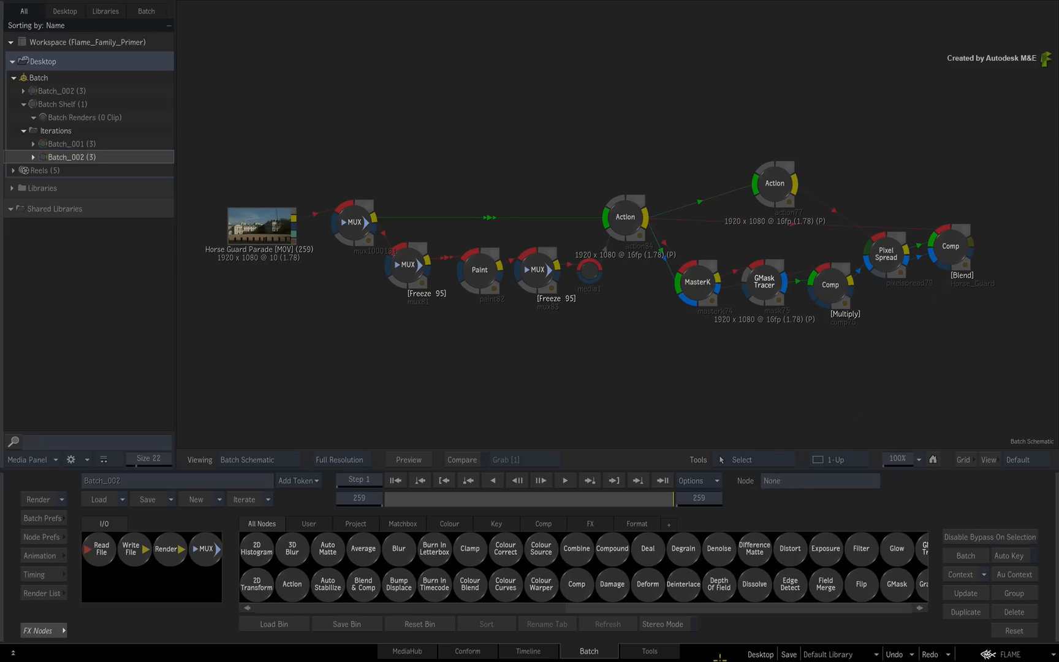
mouse_move(552, 345)
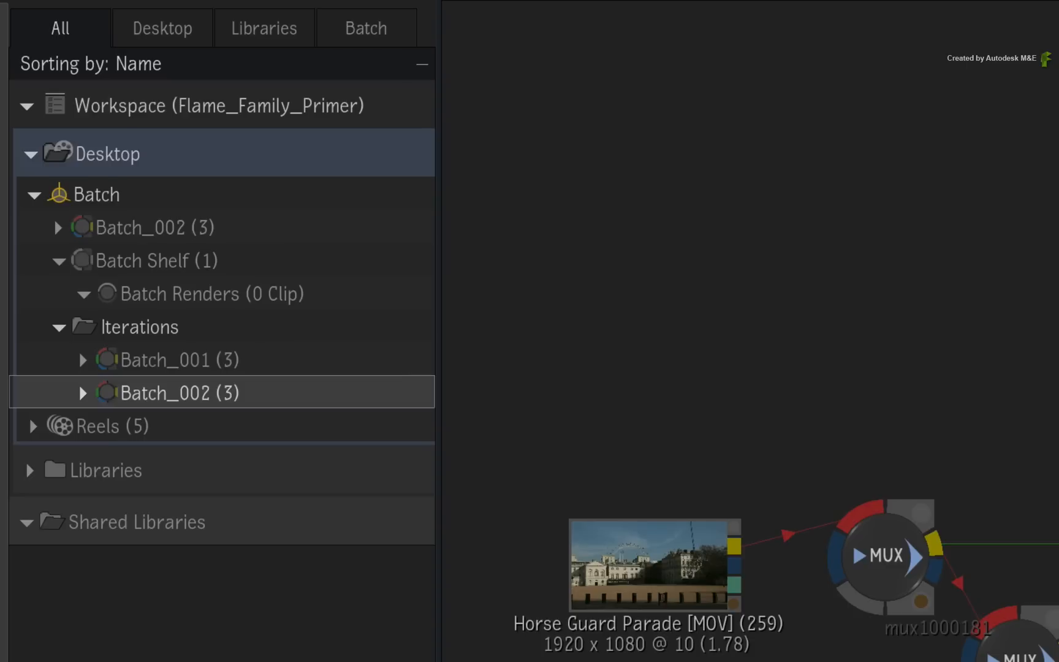
left_click(97, 194)
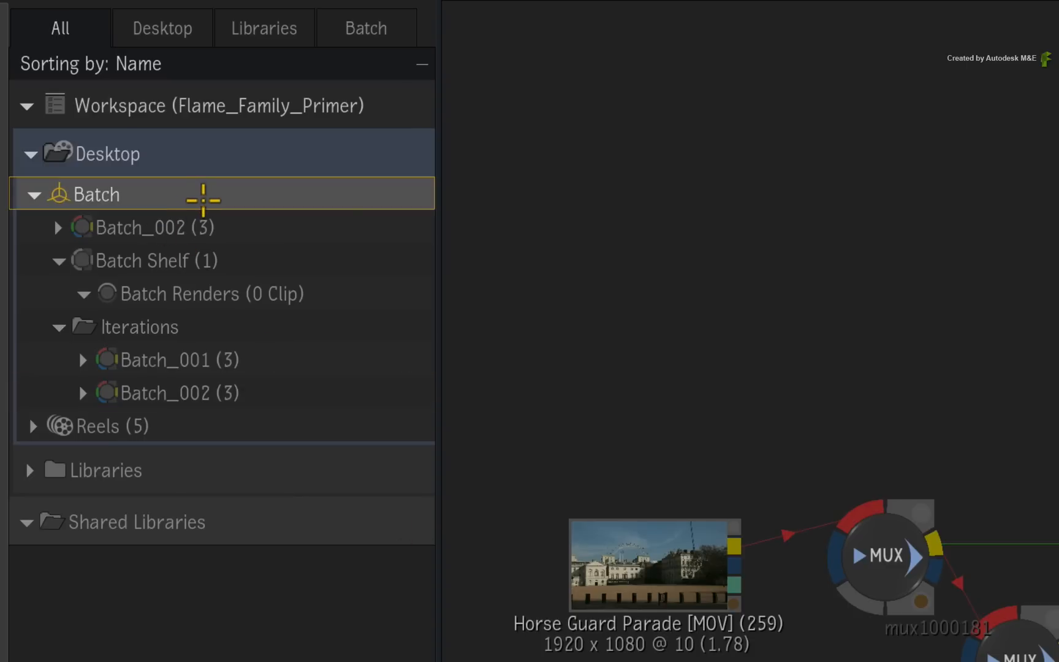
mouse_move(254, 106)
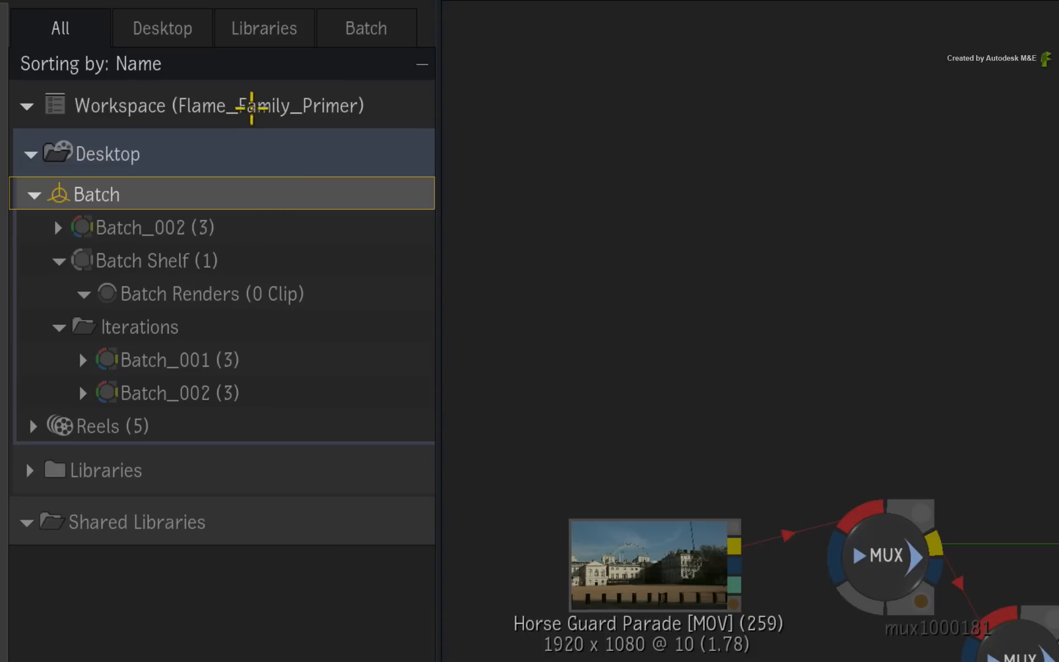
mouse_move(314, 404)
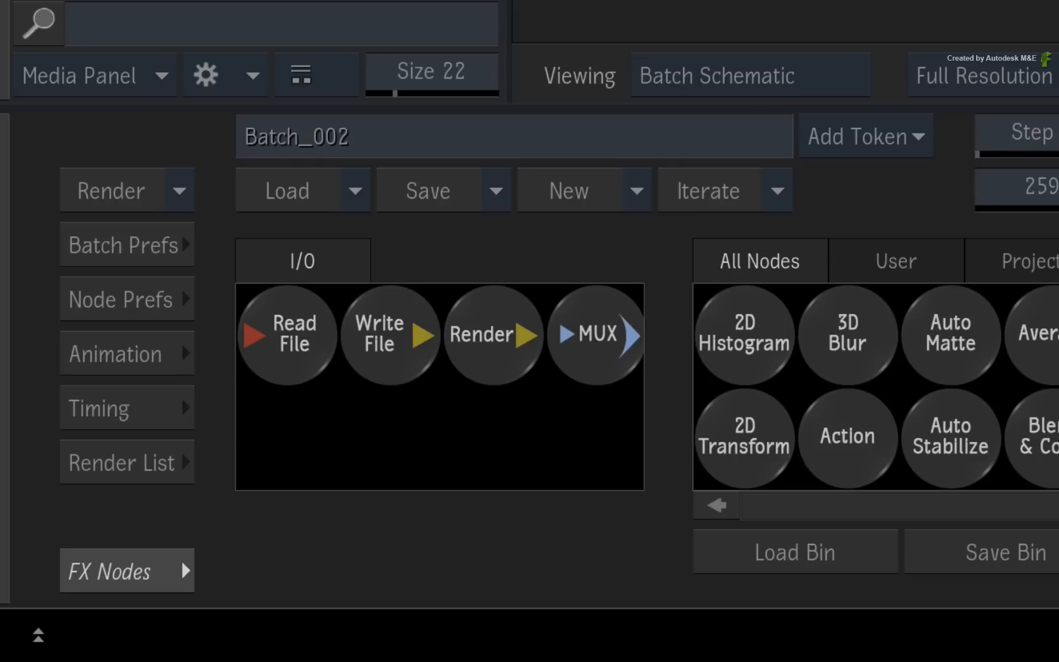
mouse_move(307, 224)
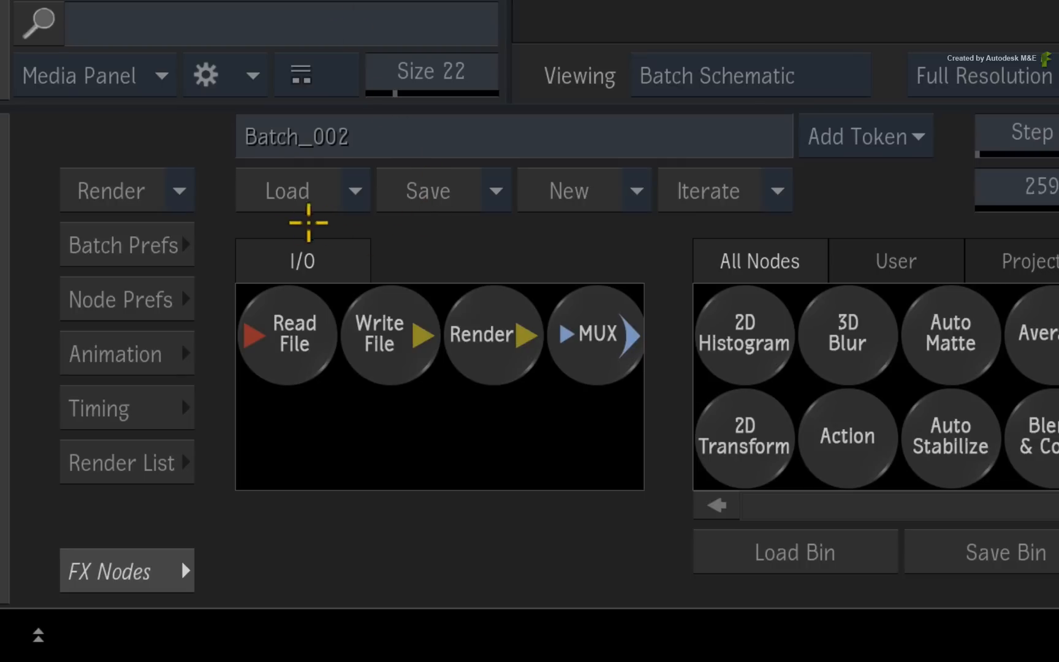
mouse_move(422, 244)
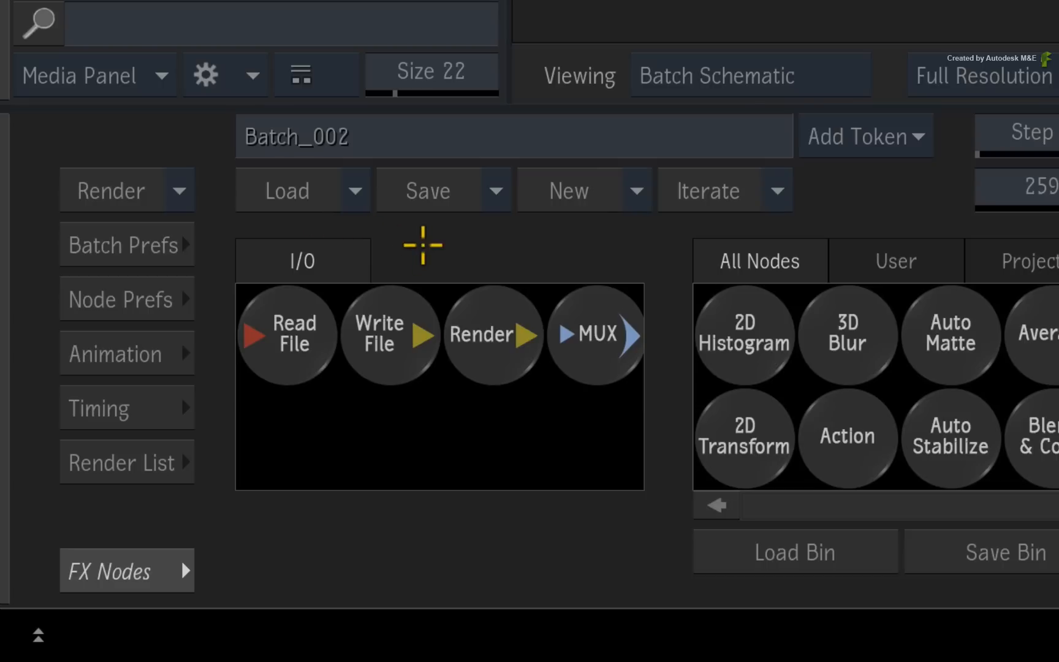
mouse_move(422, 237)
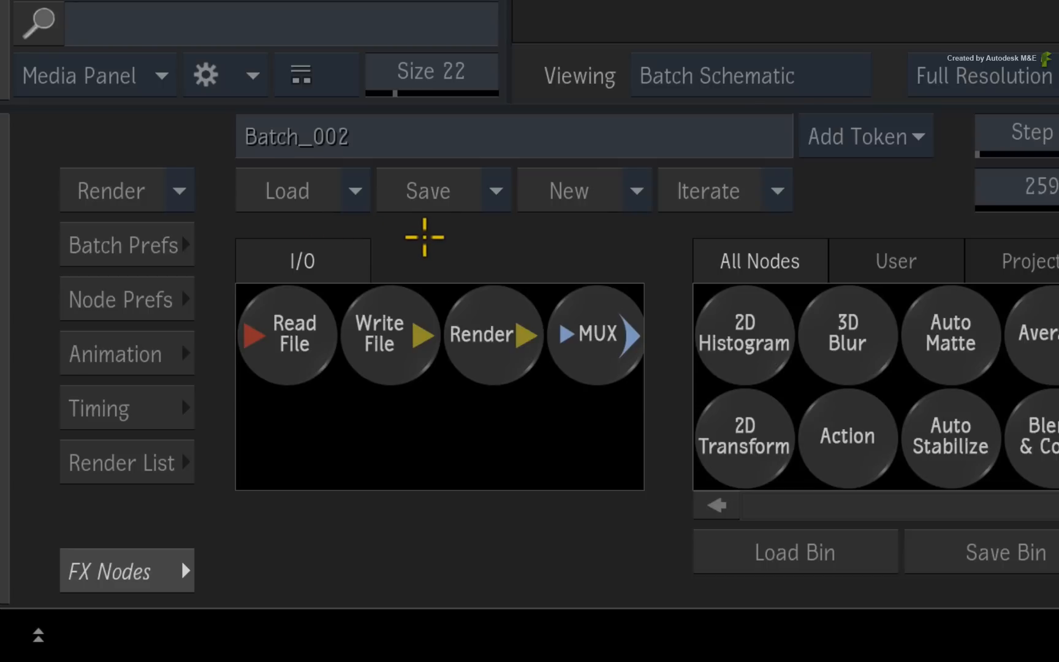
mouse_move(431, 247)
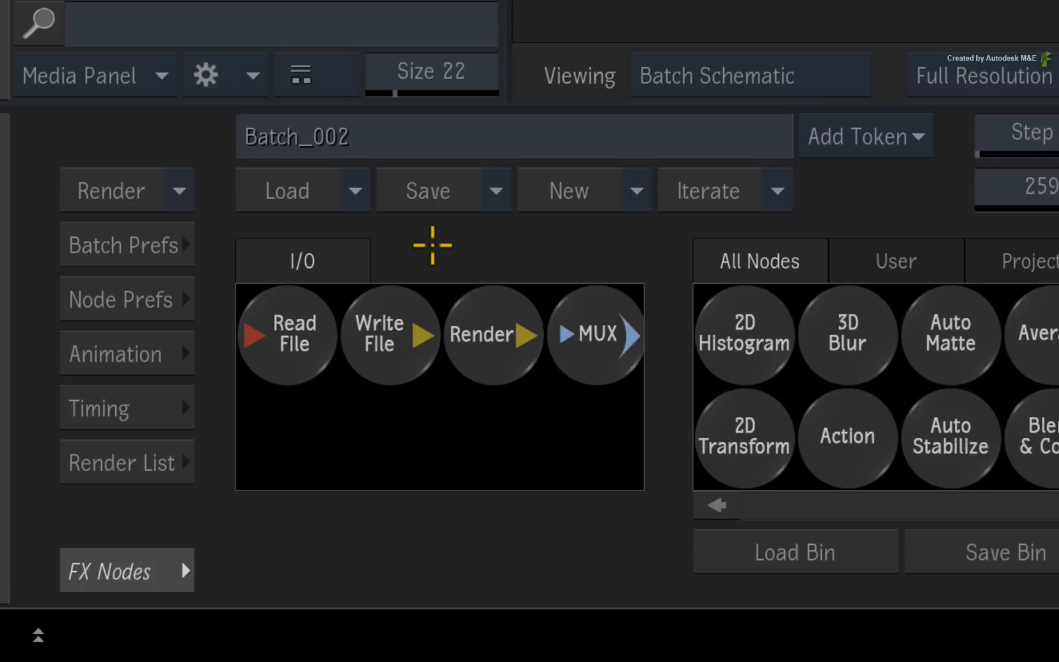
mouse_move(433, 239)
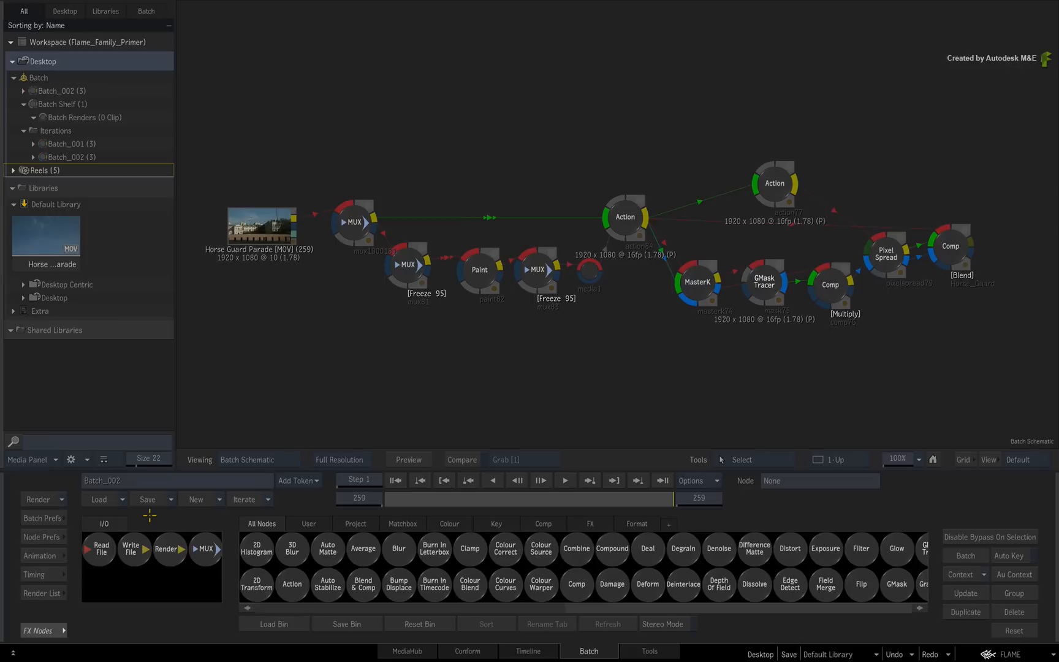
mouse_move(108, 328)
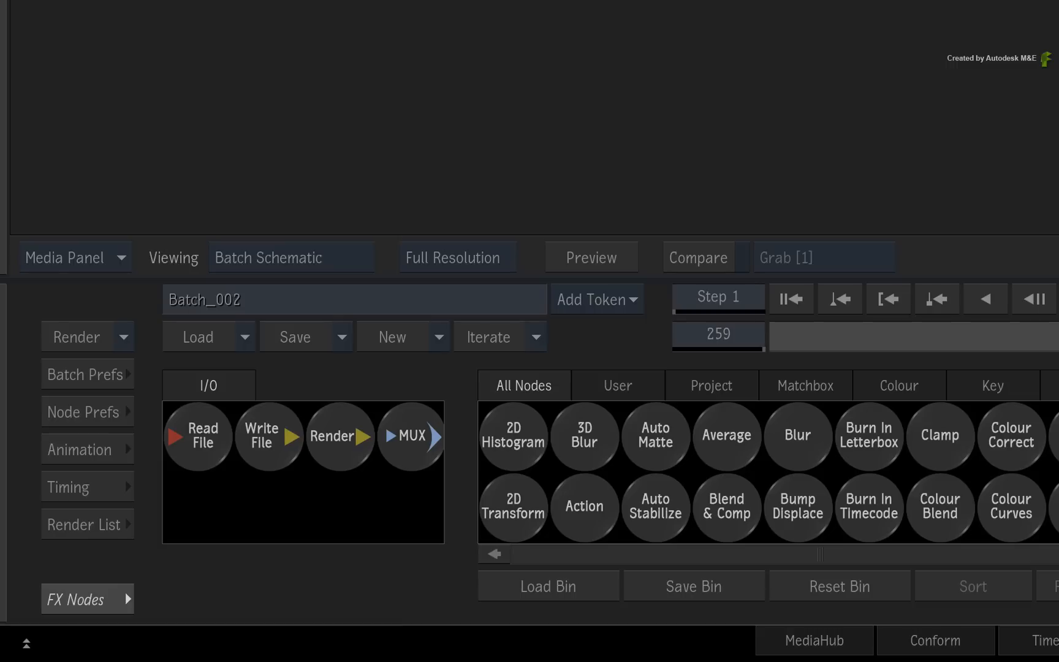
mouse_move(1041, 147)
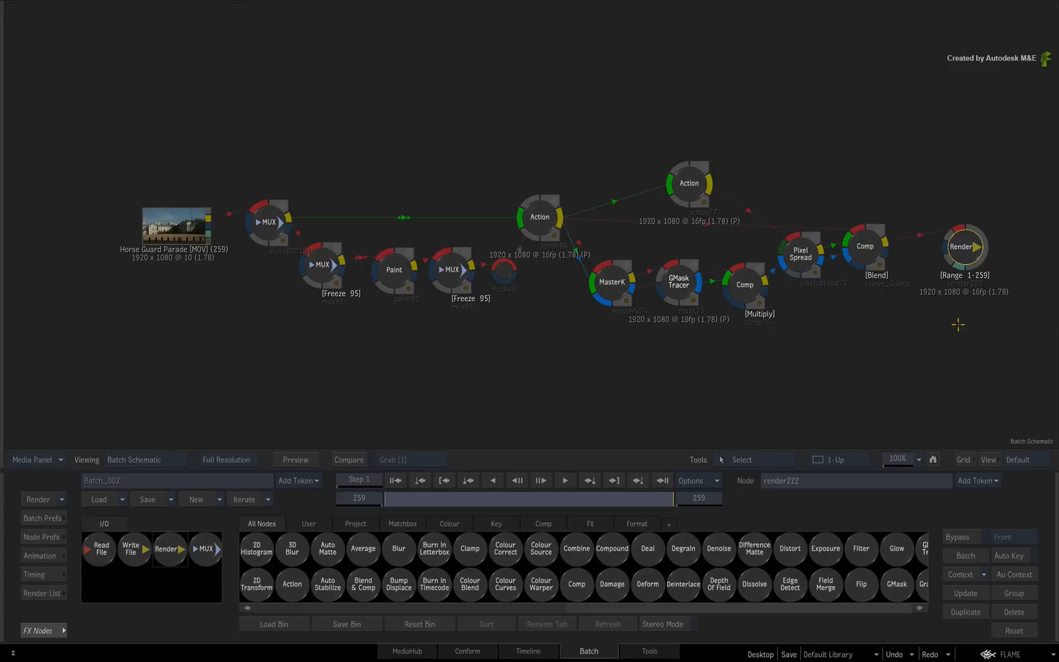
mouse_move(937, 310)
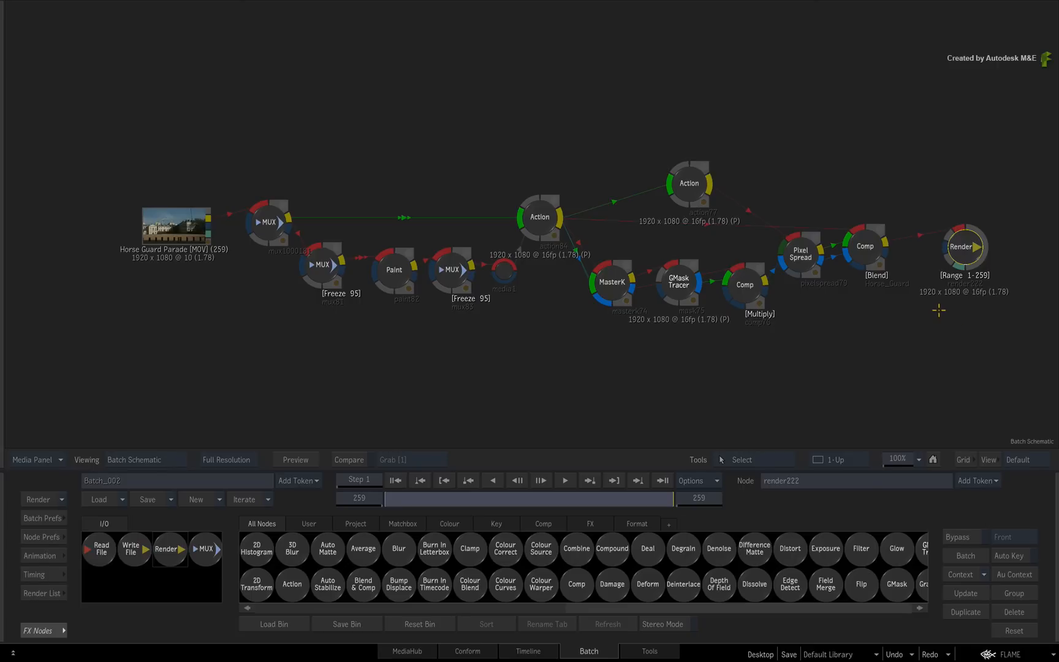
Show the Render node's Basic settings to match its output to the source clip.
left_click(37, 499)
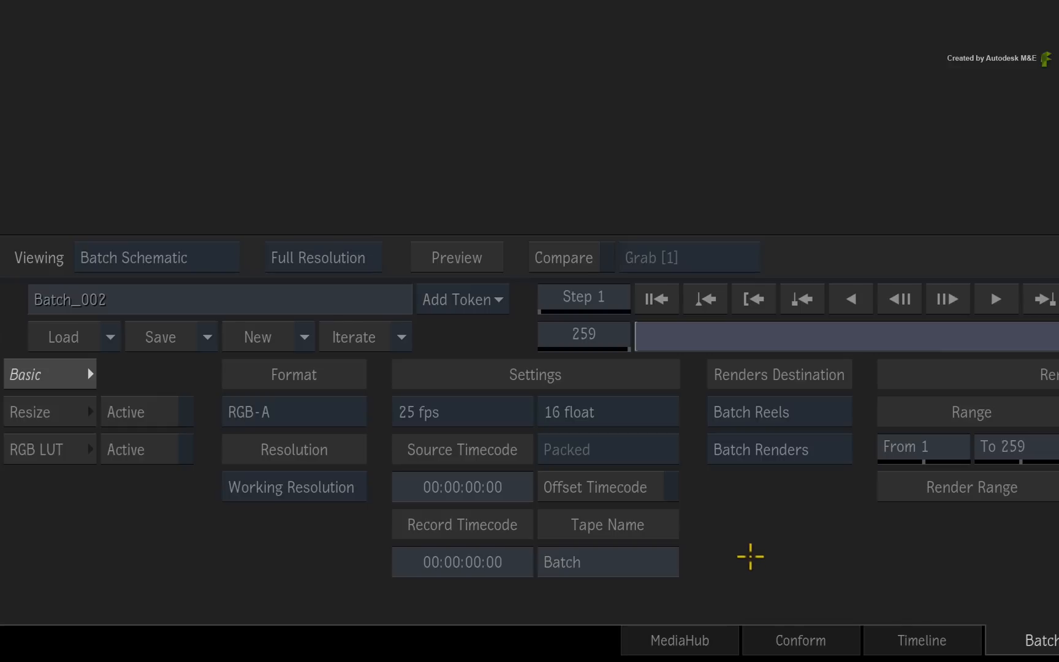
mouse_move(715, 541)
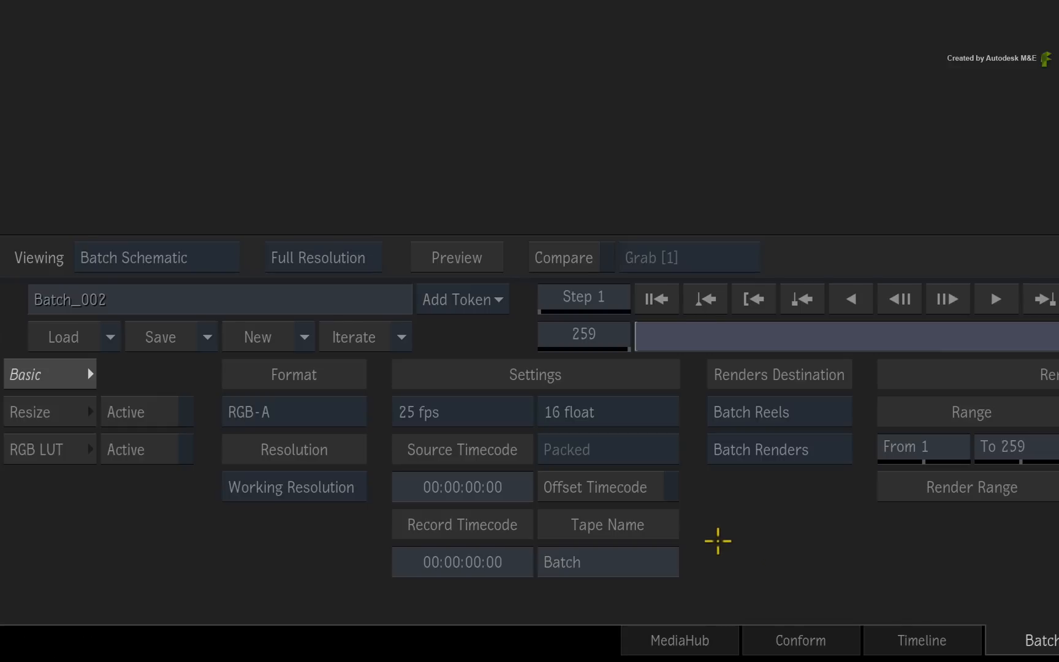
mouse_move(621, 408)
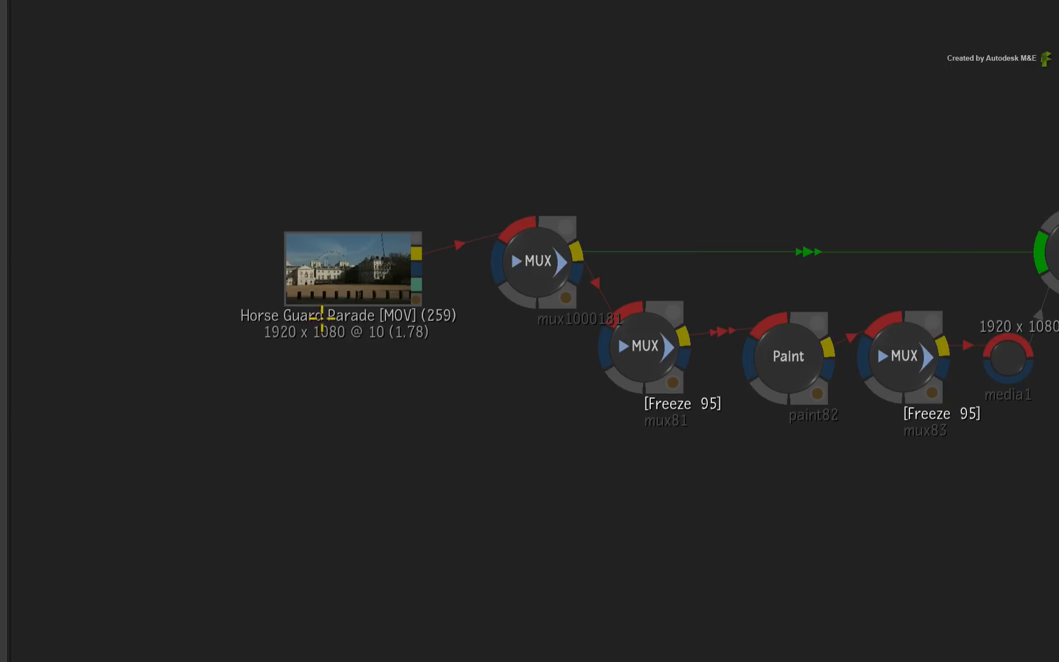
mouse_move(342, 376)
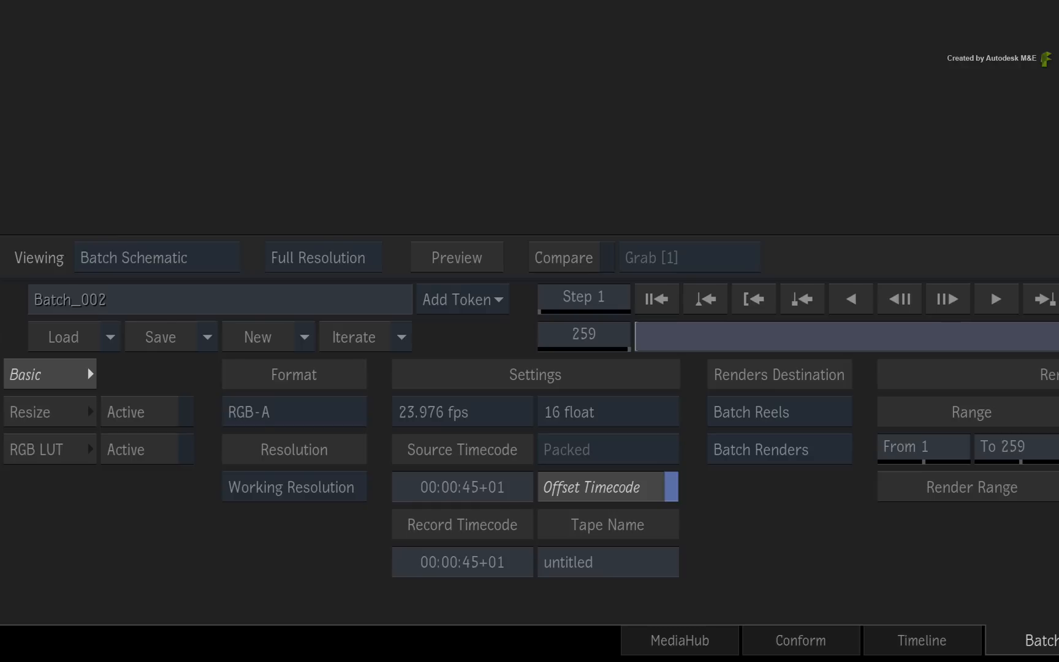
mouse_move(597, 201)
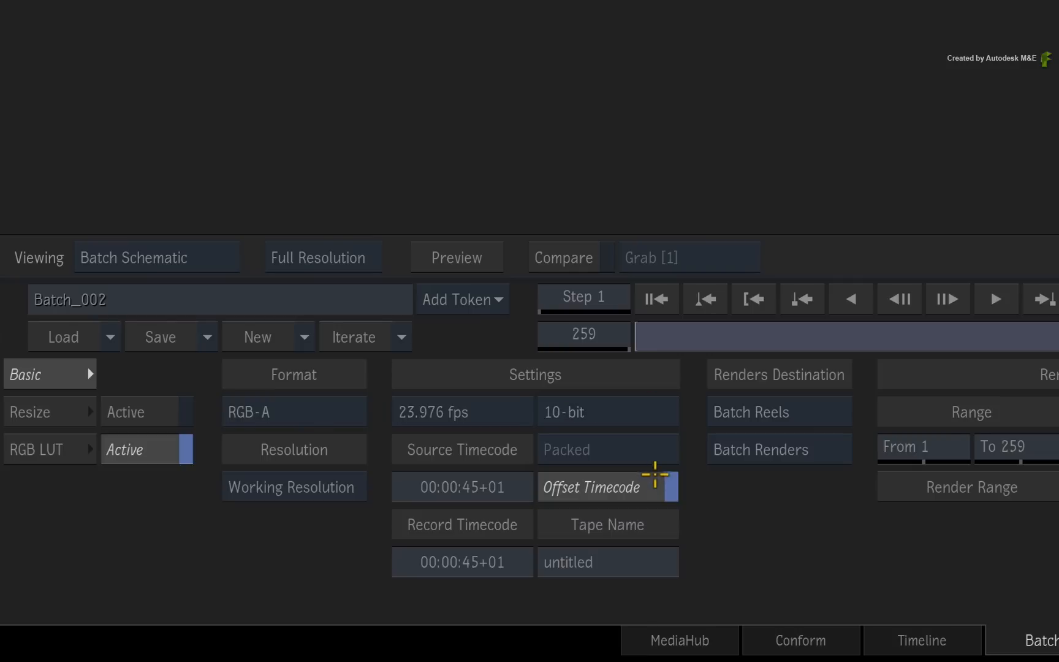
mouse_move(633, 412)
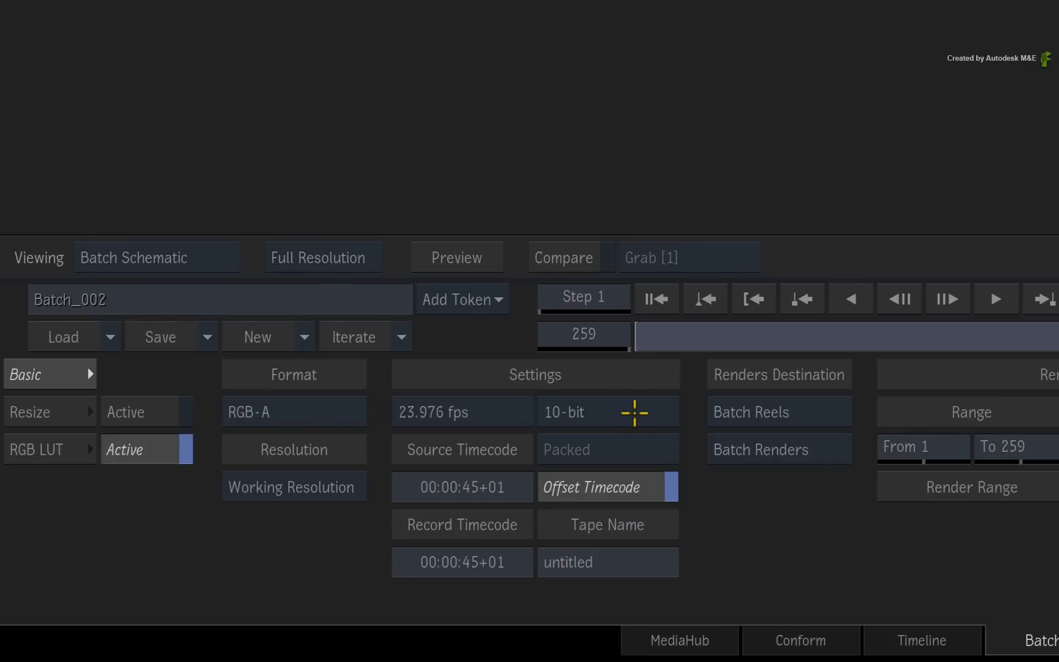
mouse_move(883, 393)
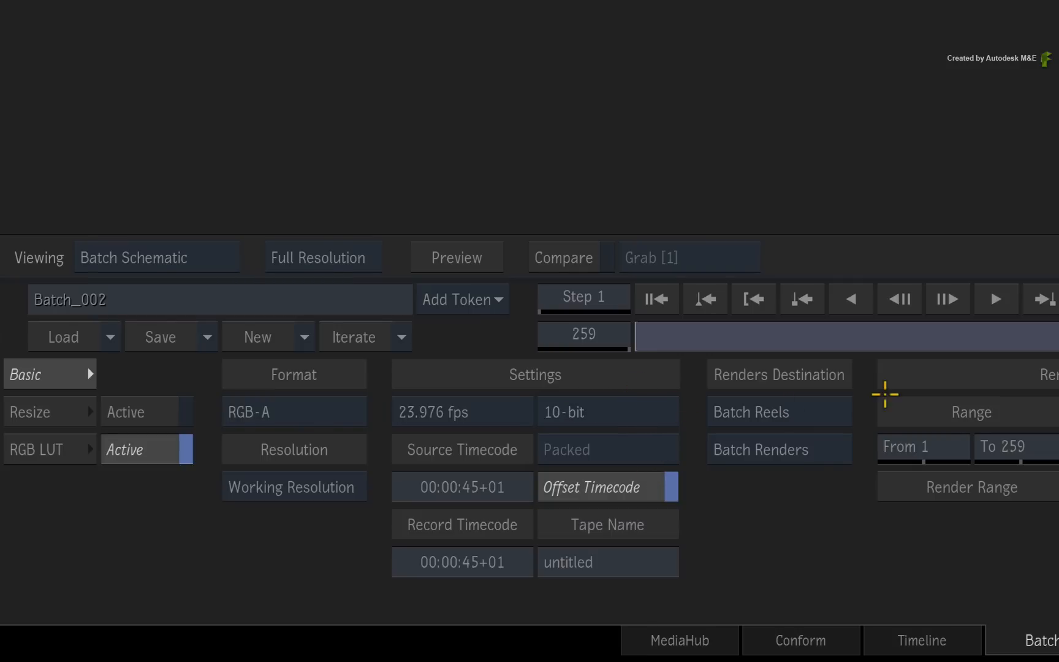
mouse_move(867, 405)
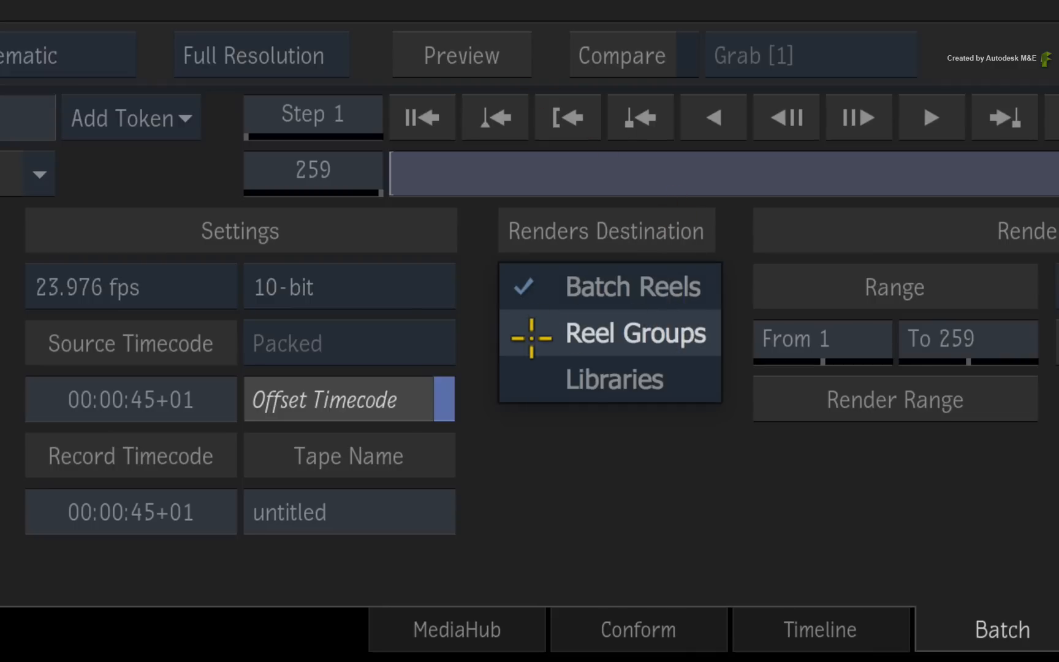
mouse_move(531, 354)
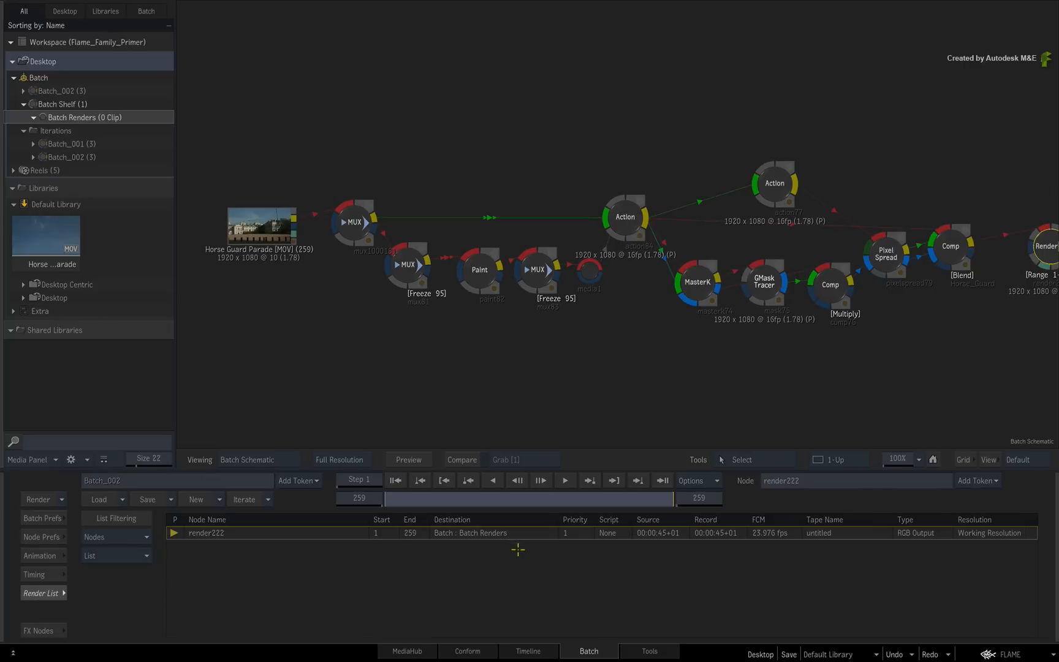
mouse_move(888, 382)
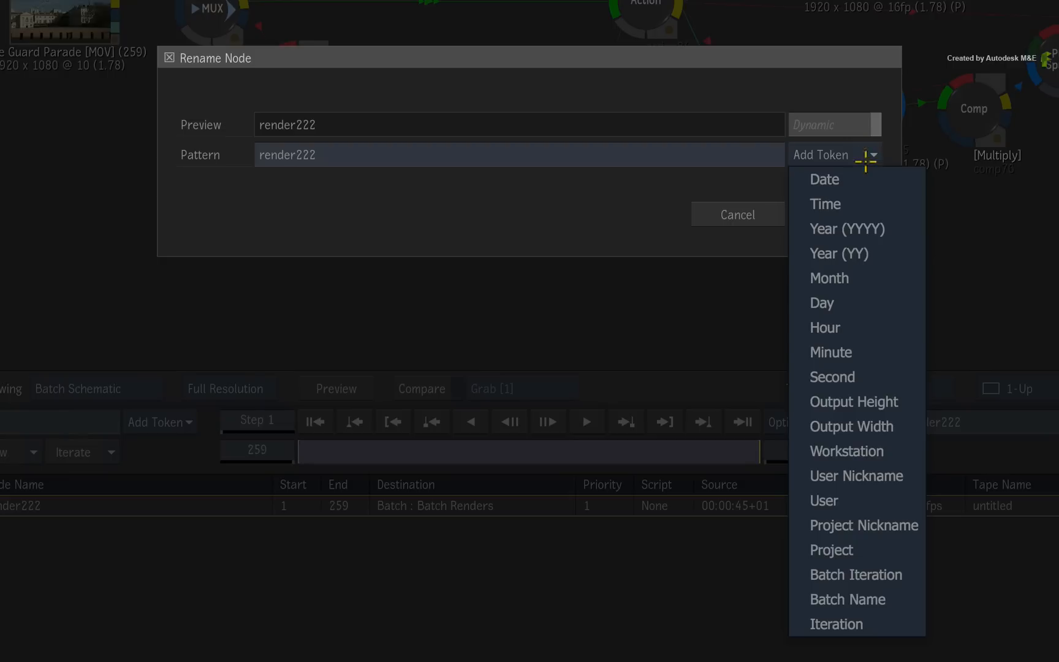
mouse_move(705, 196)
type("Horse Guard Parade")
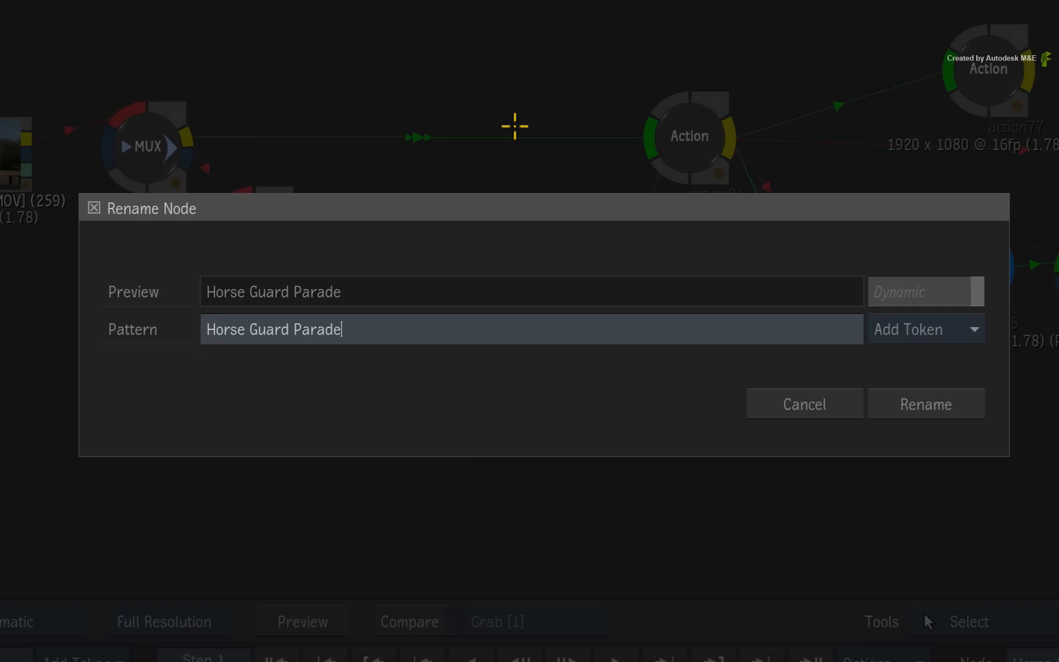
Rename the render node to Horse Guard Parade_FIN by appending _FIN.
type("_FIN")
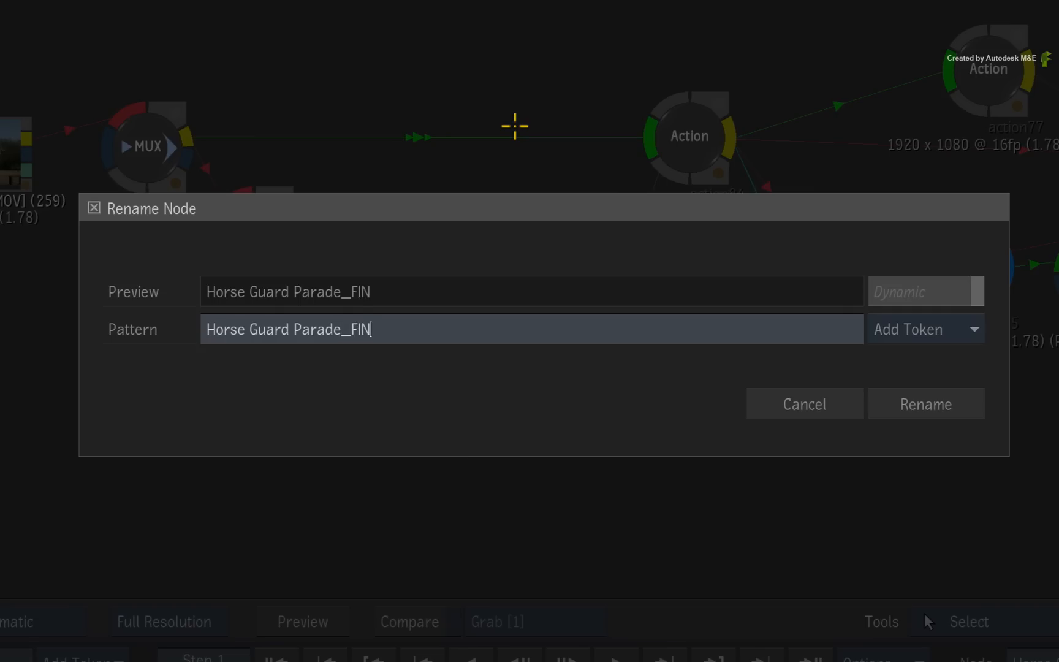
left_click(803, 403)
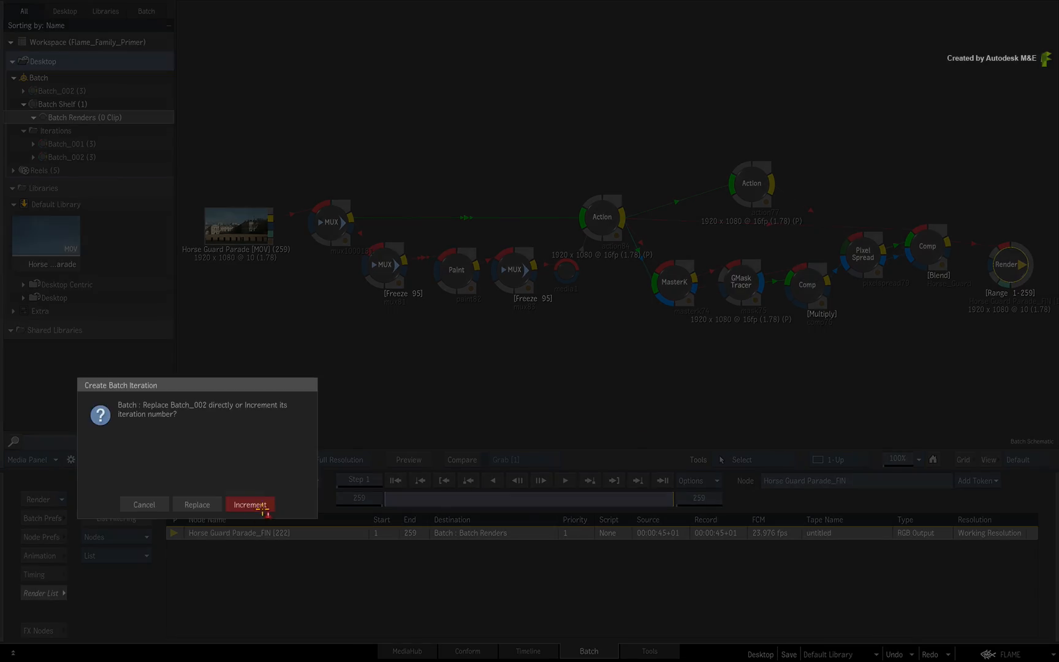
Increment to Batch_003 while rendering, then play back the Horse Guard Parade_FIN clip from Batch Renders.
left_click(248, 503)
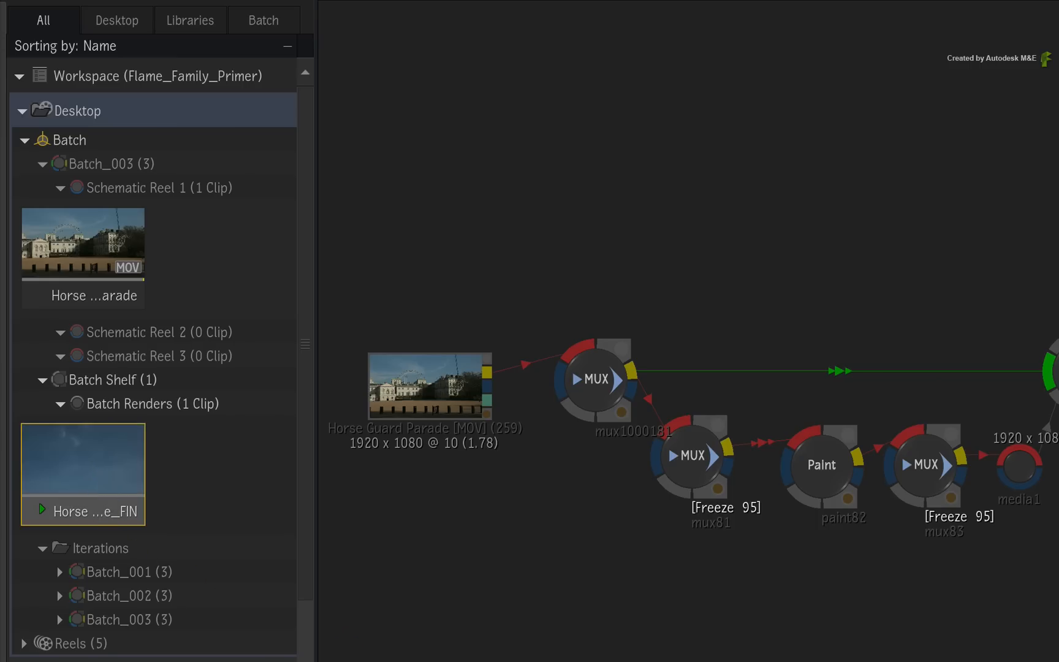
double_click(82, 459)
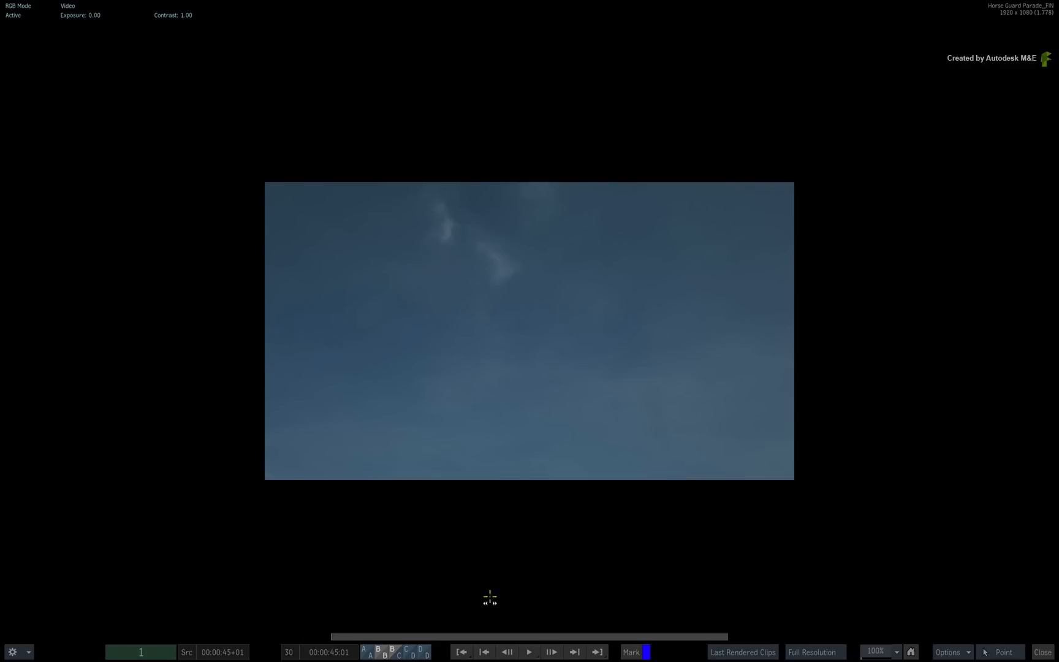
left_click(529, 652)
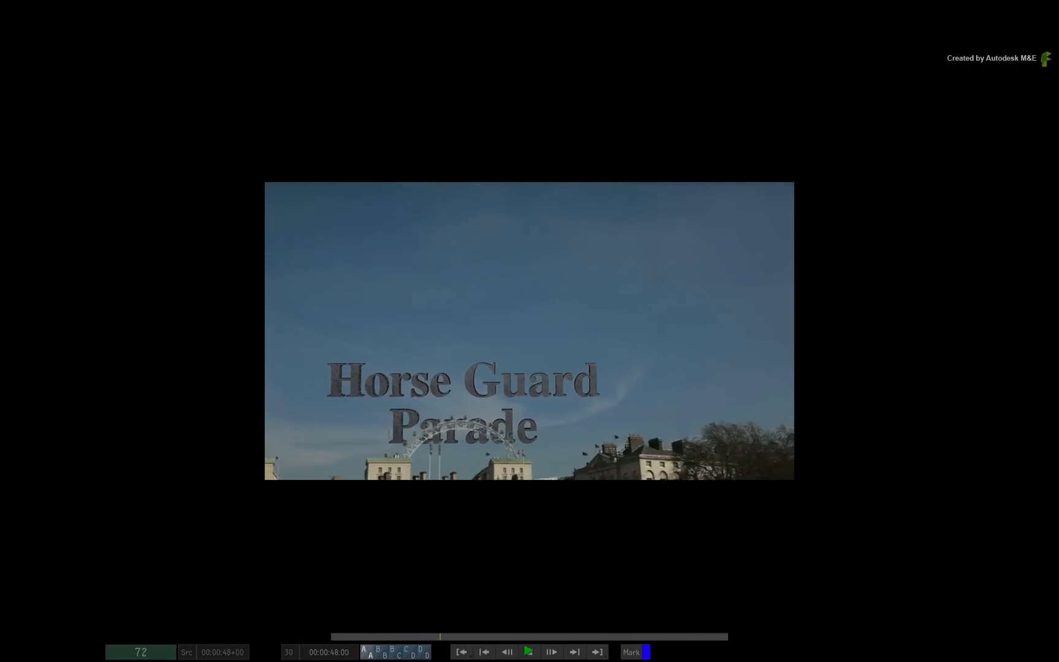
left_click(528, 652)
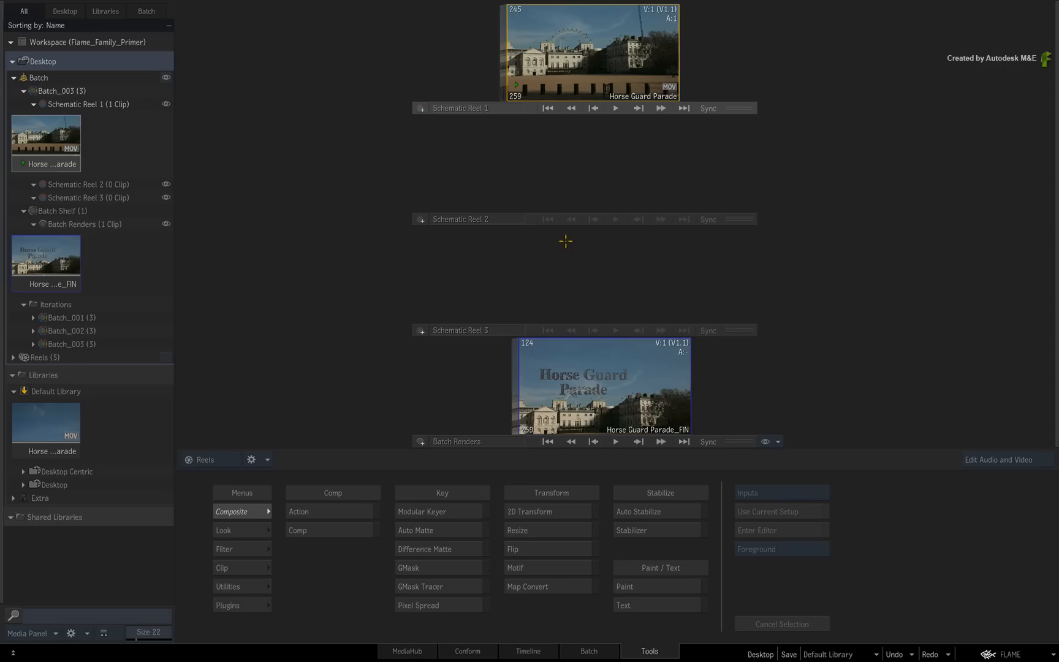
mouse_move(569, 351)
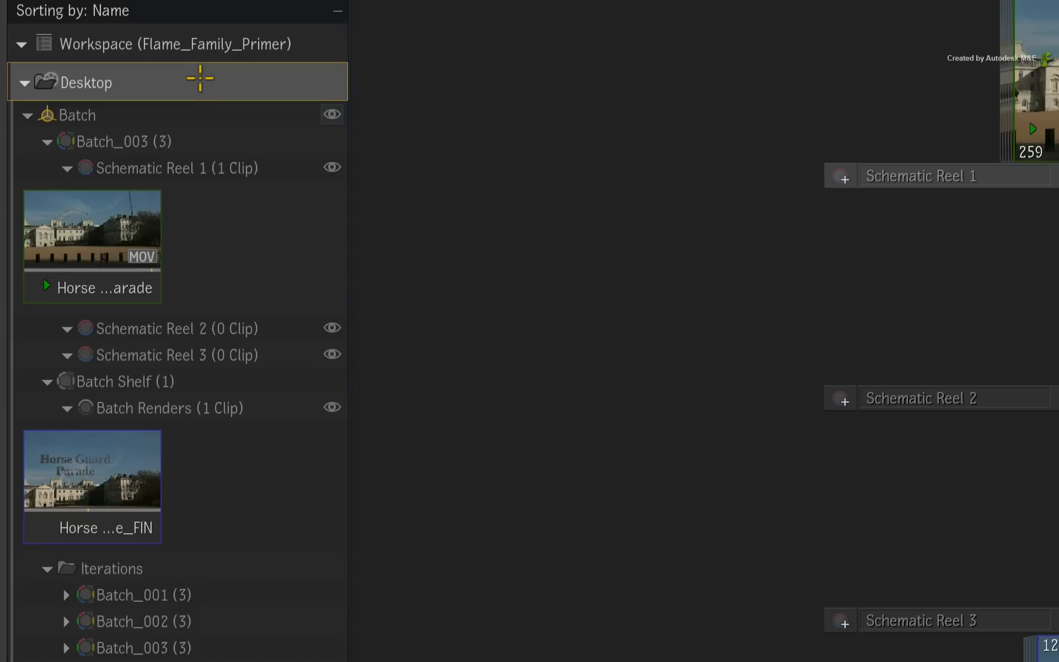
mouse_move(165, 81)
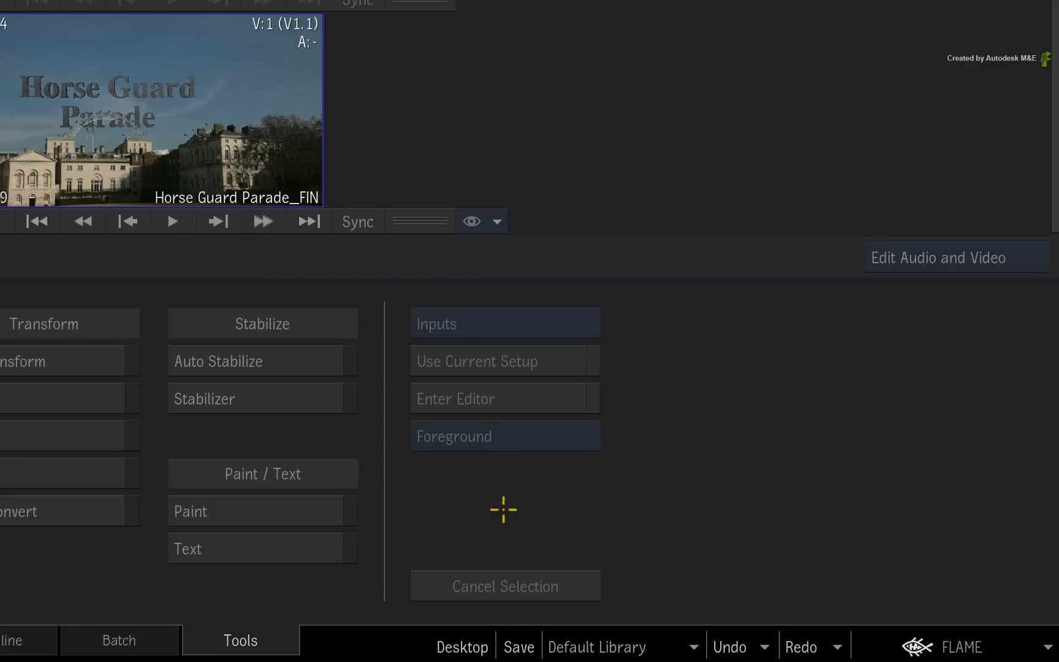
Save the desktop to the Default Library under the new name 'final'.
left_click(518, 646)
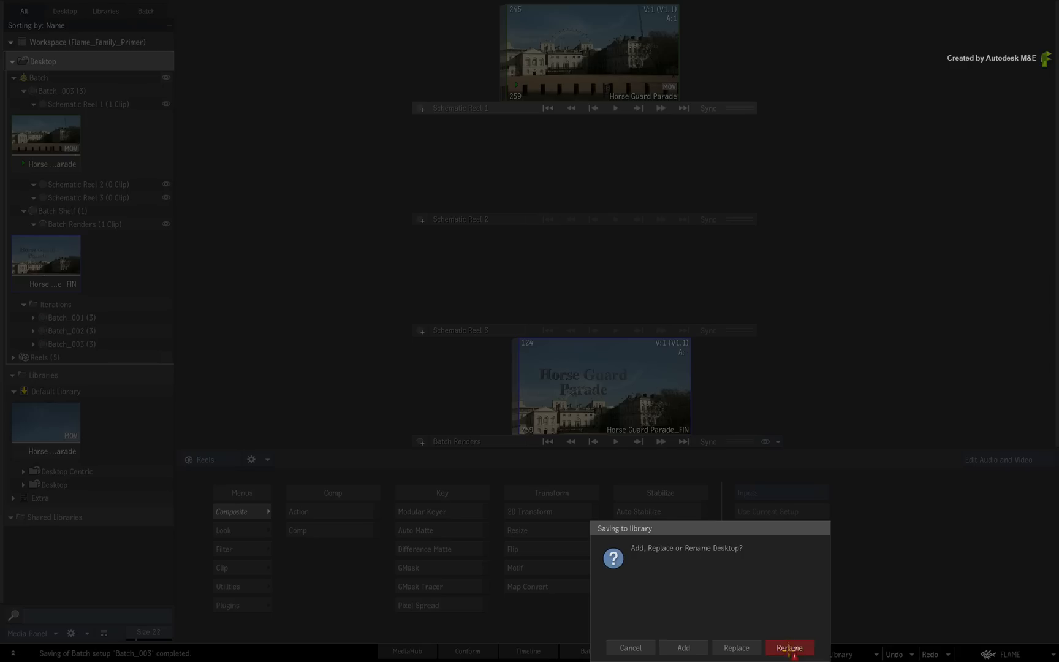
left_click(788, 647)
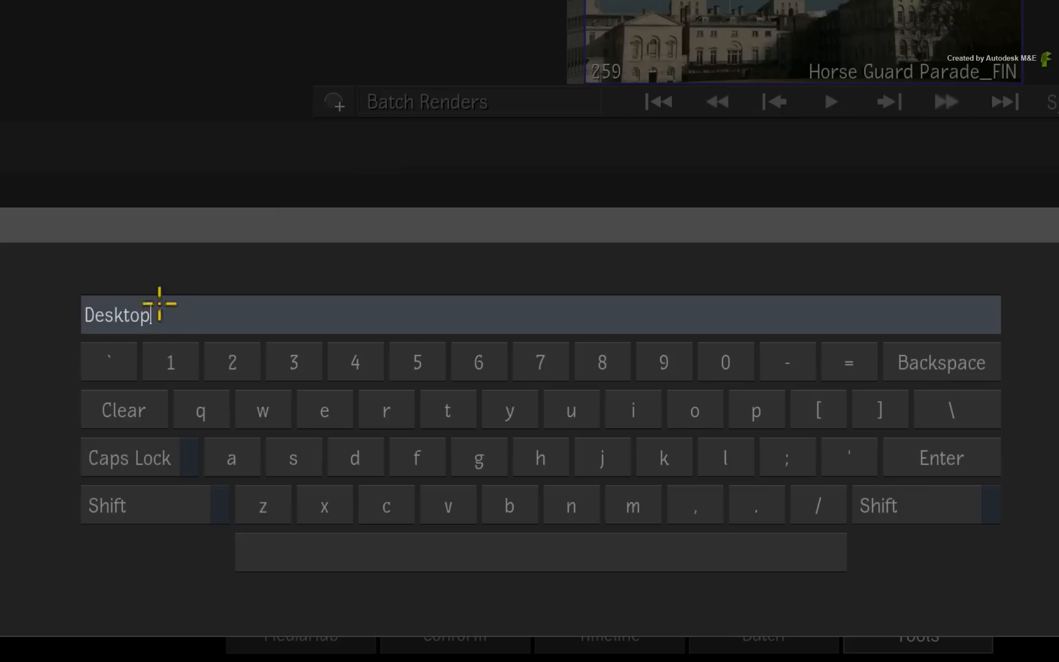
type("final")
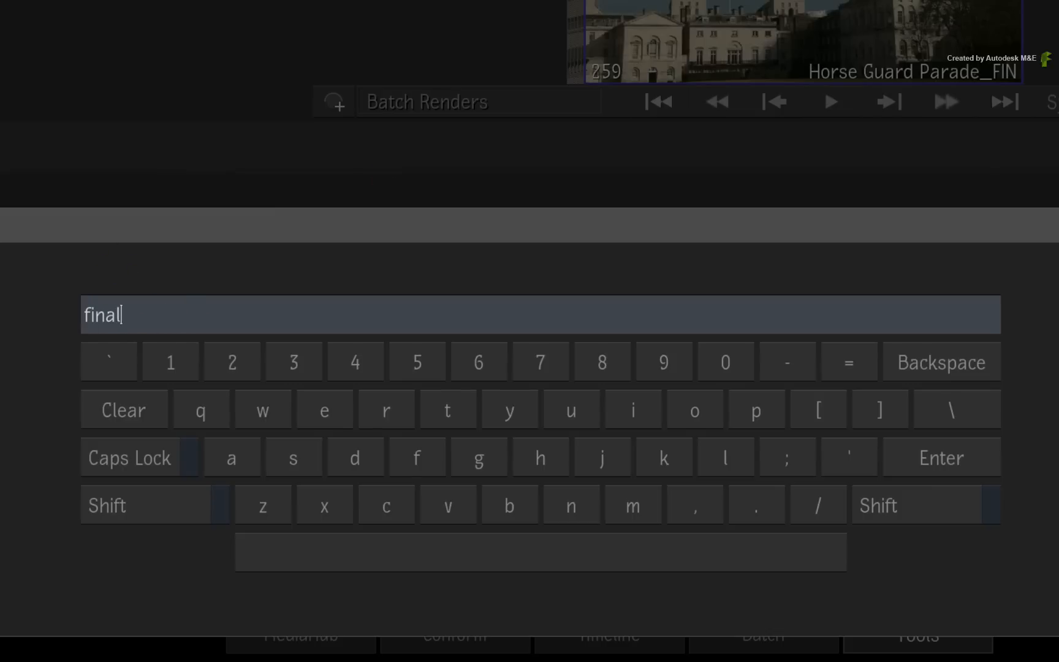
key("enter")
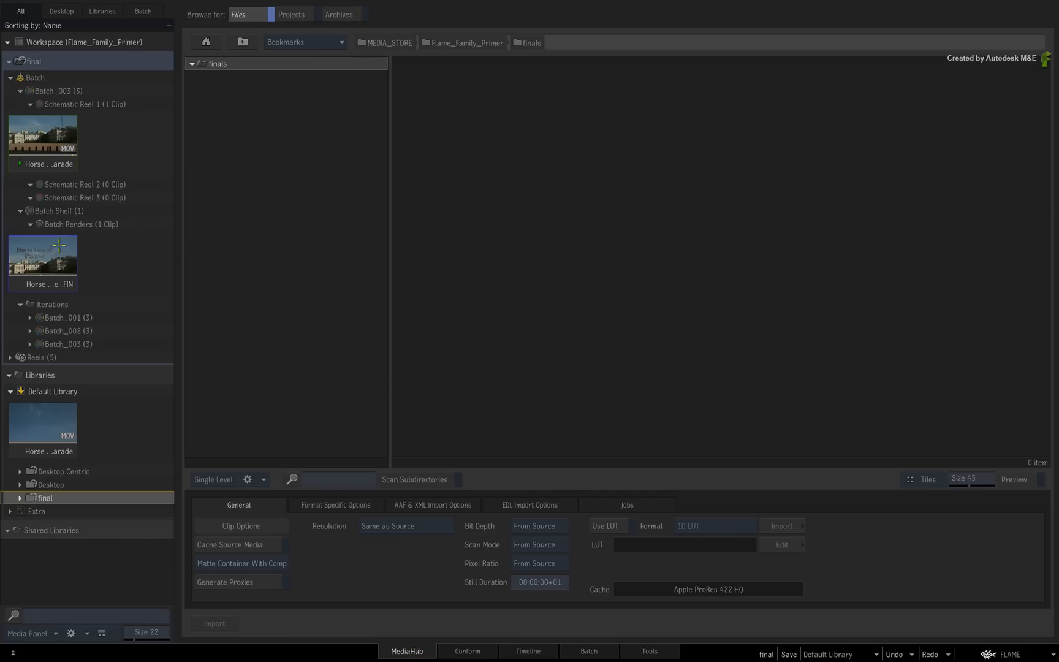
mouse_move(40, 254)
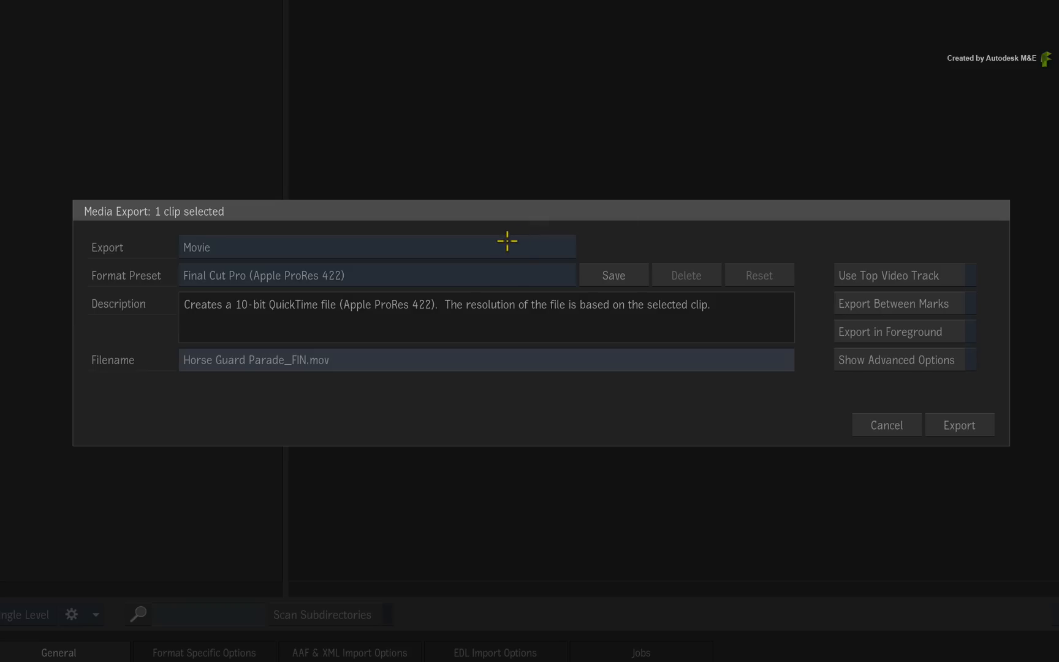
mouse_move(747, 419)
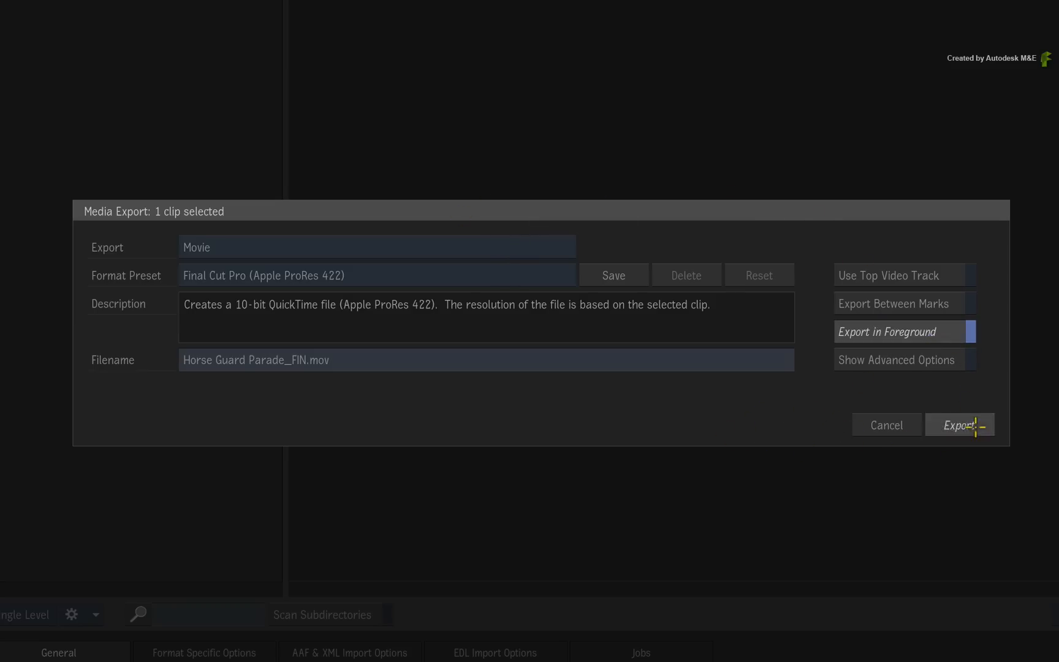
Export Horse Guard Parade_FIN as an Apple ProRes 422 QuickTime into the finals folder and preview its clip info.
left_click(958, 426)
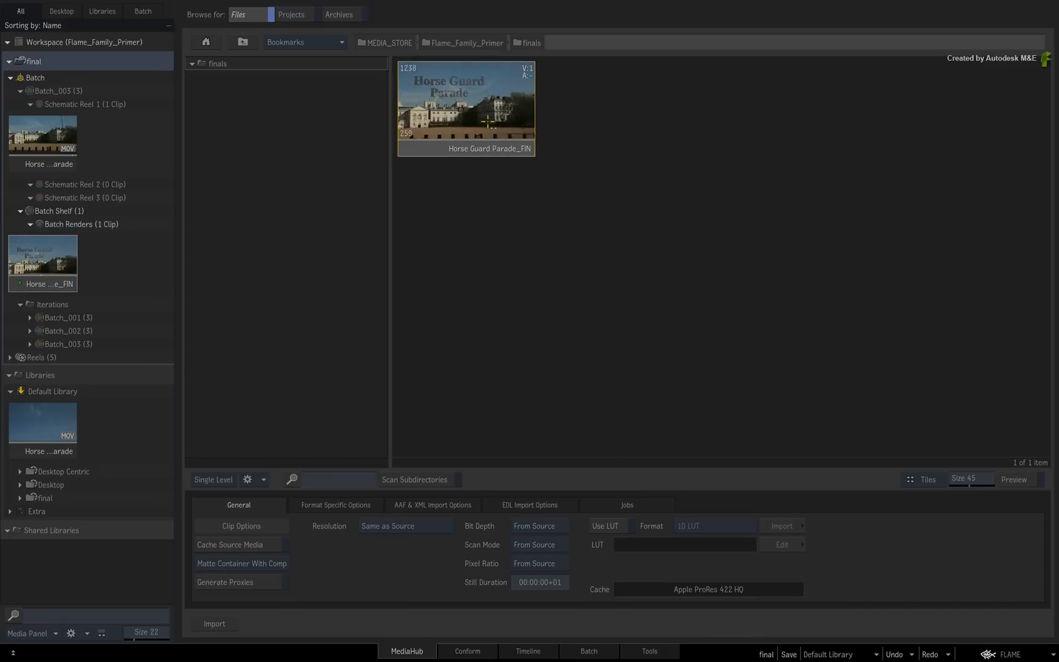
left_click(1014, 479)
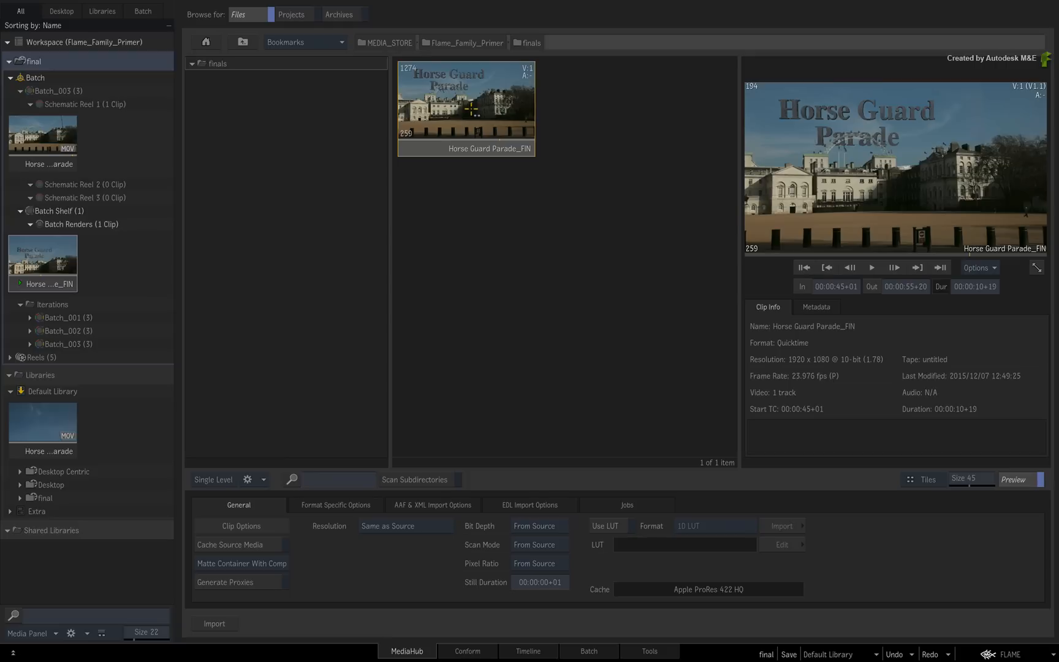
mouse_move(473, 293)
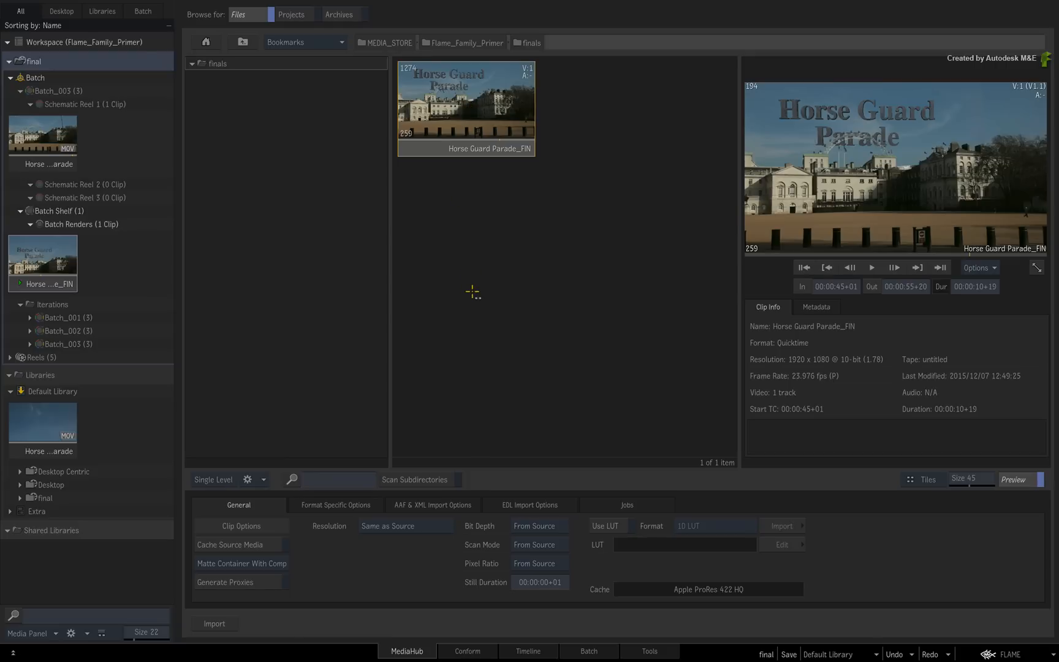